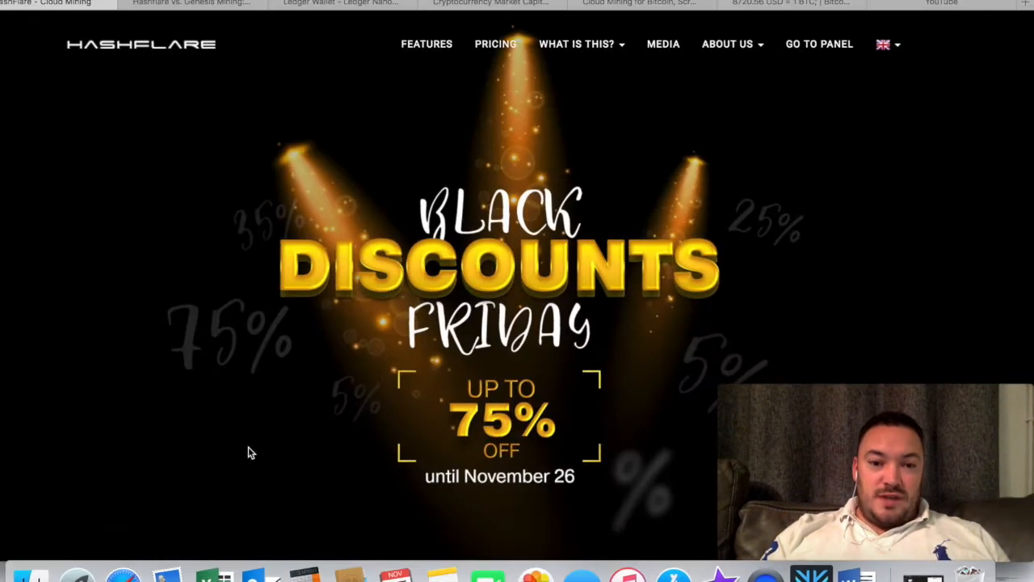
{"action": "mouse_move", "coordinate": [291, 315]}
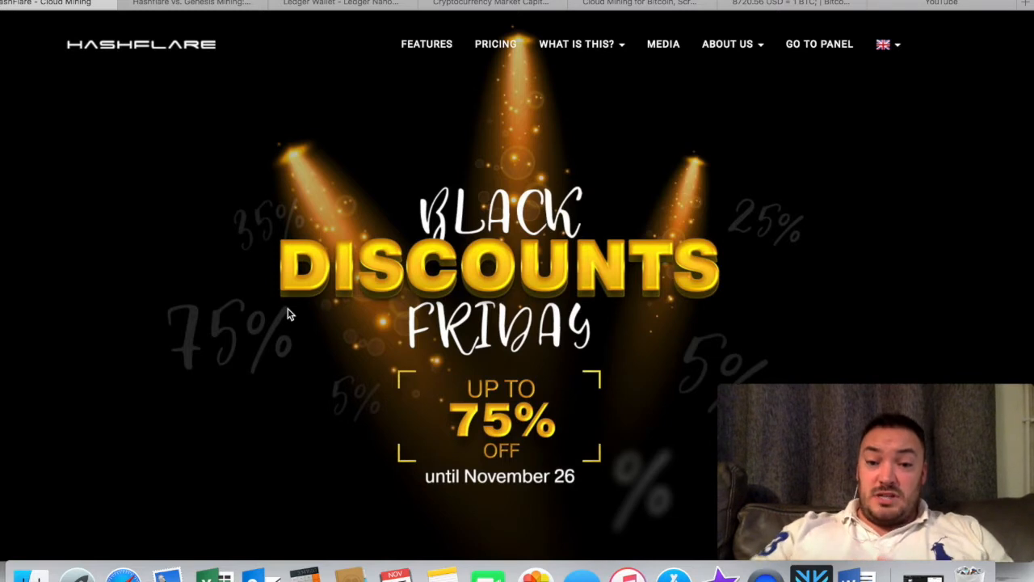
{"action": "mouse_move", "coordinate": [461, 304]}
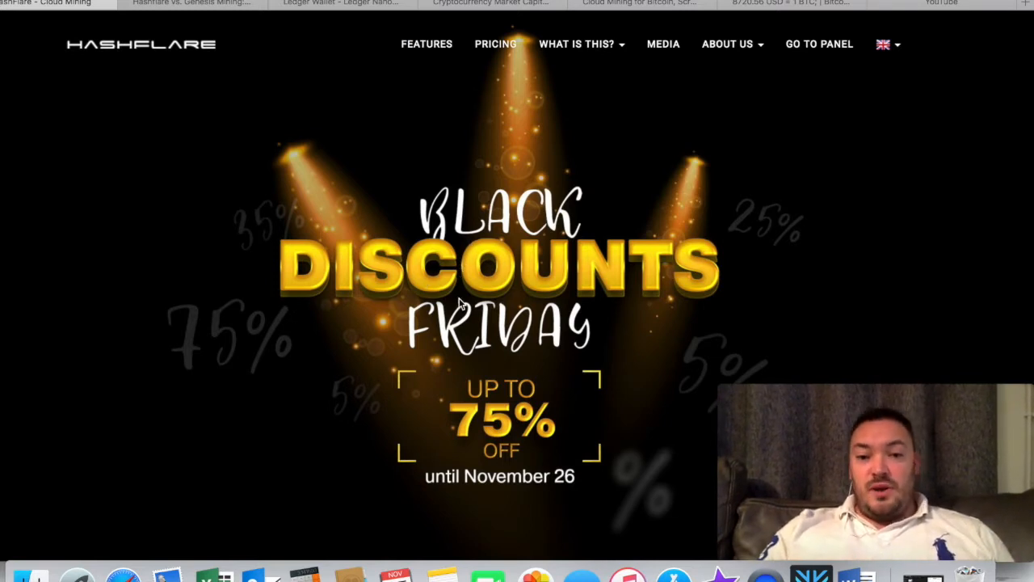
{"action": "mouse_move", "coordinate": [500, 396]}
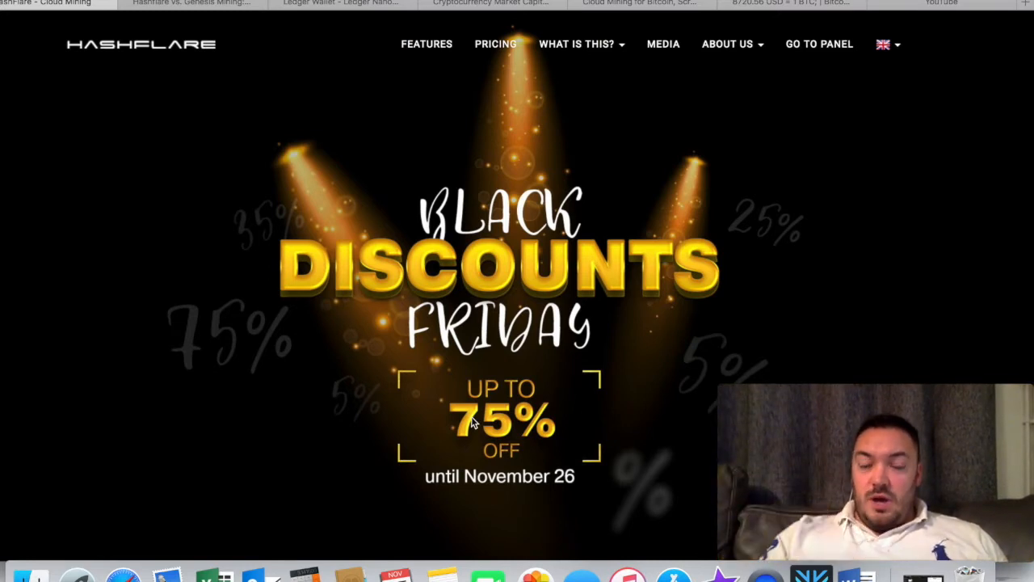
{"action": "mouse_move", "coordinate": [495, 48]}
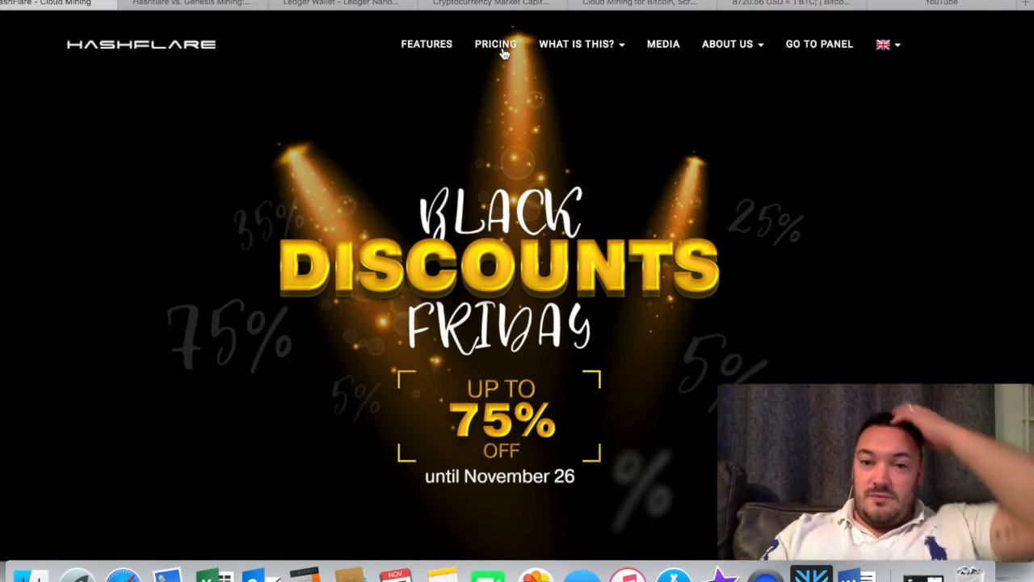
- Browse the Scrypt ($5.60), SHA-256 ($1.40), Ethereum, Zcash and Dash plan cards on the Pricing page
{"action": "left_click", "coordinate": [495, 44]}
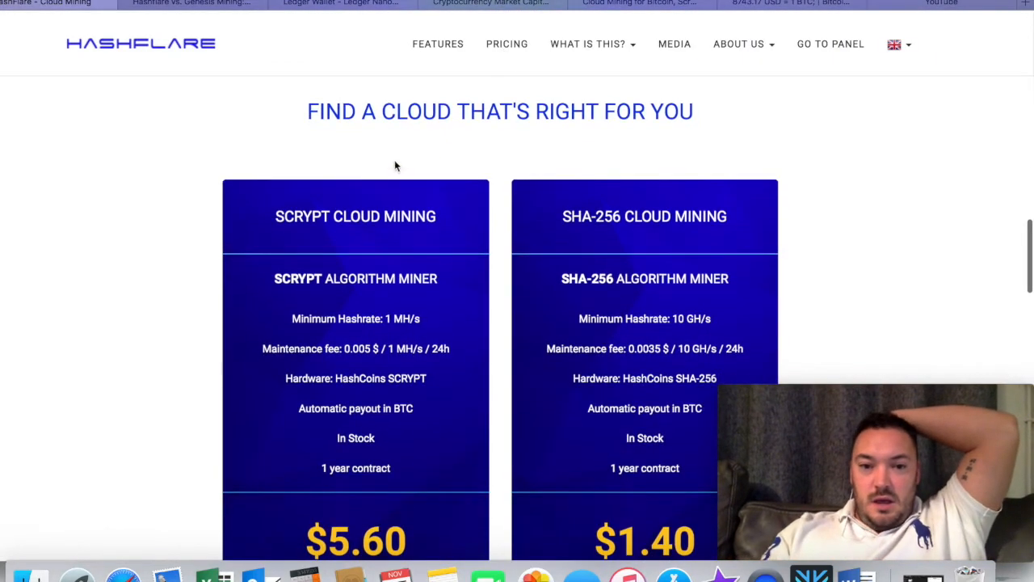
{"action": "scroll", "scroll_direction": "down", "scroll_amount": 3}
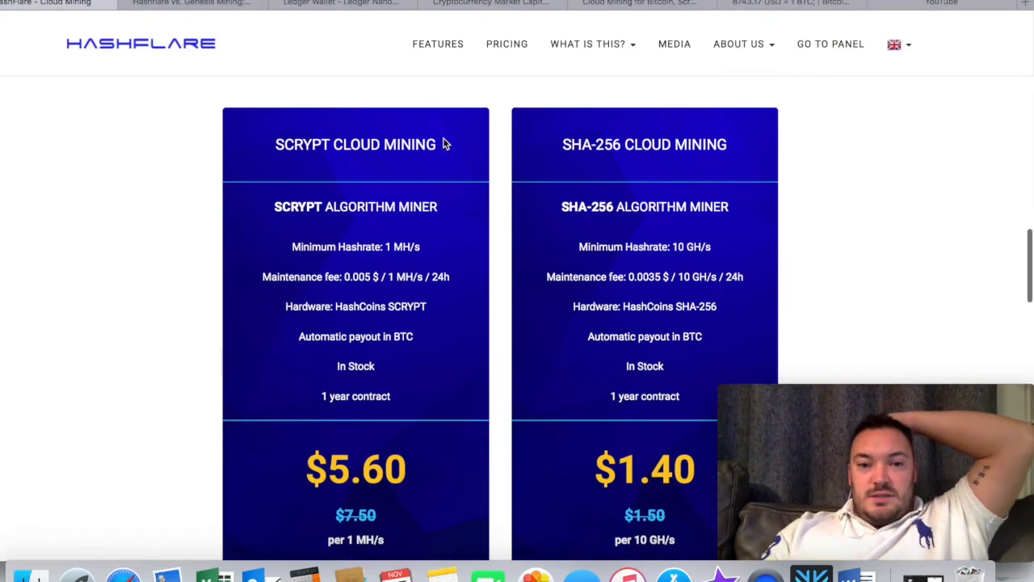
{"action": "mouse_move", "coordinate": [388, 242]}
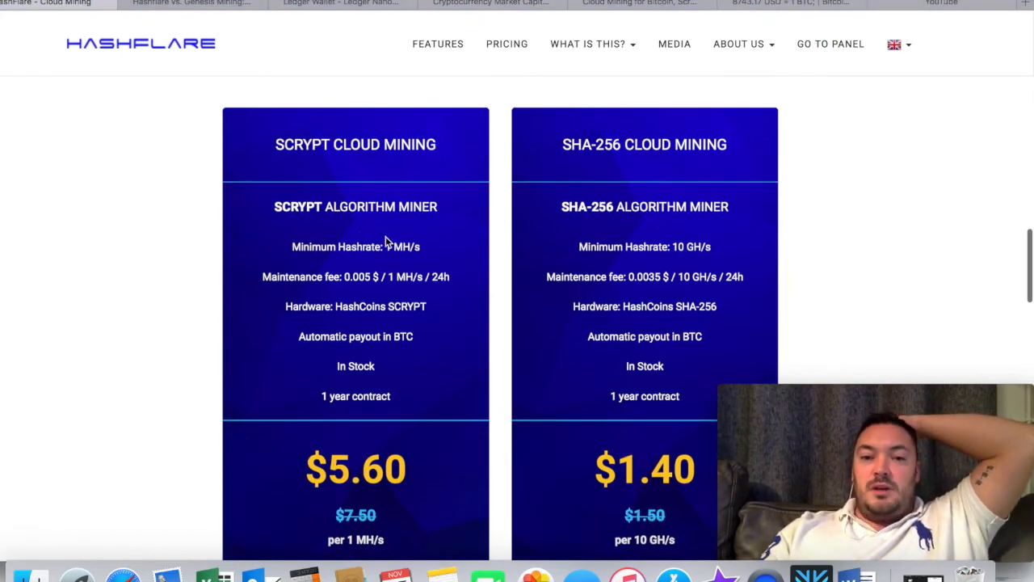
{"action": "scroll", "scroll_direction": "down", "scroll_amount": 3}
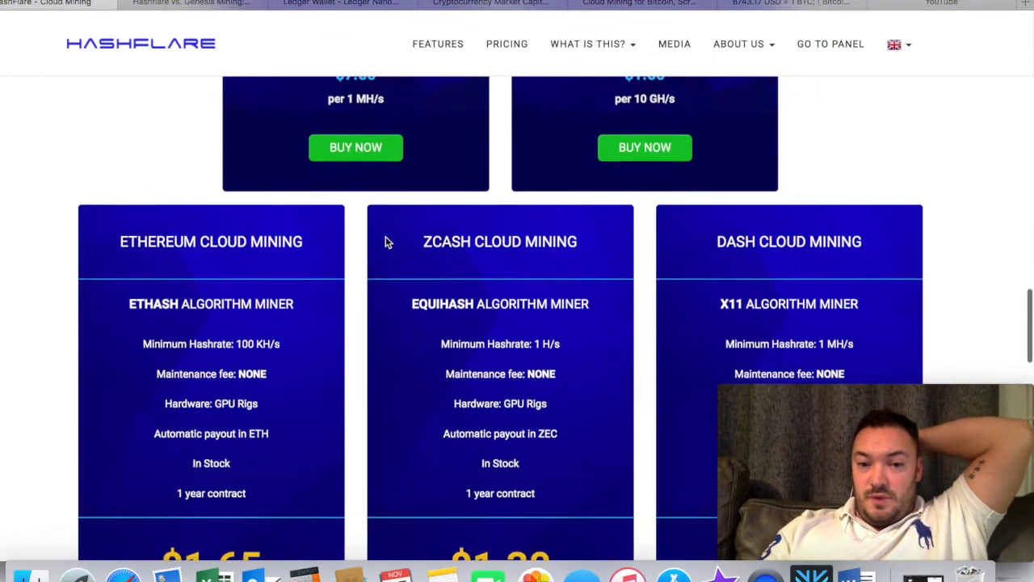
{"action": "scroll", "scroll_direction": "down", "scroll_amount": 3}
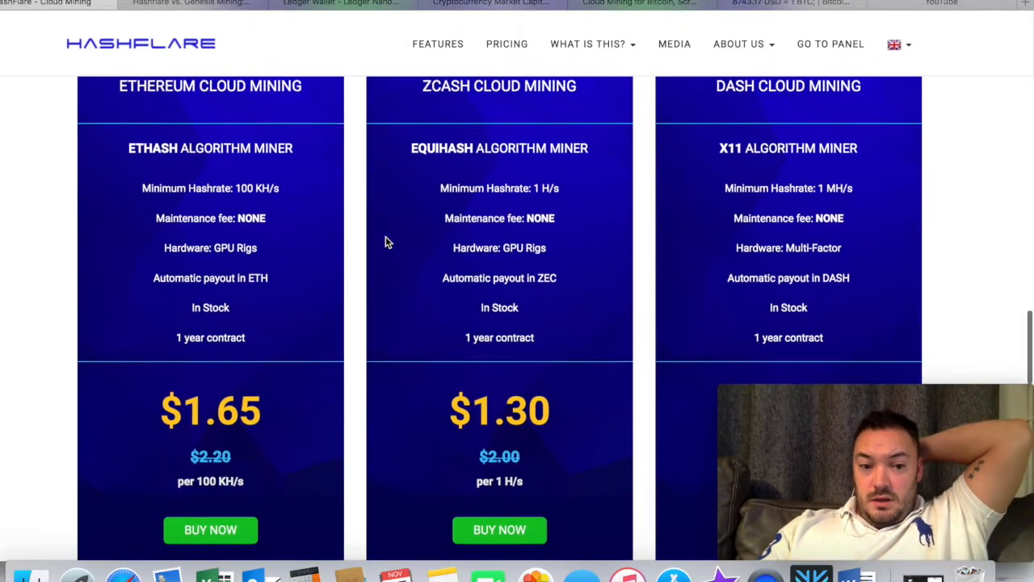
{"action": "scroll", "scroll_direction": "up", "scroll_amount": 3}
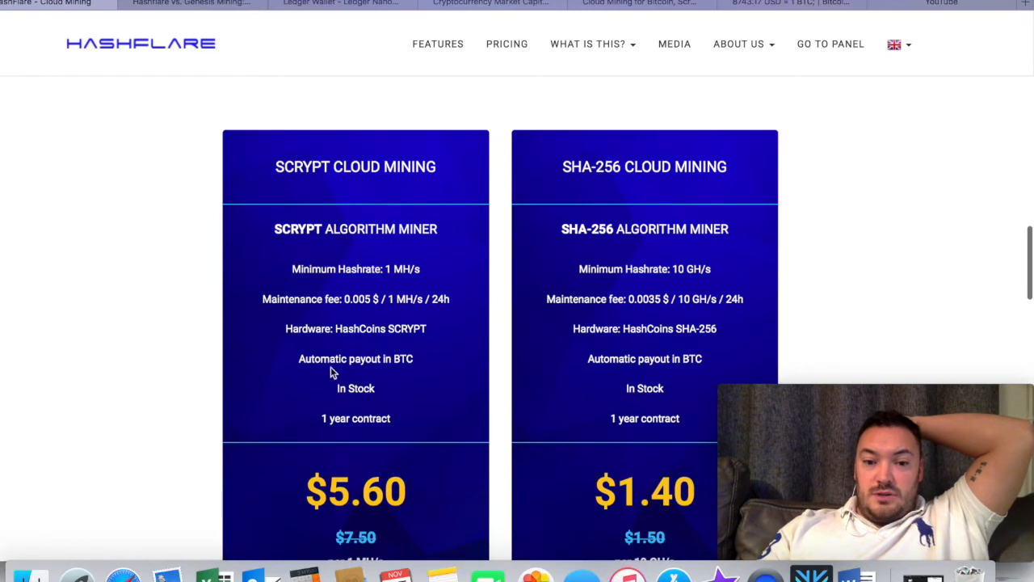
{"action": "mouse_move", "coordinate": [293, 365]}
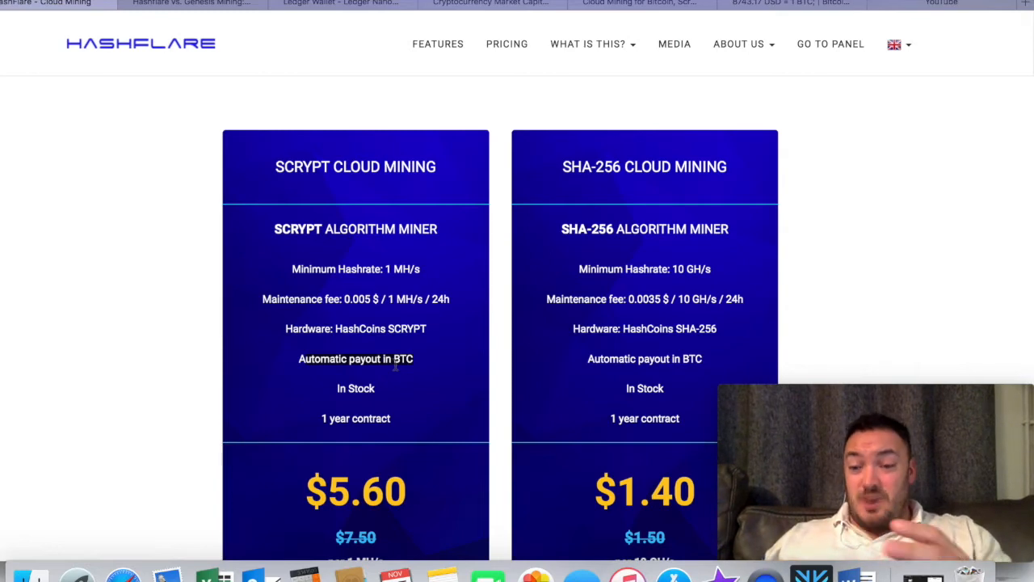
{"action": "mouse_move", "coordinate": [359, 446]}
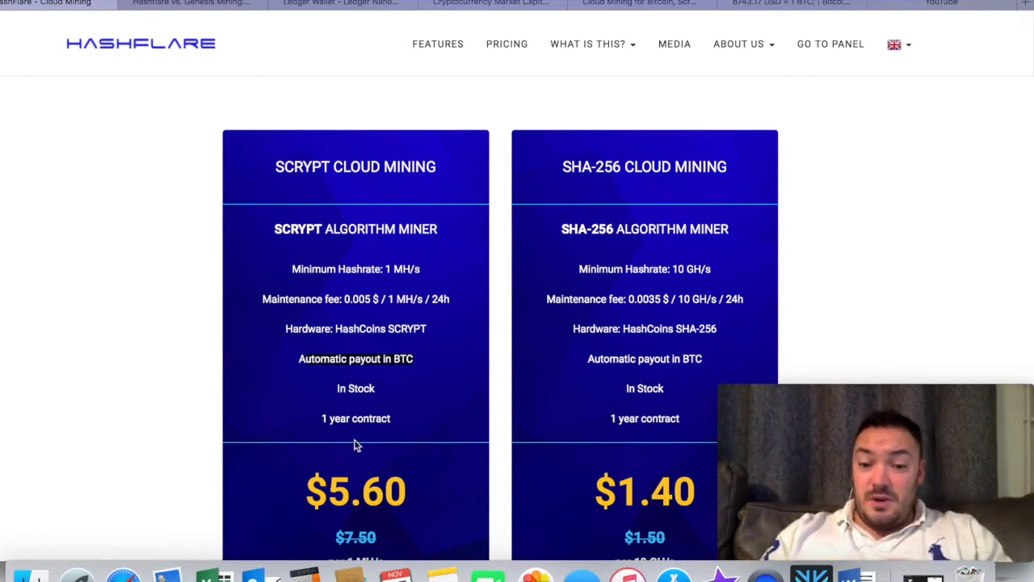
{"action": "scroll", "scroll_direction": "down", "scroll_amount": 3}
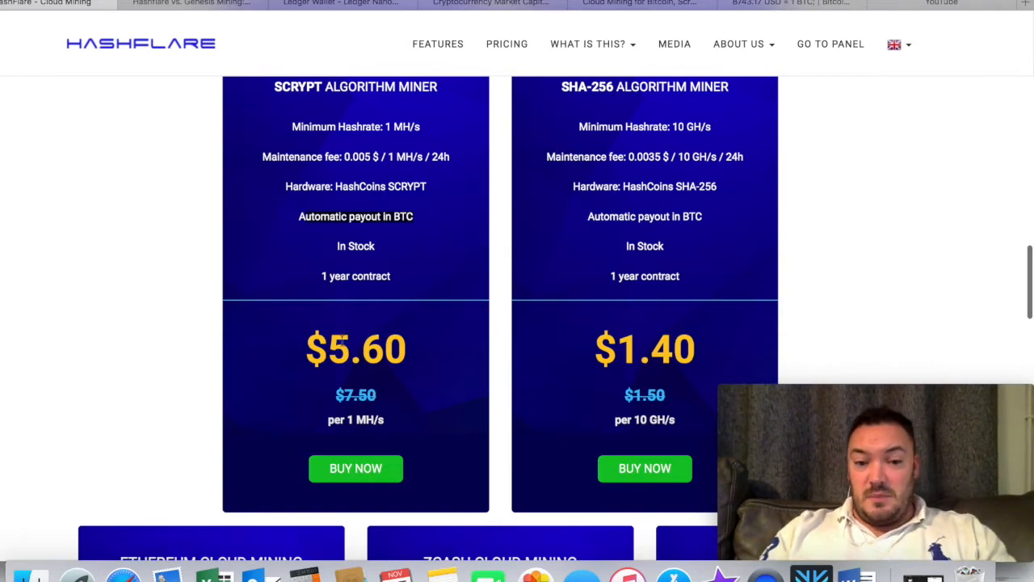
{"action": "mouse_move", "coordinate": [384, 405]}
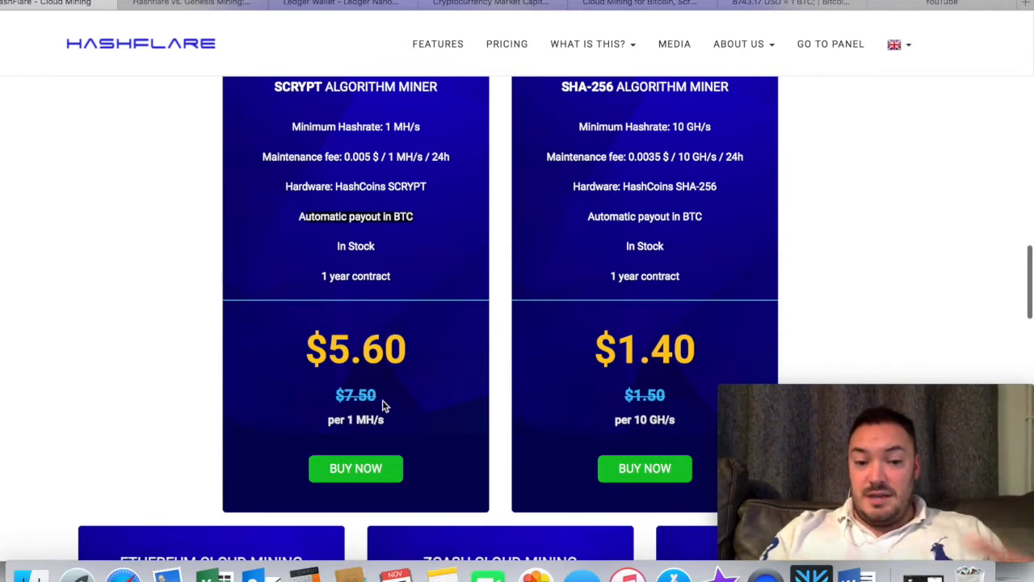
{"action": "scroll", "scroll_direction": "up", "scroll_amount": 3}
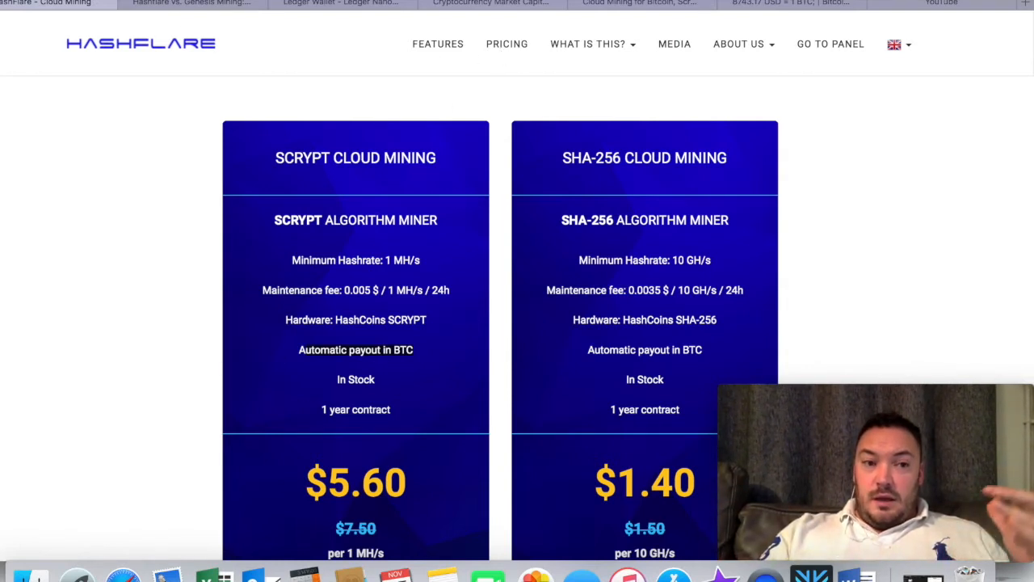
- Go to the account panel showing a 0 BTC balance and expand its side menu
{"action": "left_click", "coordinate": [830, 44]}
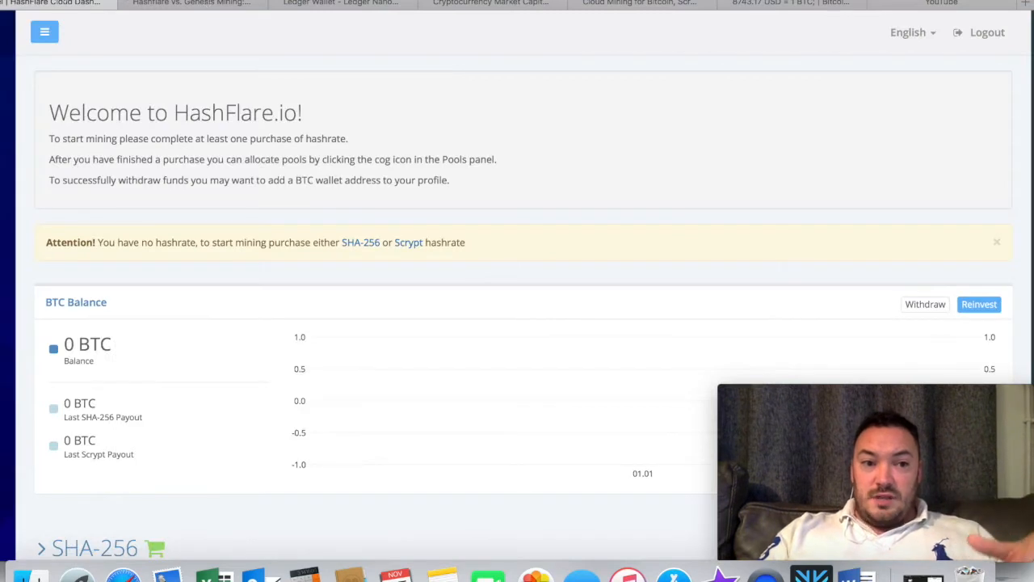
{"action": "left_click", "coordinate": [45, 33]}
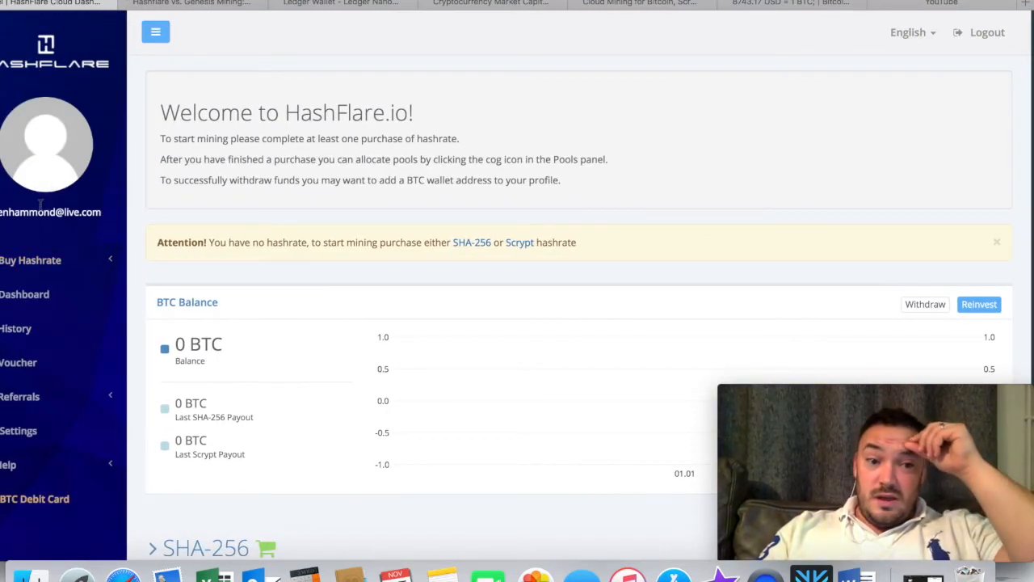
{"action": "mouse_move", "coordinate": [133, 58]}
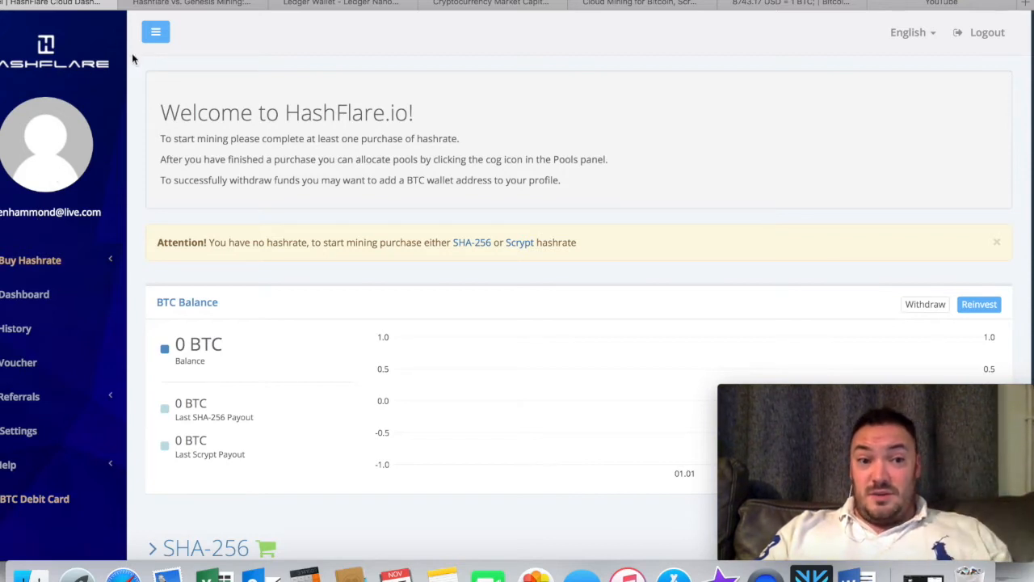
{"action": "mouse_move", "coordinate": [29, 180]}
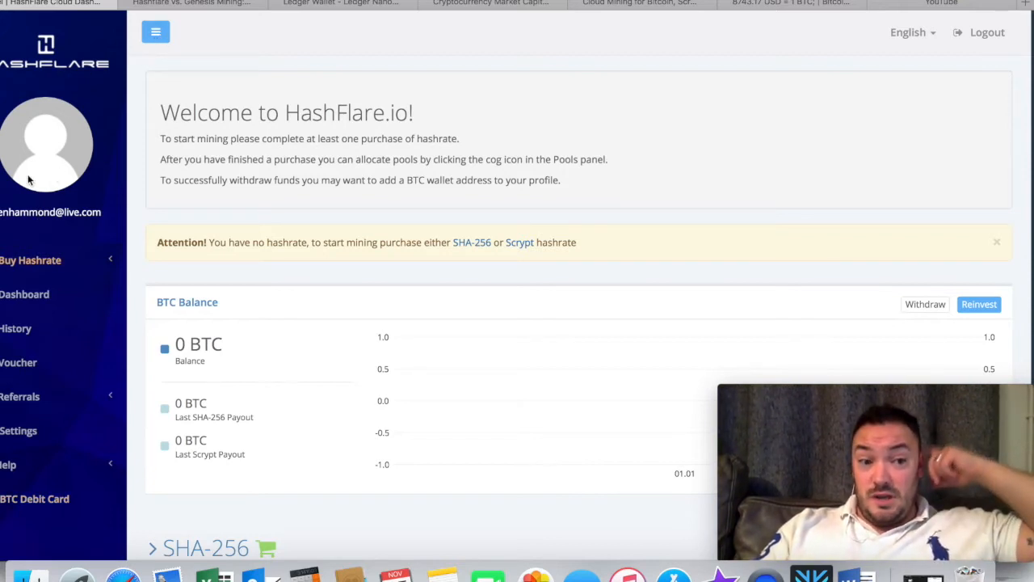
{"action": "mouse_move", "coordinate": [105, 68]}
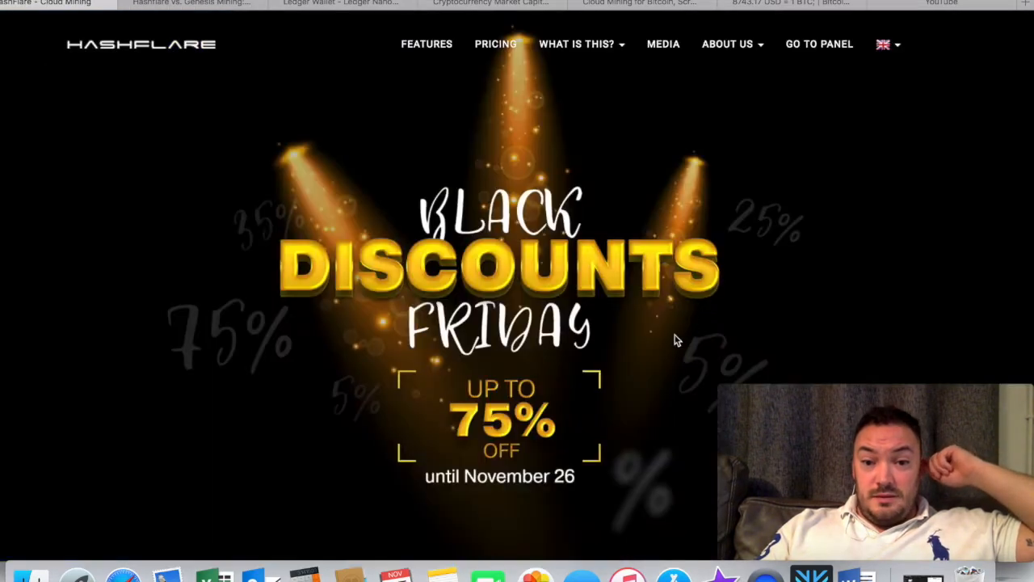
{"action": "scroll", "scroll_direction": "down", "scroll_amount": 3}
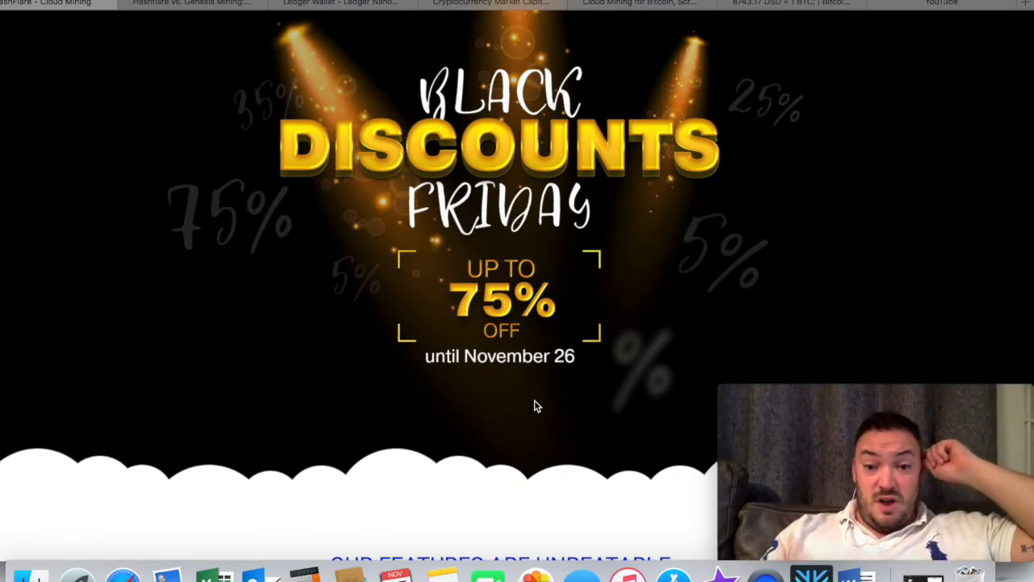
{"action": "scroll", "scroll_direction": "down", "scroll_amount": 3}
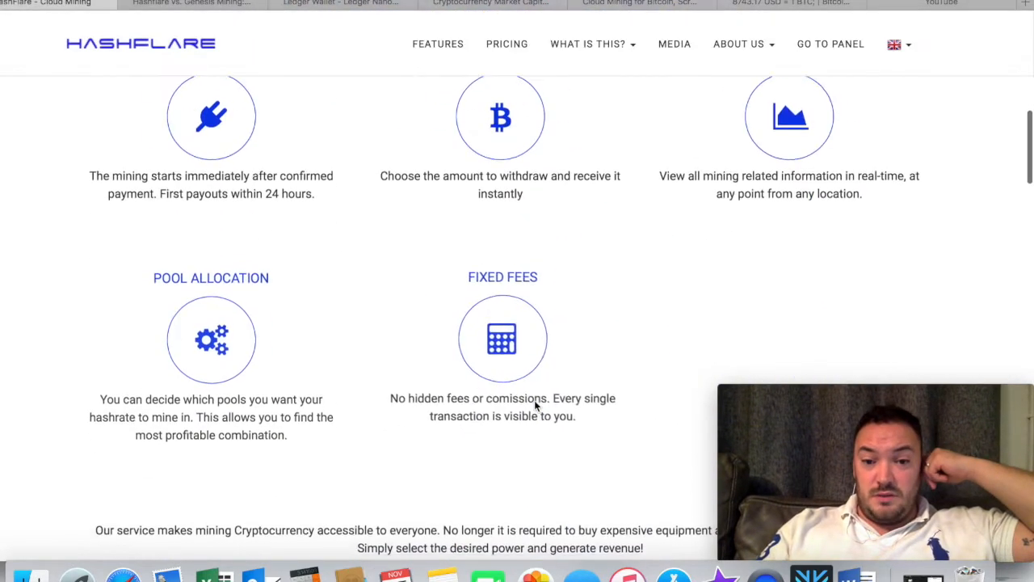
{"action": "scroll", "scroll_direction": "down", "scroll_amount": 3}
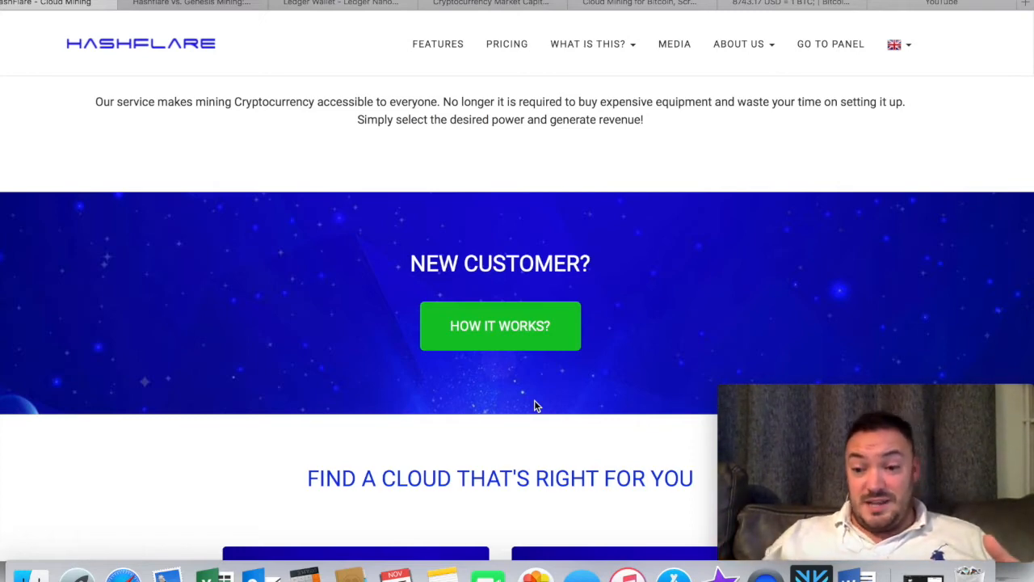
{"action": "scroll", "scroll_direction": "down", "scroll_amount": 3}
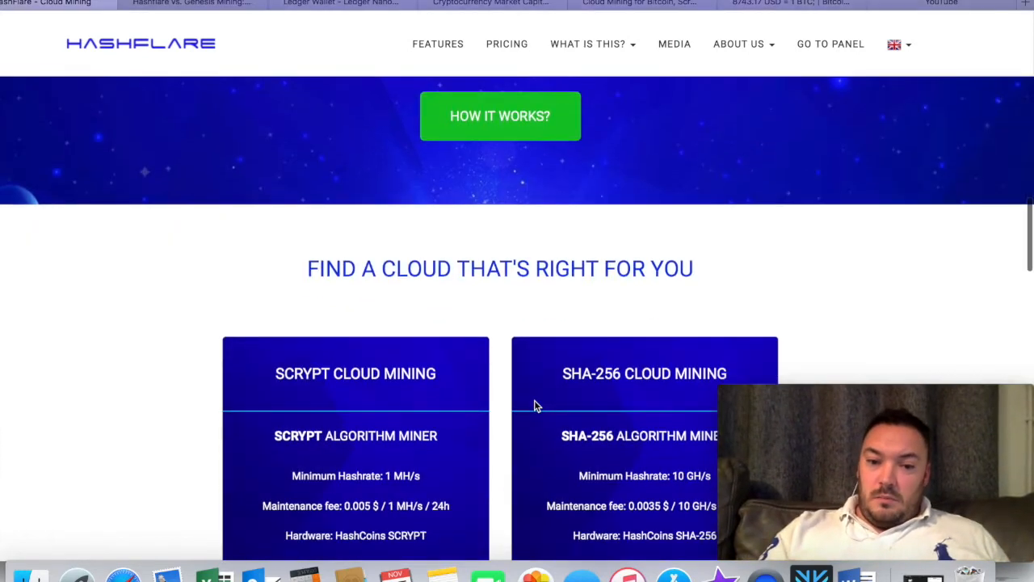
{"action": "scroll", "scroll_direction": "down", "scroll_amount": 3}
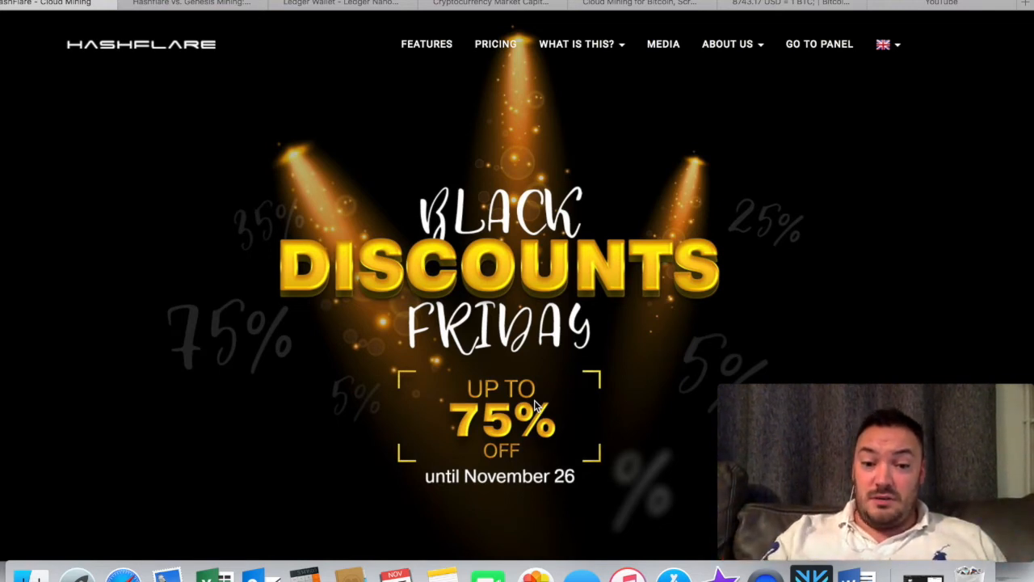
{"action": "mouse_move", "coordinate": [516, 436]}
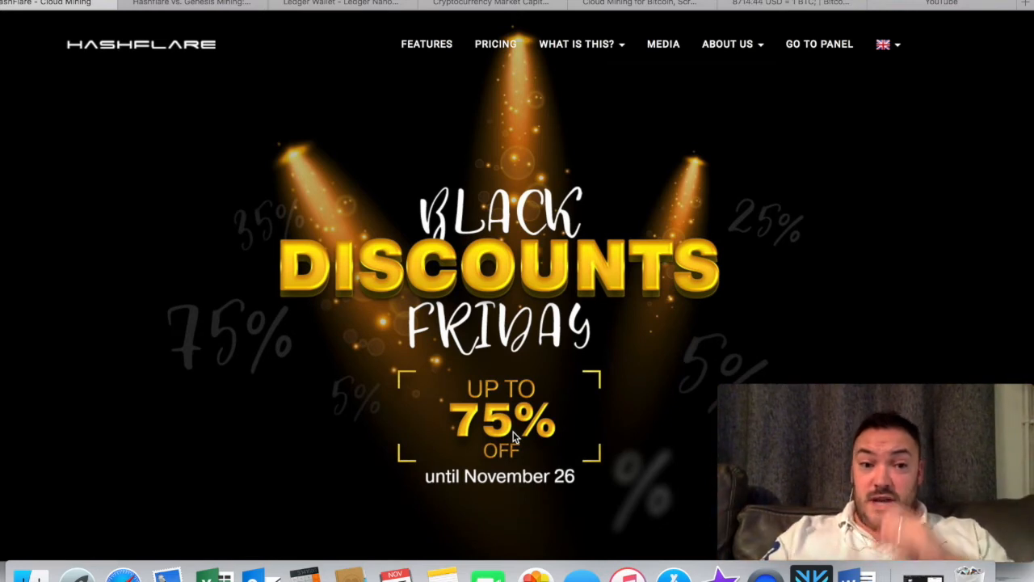
- Read the Ethereum mining section, highlighting the Hashflare heading
{"action": "left_click", "coordinate": [190, 3]}
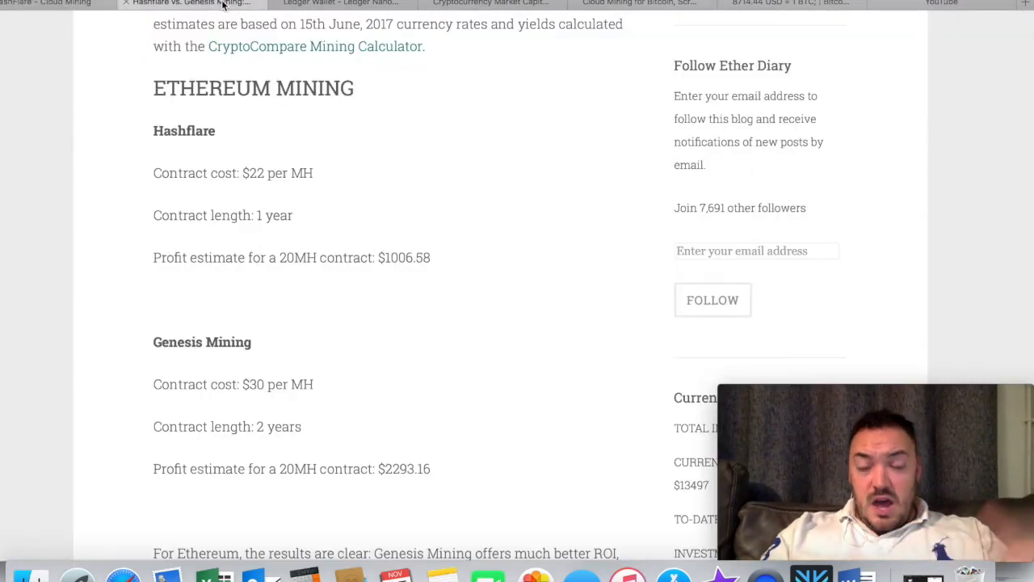
{"action": "mouse_move", "coordinate": [330, 147]}
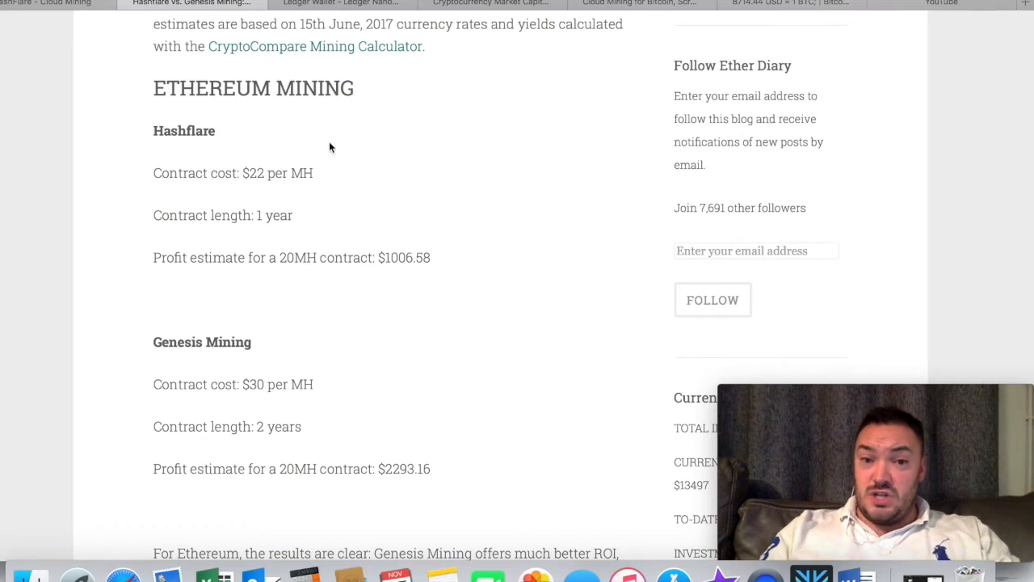
{"action": "scroll", "scroll_direction": "up", "scroll_amount": 3}
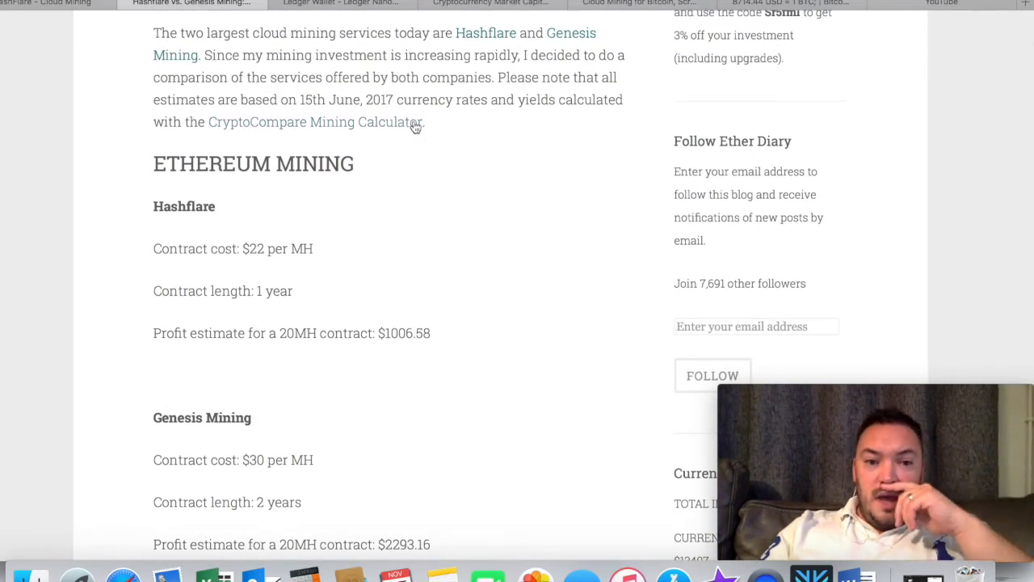
{"action": "scroll", "scroll_direction": "down", "scroll_amount": 3}
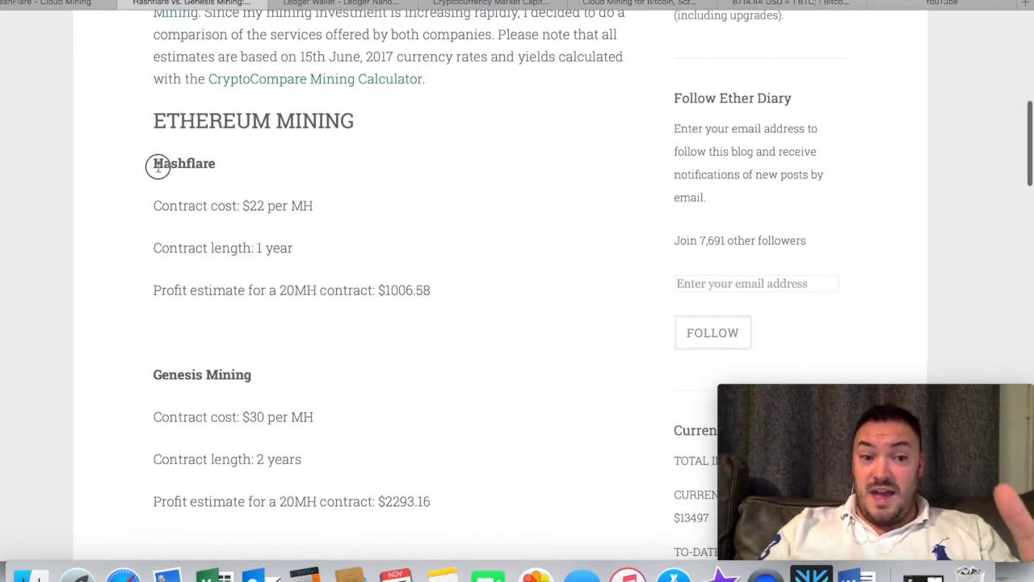
{"action": "double_click", "coordinate": [185, 162]}
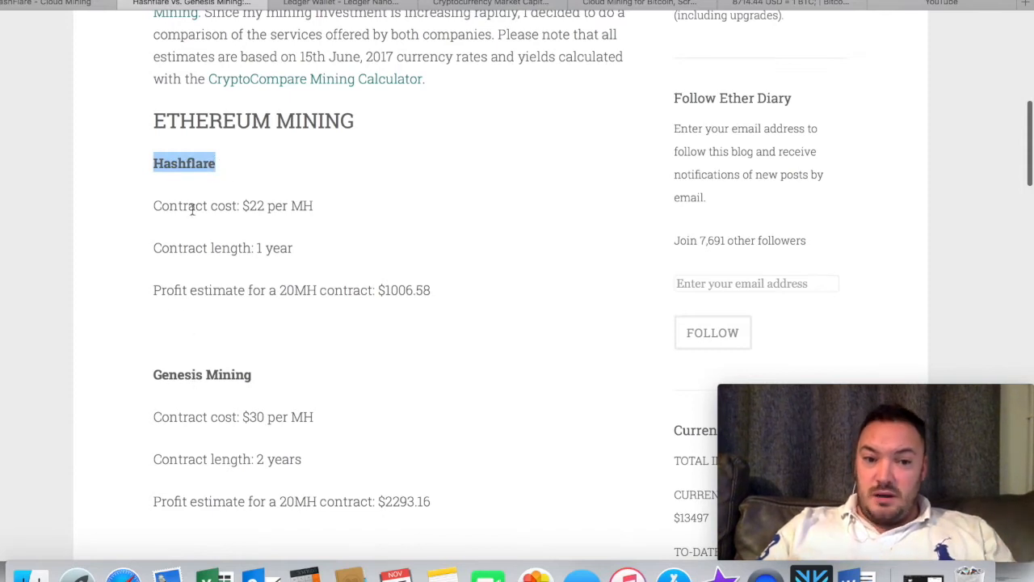
{"action": "scroll", "scroll_direction": "up", "scroll_amount": 3}
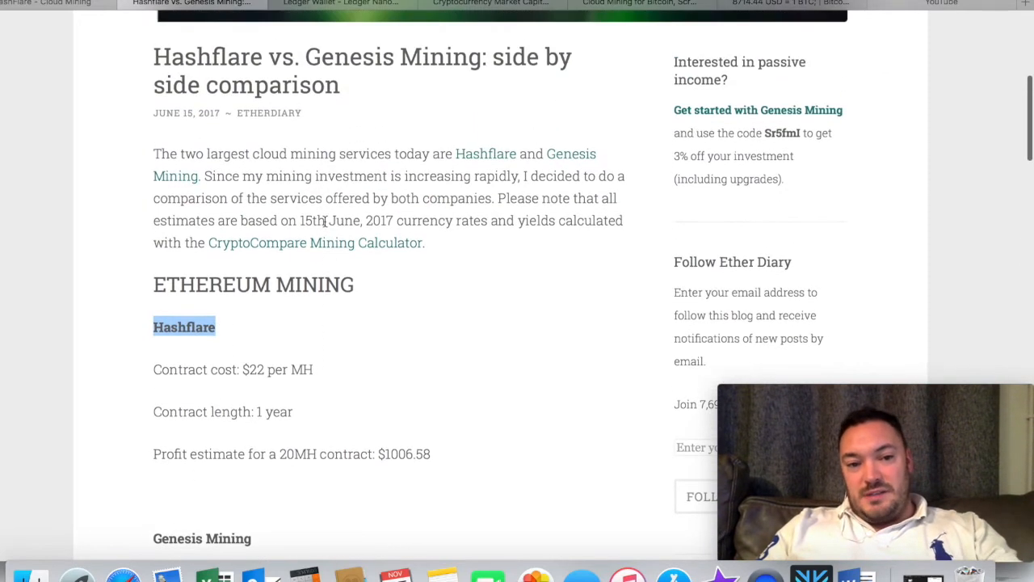
{"action": "scroll", "scroll_direction": "up", "scroll_amount": 3}
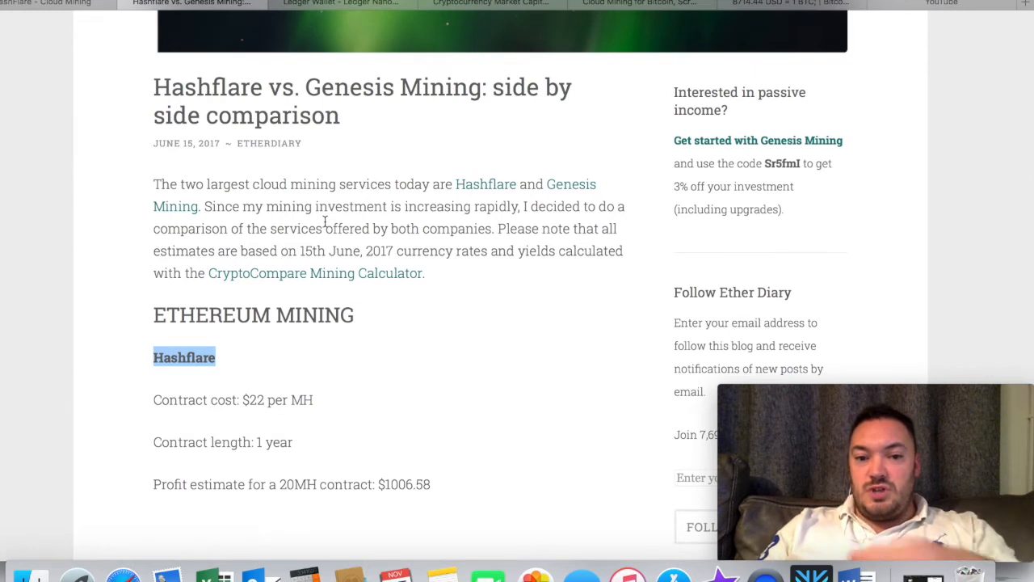
{"action": "scroll", "scroll_direction": "down", "scroll_amount": 3}
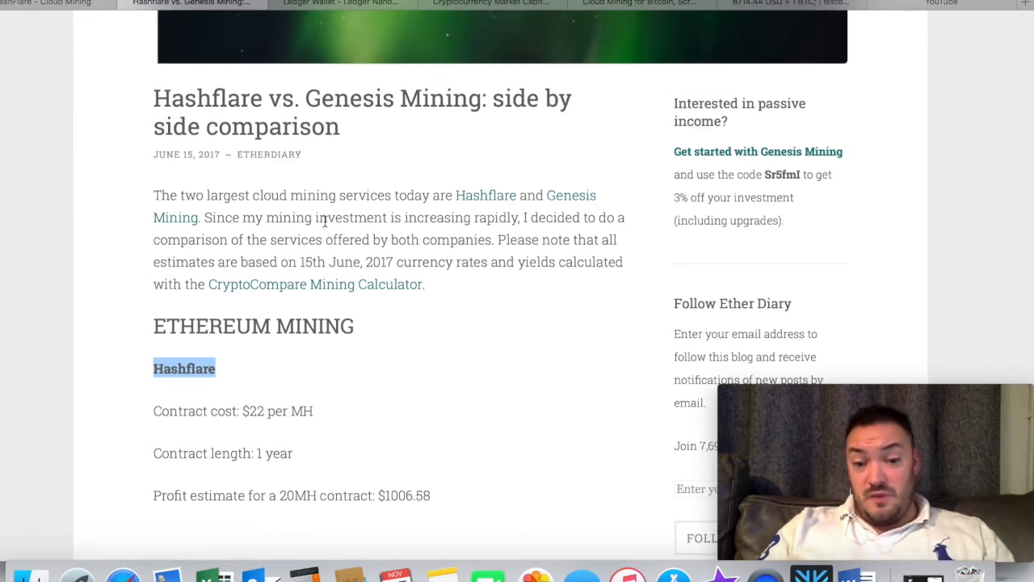
{"action": "mouse_move", "coordinate": [381, 403]}
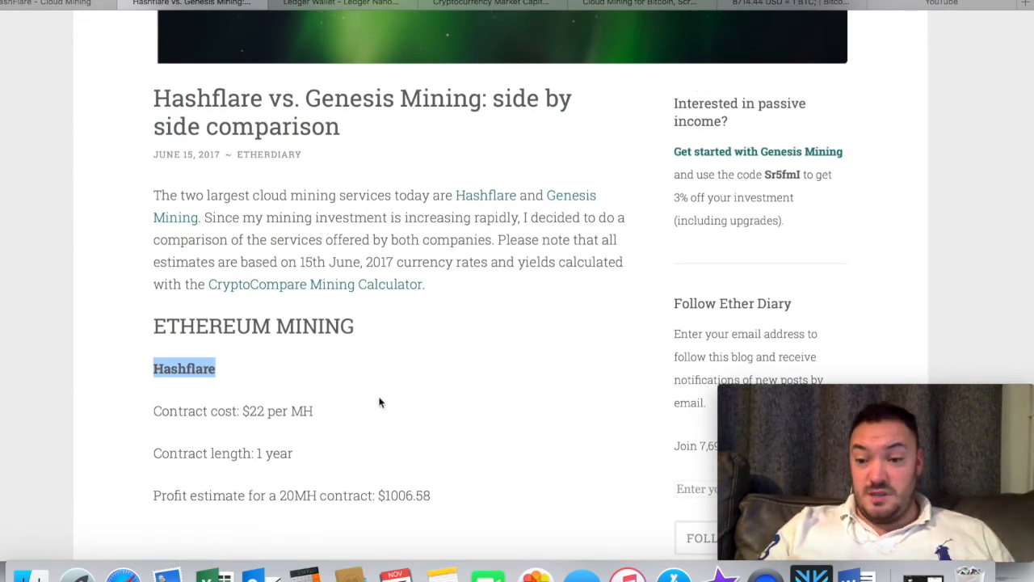
{"action": "scroll", "scroll_direction": "down", "scroll_amount": 3}
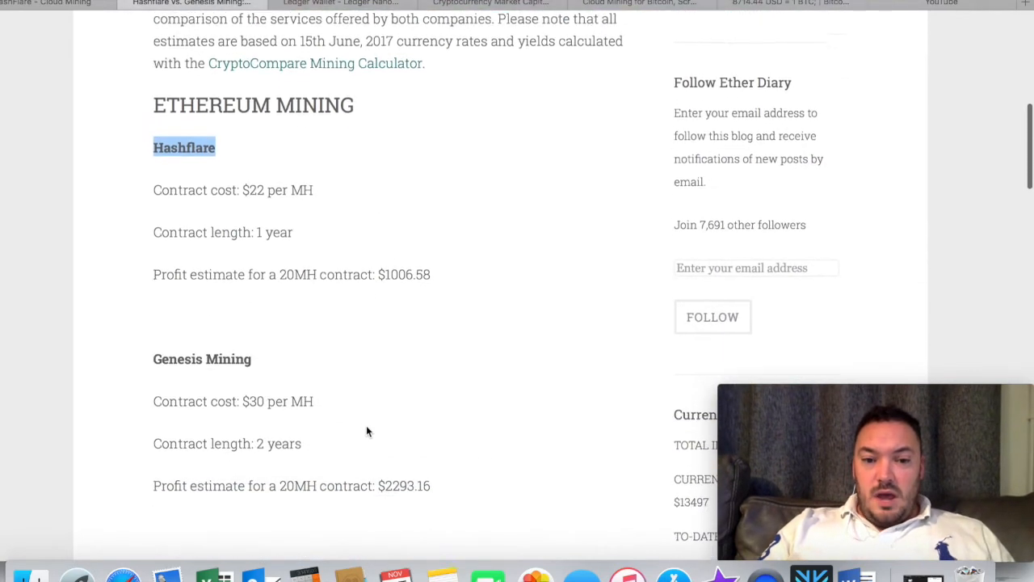
{"action": "scroll", "scroll_direction": "down", "scroll_amount": 3}
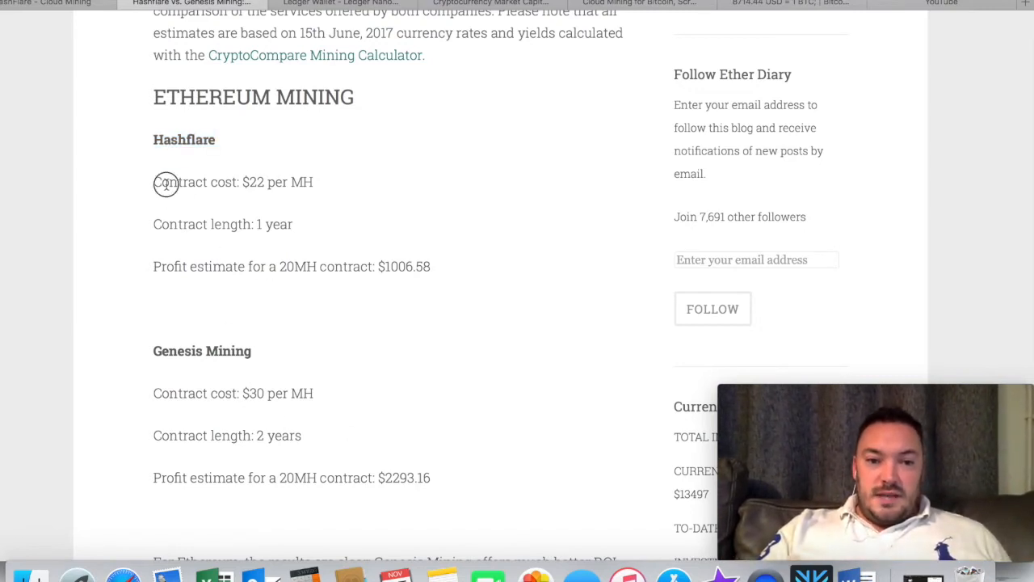
- Highlight the Hashflare contract cost line, read the Bitcoin mining rates, and return to the article top
{"action": "double_click", "coordinate": [180, 181]}
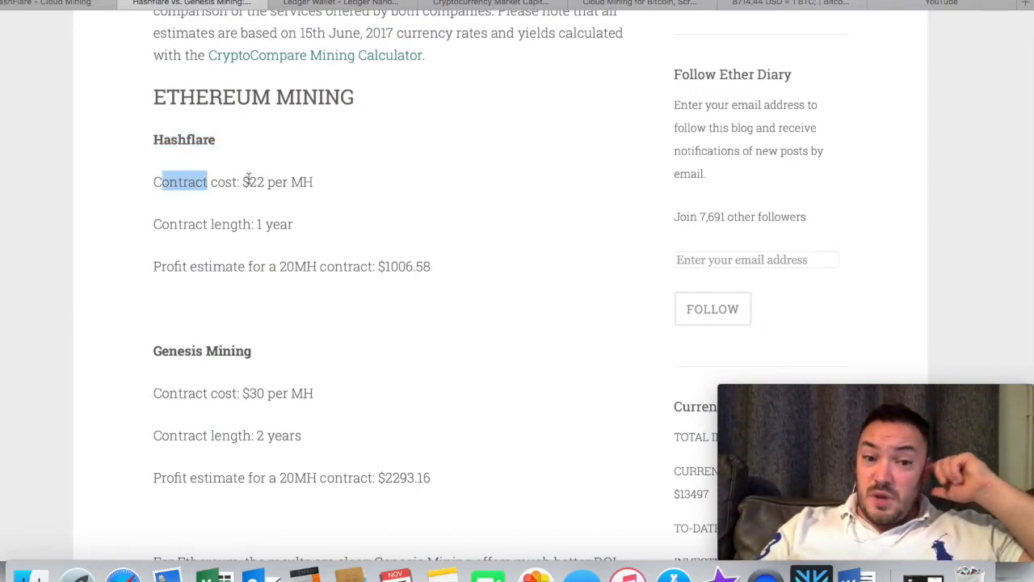
{"action": "mouse_move", "coordinate": [174, 392]}
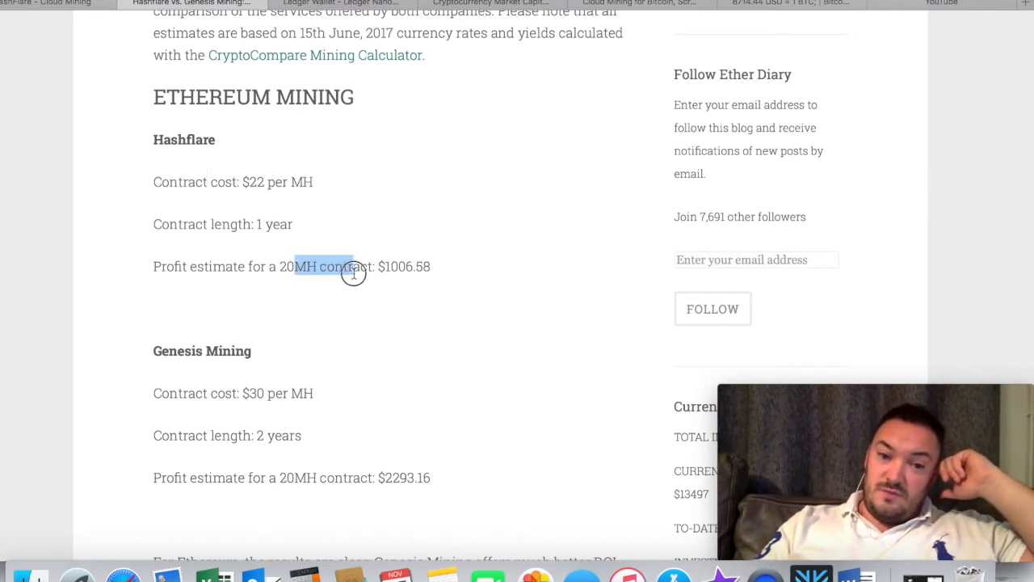
{"action": "mouse_move", "coordinate": [369, 437]}
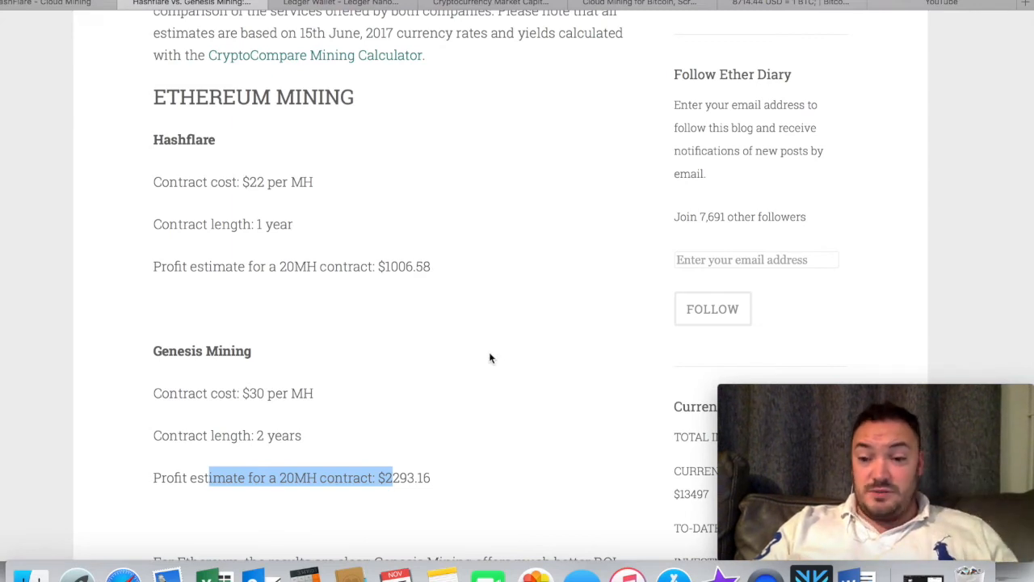
{"action": "mouse_move", "coordinate": [472, 369]}
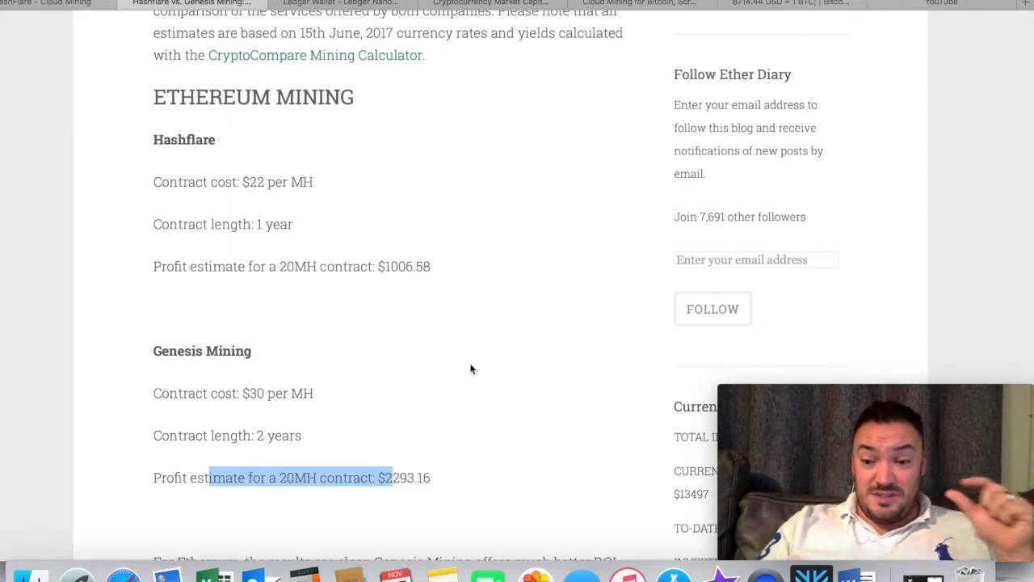
{"action": "scroll", "scroll_direction": "down", "scroll_amount": 3}
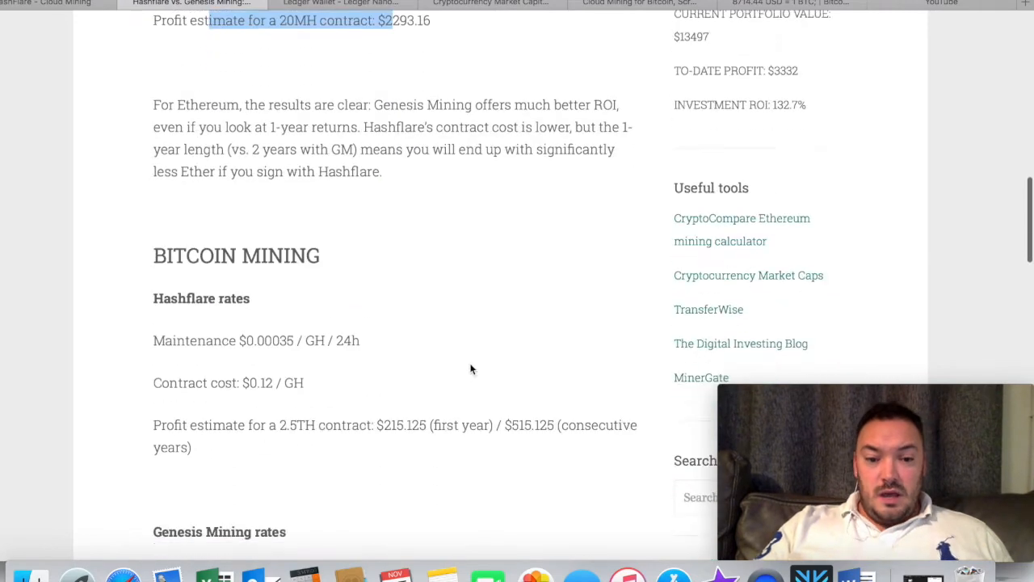
{"action": "scroll", "scroll_direction": "down", "scroll_amount": 3}
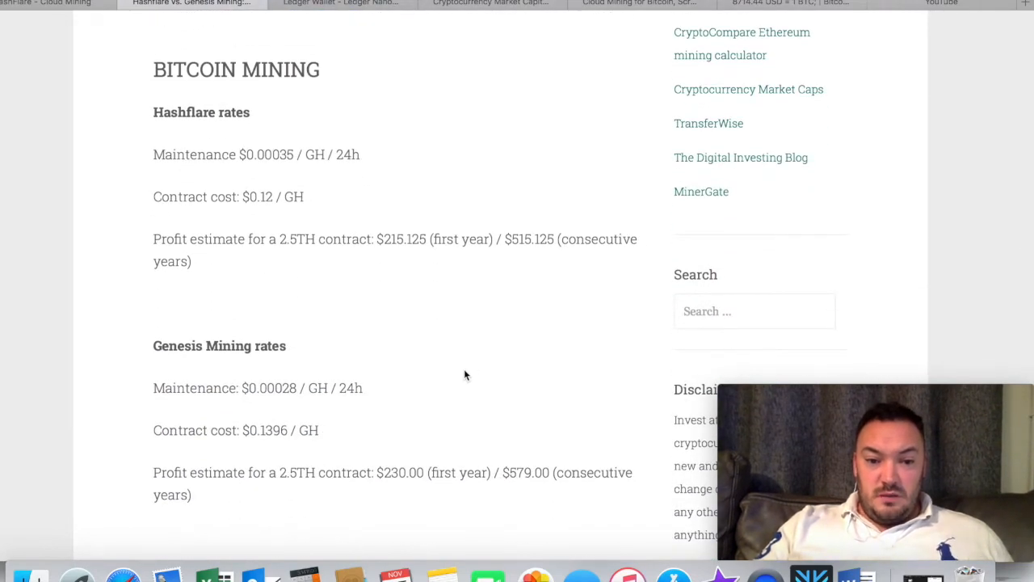
{"action": "mouse_move", "coordinate": [298, 485]}
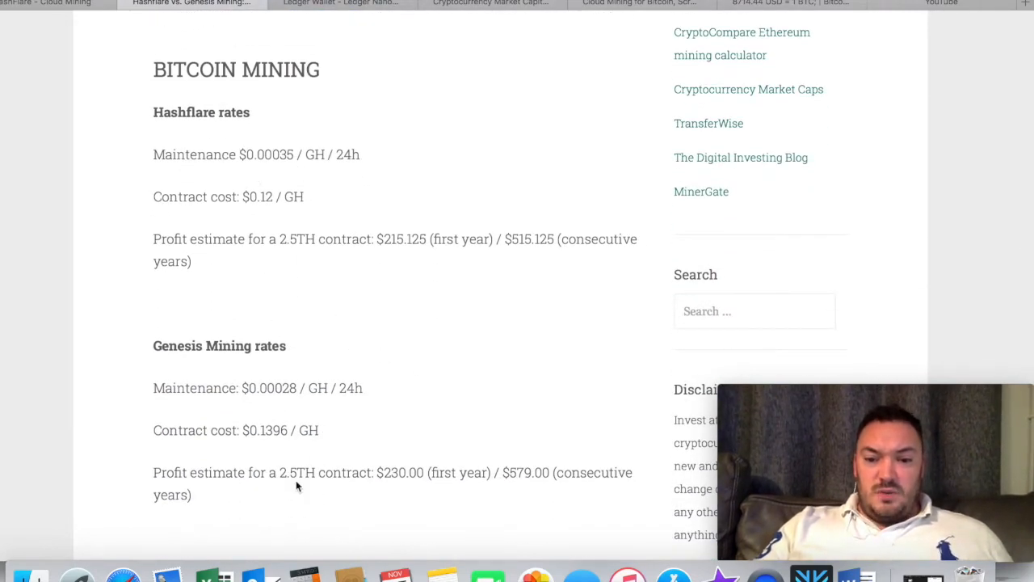
{"action": "mouse_move", "coordinate": [323, 298]}
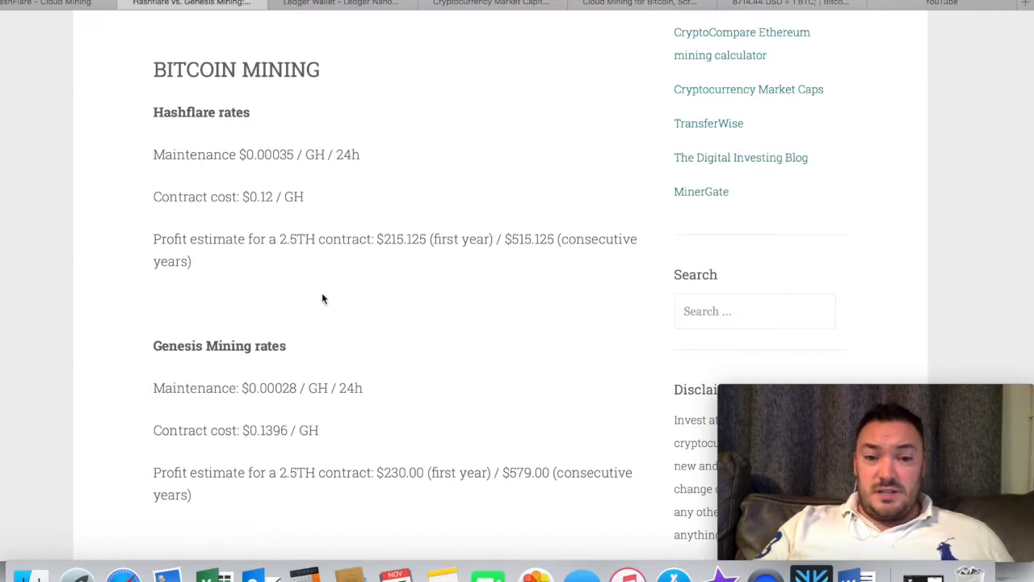
{"action": "mouse_move", "coordinate": [341, 285]}
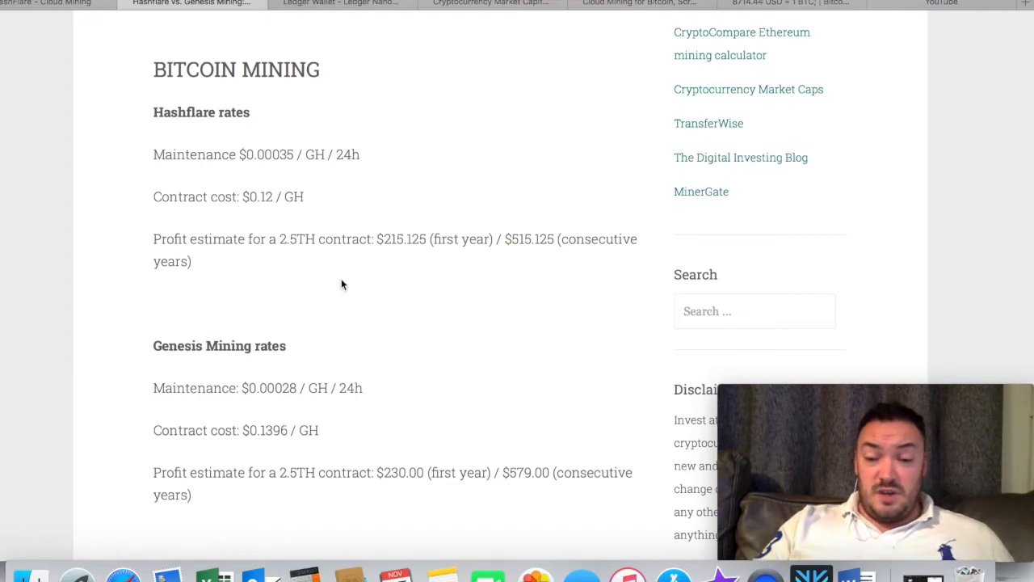
{"action": "scroll", "scroll_direction": "up", "scroll_amount": 3}
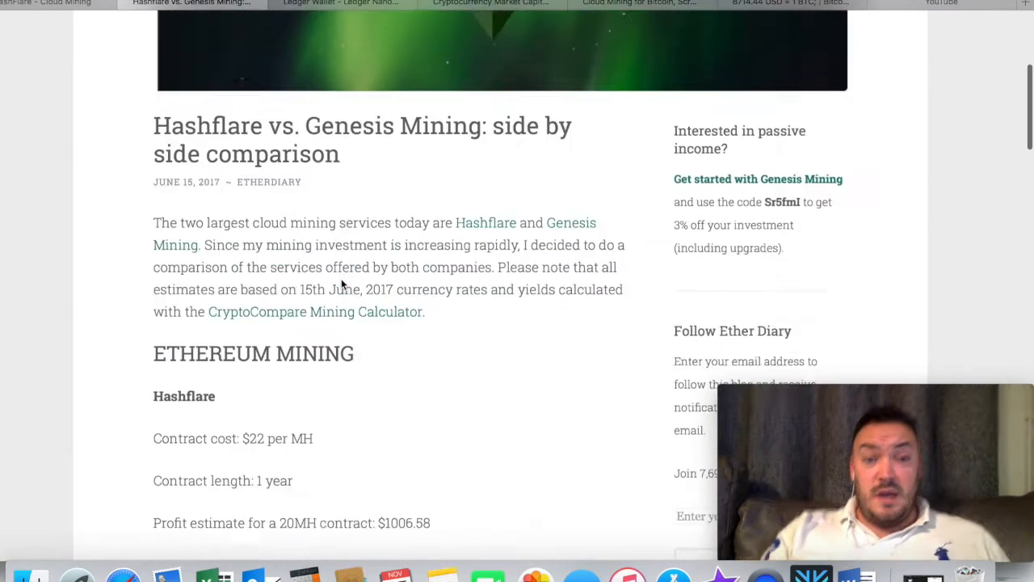
{"action": "scroll", "scroll_direction": "up", "scroll_amount": 3}
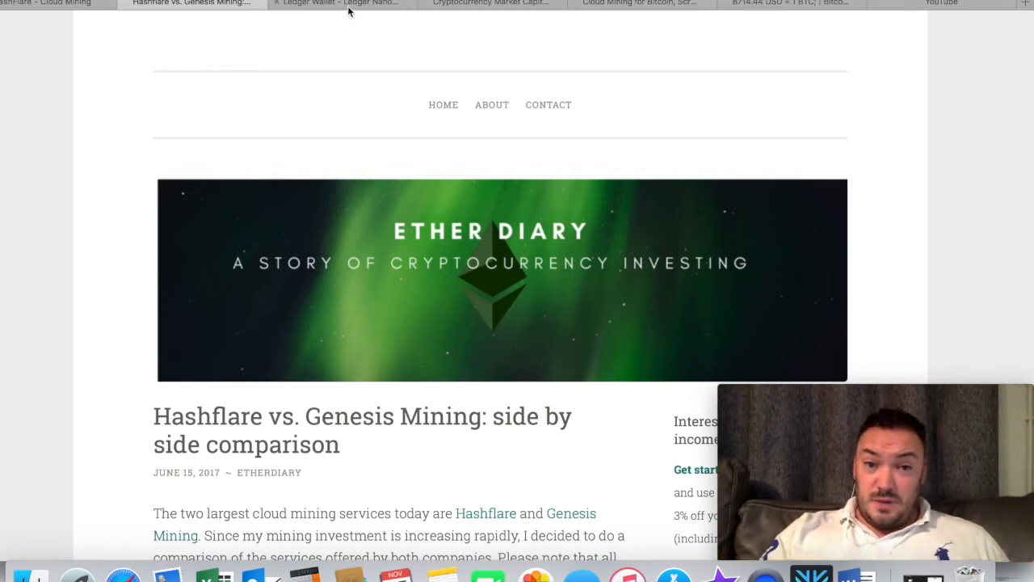
{"action": "mouse_move", "coordinate": [338, 3]}
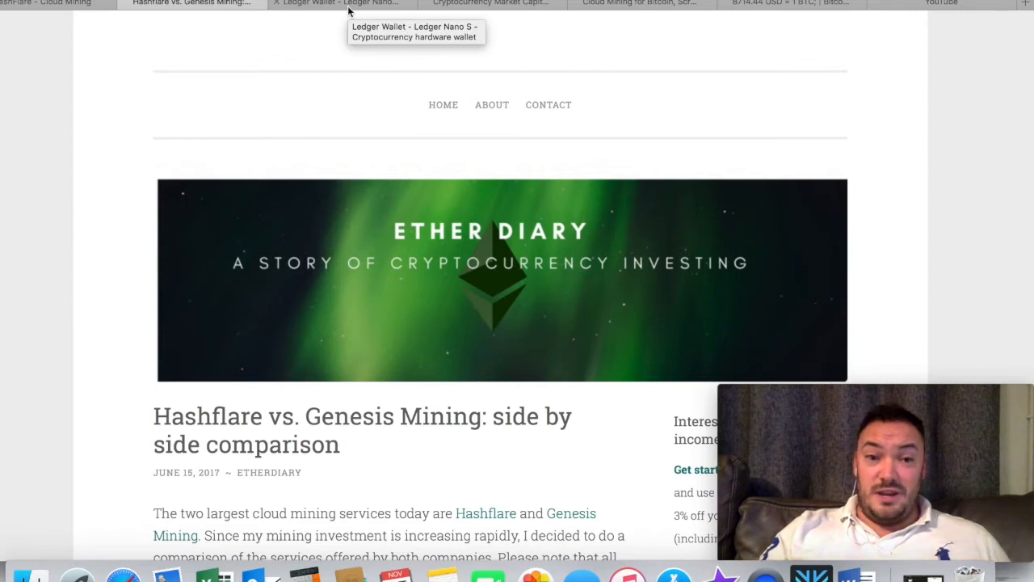
- Review the Nano S 54.98 € Black Friday price and scroll down to the Quick tour section
{"action": "left_click", "coordinate": [340, 3]}
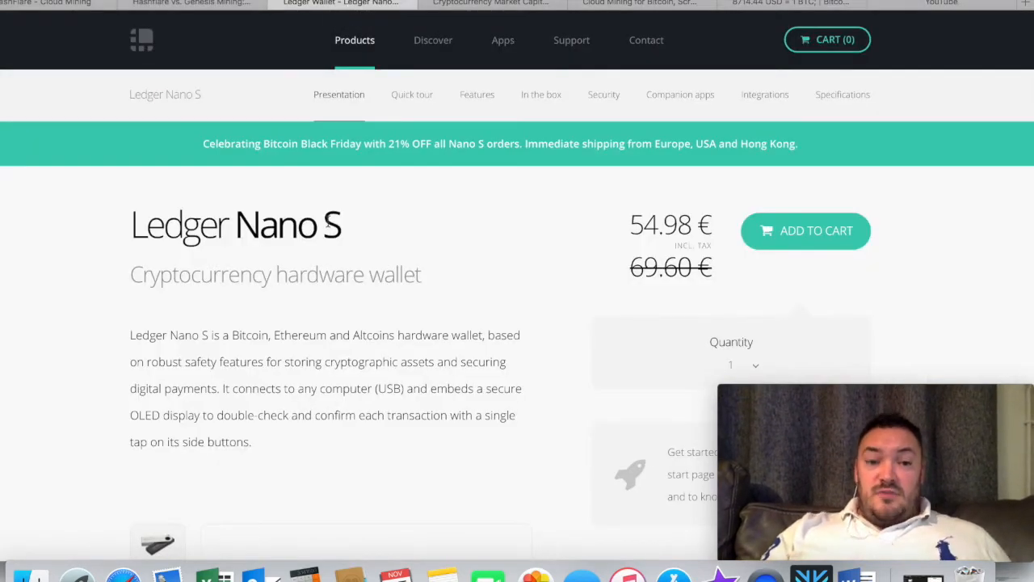
{"action": "mouse_move", "coordinate": [272, 260]}
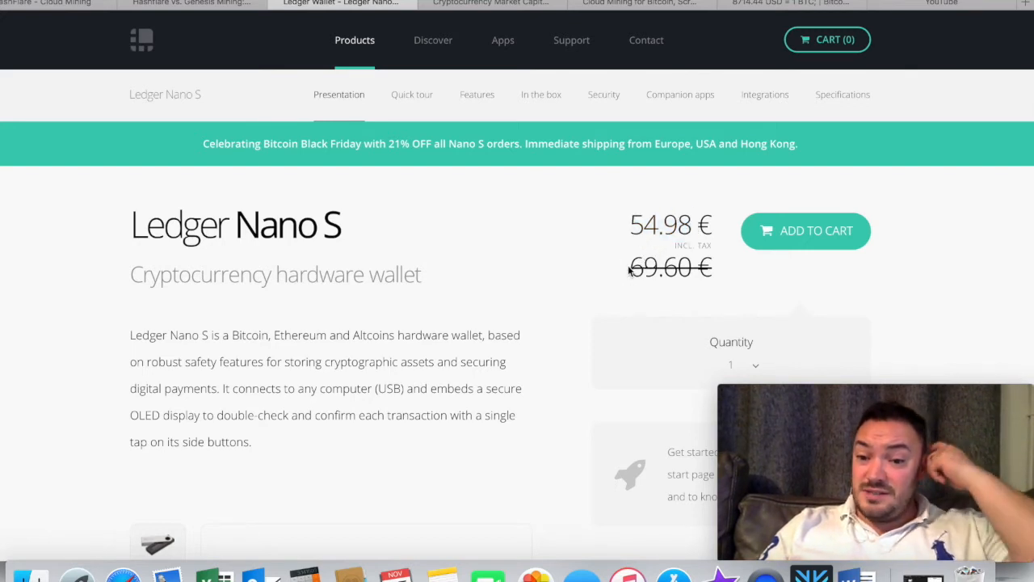
{"action": "mouse_move", "coordinate": [629, 292]}
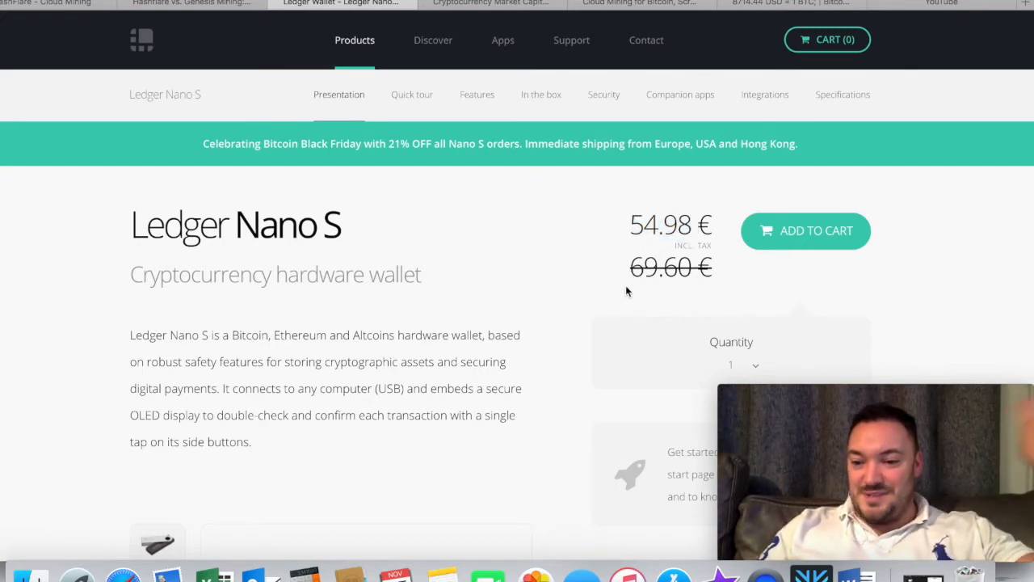
{"action": "mouse_move", "coordinate": [653, 246]}
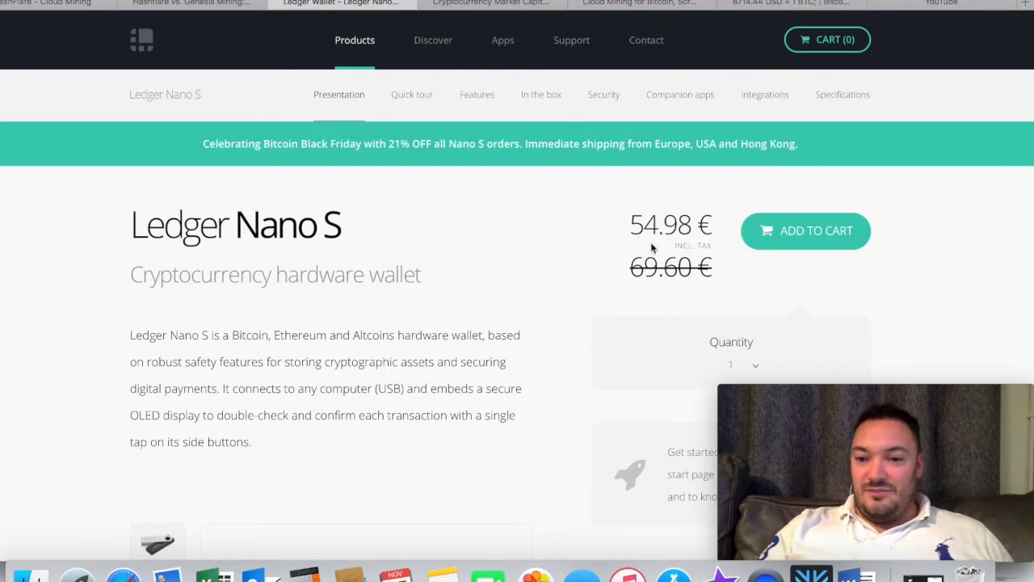
{"action": "scroll", "scroll_direction": "down", "scroll_amount": 3}
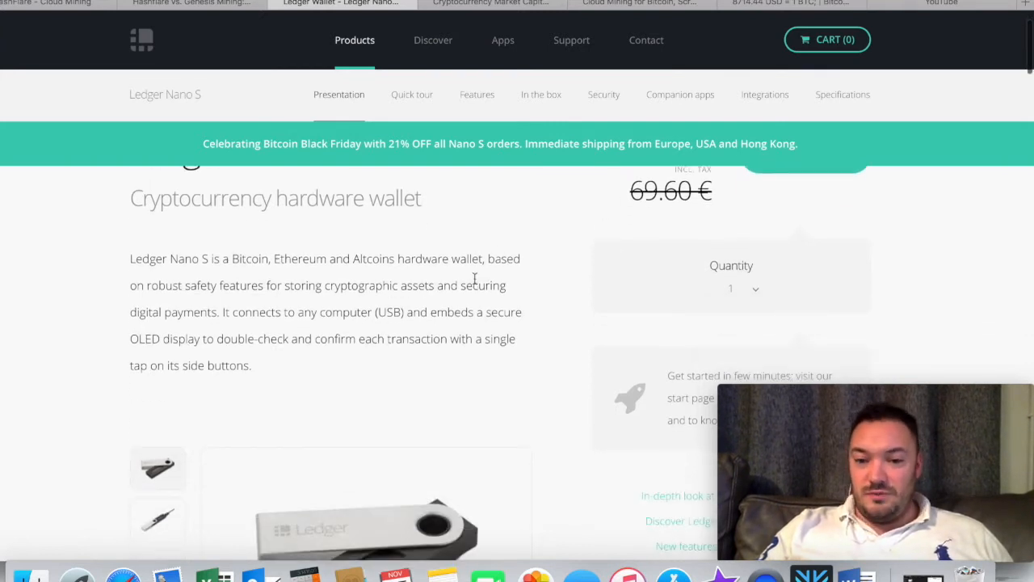
{"action": "scroll", "scroll_direction": "down", "scroll_amount": 3}
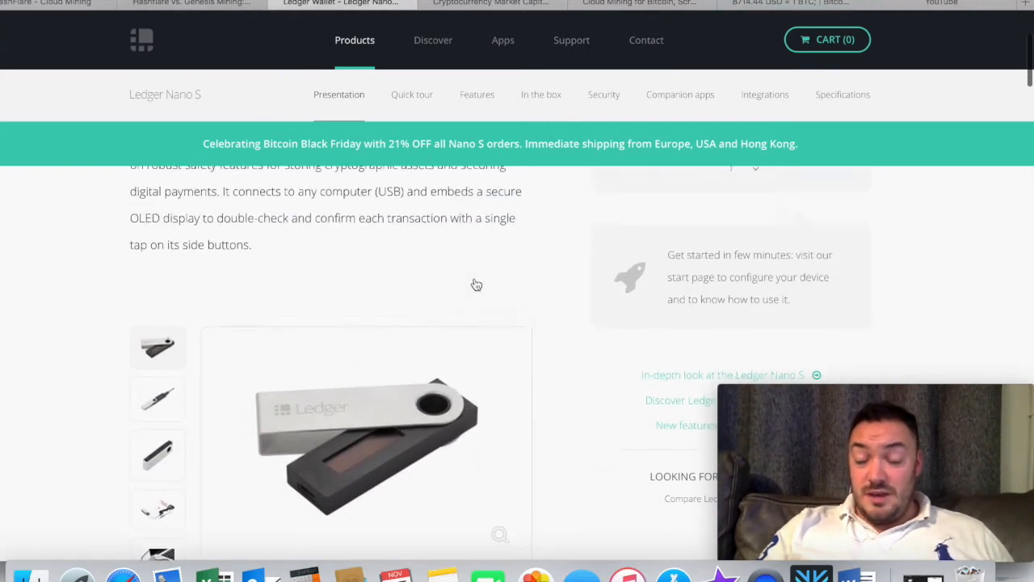
{"action": "scroll", "scroll_direction": "down", "scroll_amount": 3}
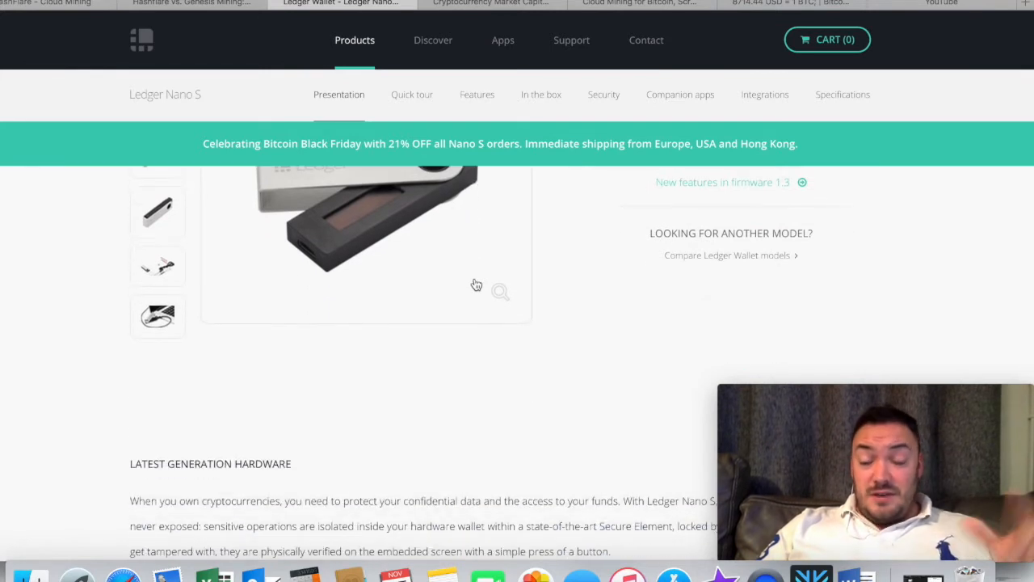
{"action": "mouse_move", "coordinate": [518, 307]}
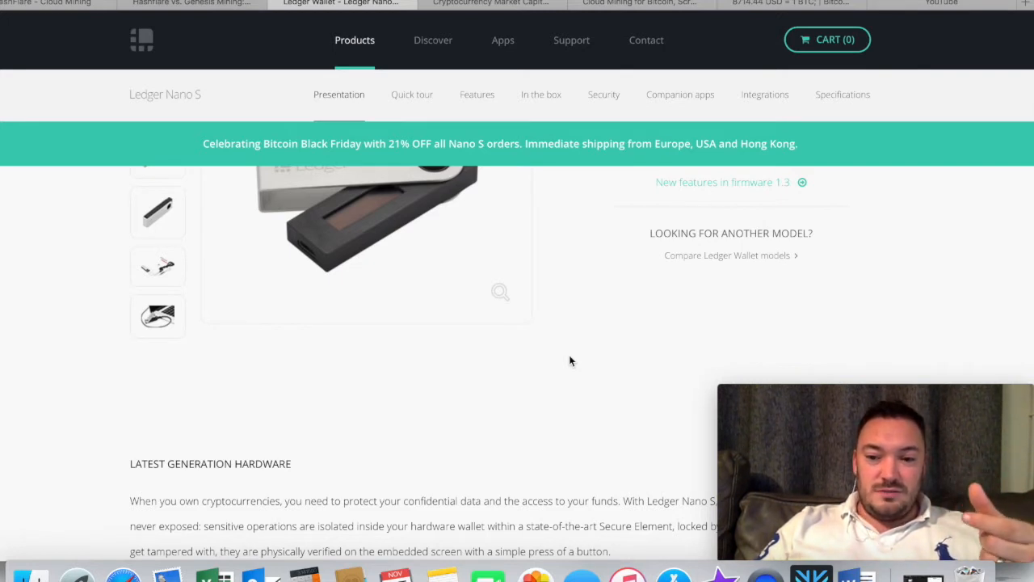
{"action": "scroll", "scroll_direction": "up", "scroll_amount": 3}
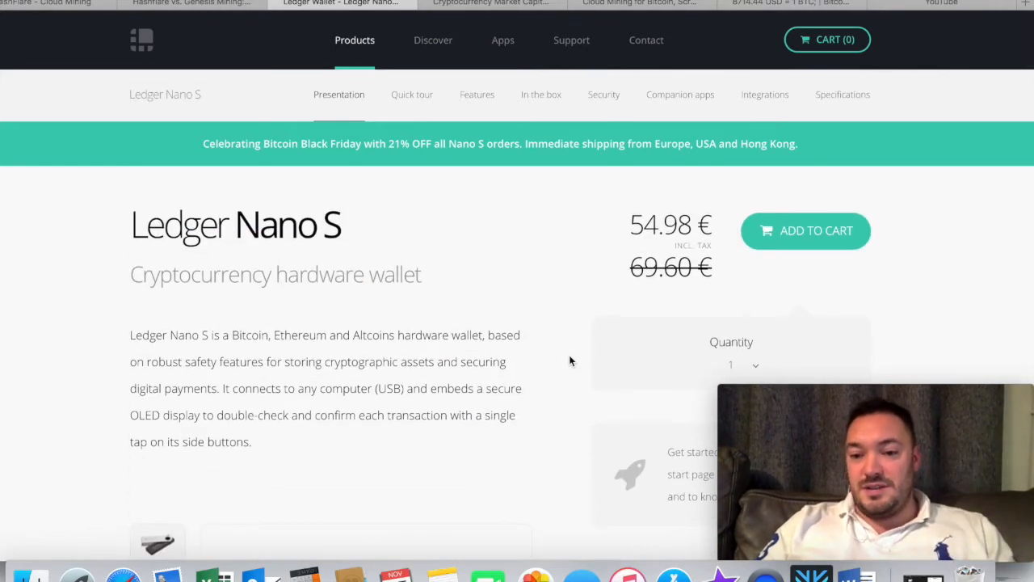
{"action": "scroll", "scroll_direction": "down", "scroll_amount": 3}
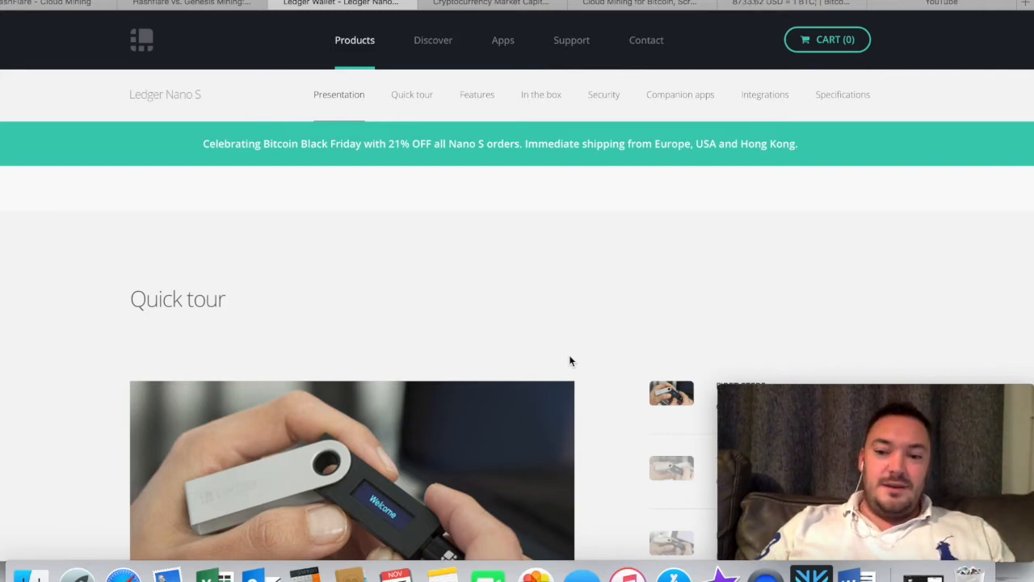
{"action": "scroll", "scroll_direction": "up", "scroll_amount": 3}
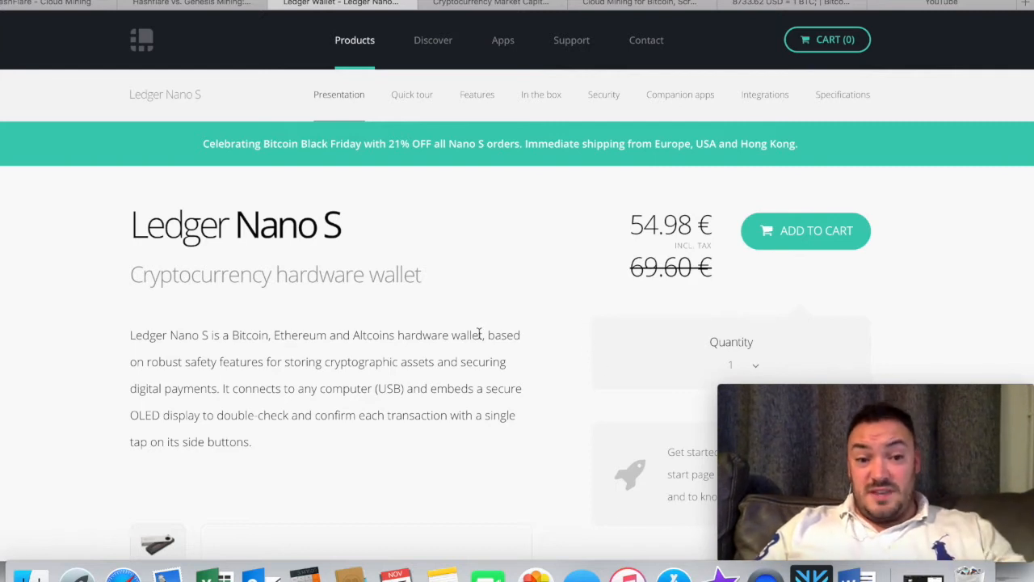
{"action": "mouse_move", "coordinate": [465, 333]}
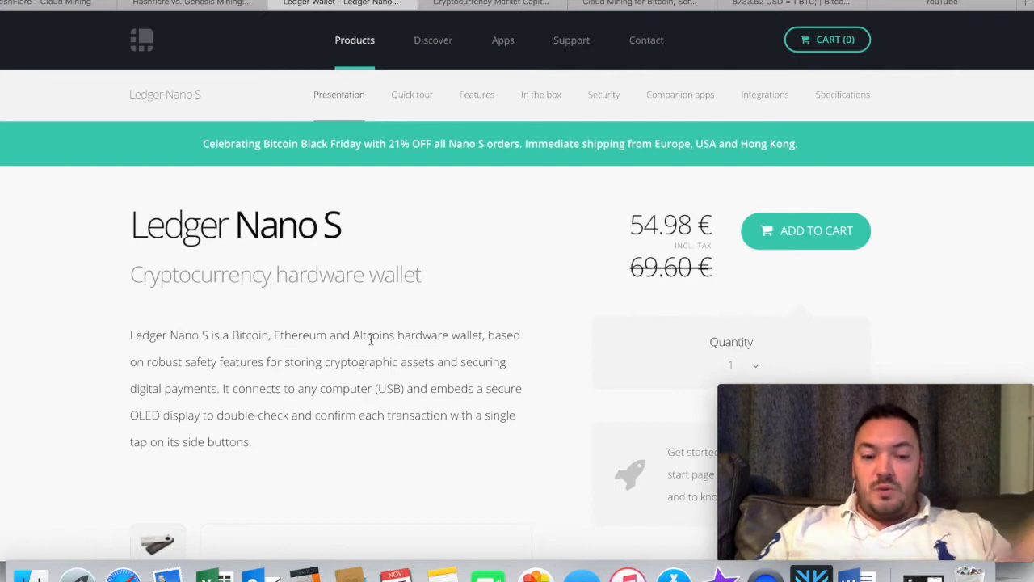
{"action": "scroll", "scroll_direction": "down", "scroll_amount": 3}
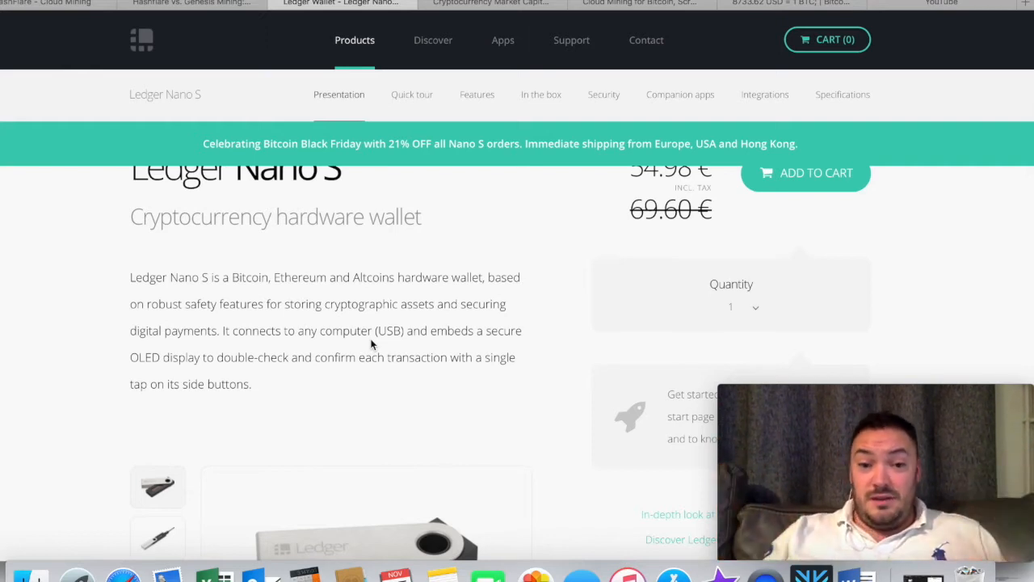
{"action": "scroll", "scroll_direction": "up", "scroll_amount": 3}
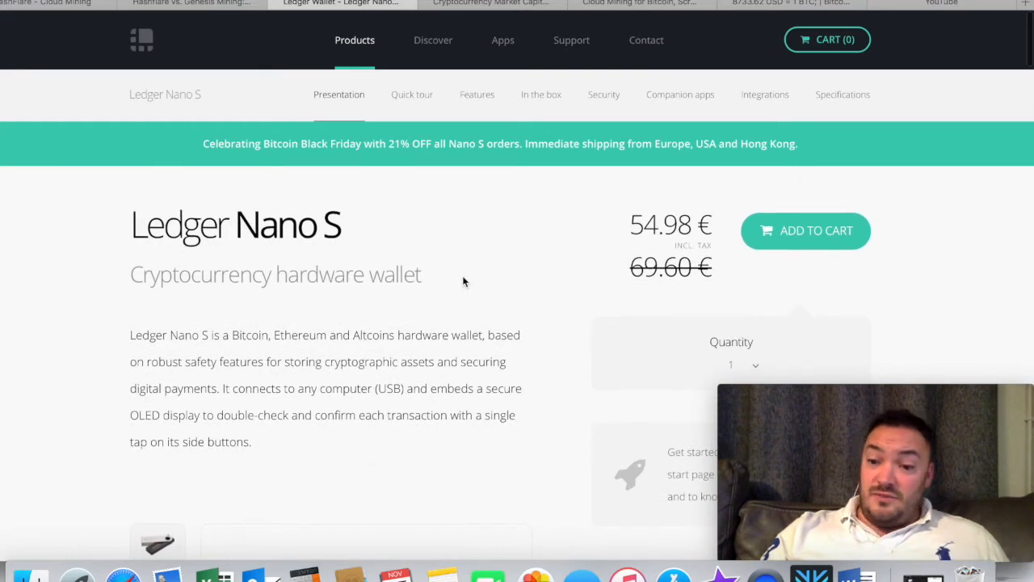
{"action": "mouse_move", "coordinate": [465, 181]}
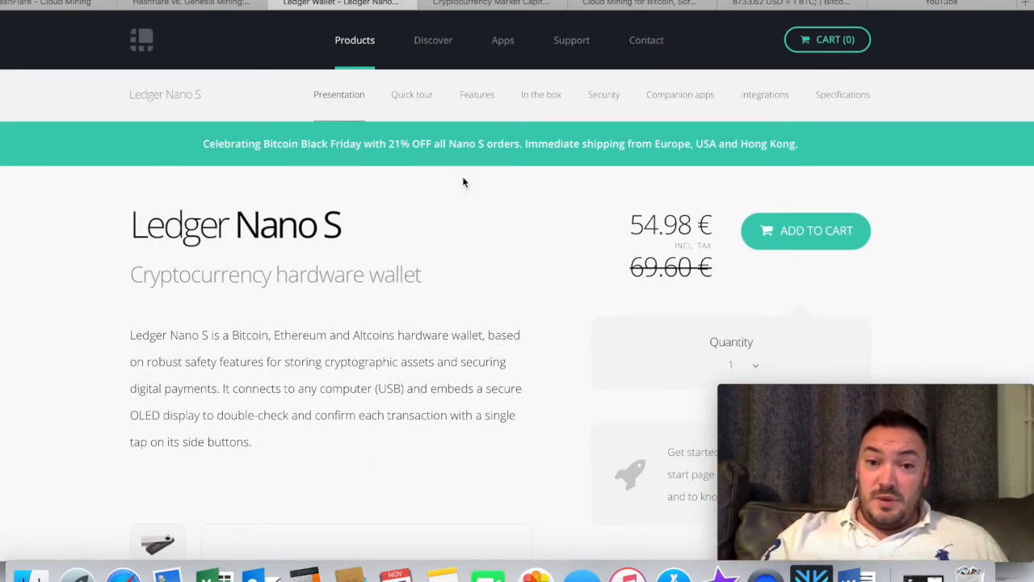
{"action": "mouse_move", "coordinate": [426, 152]}
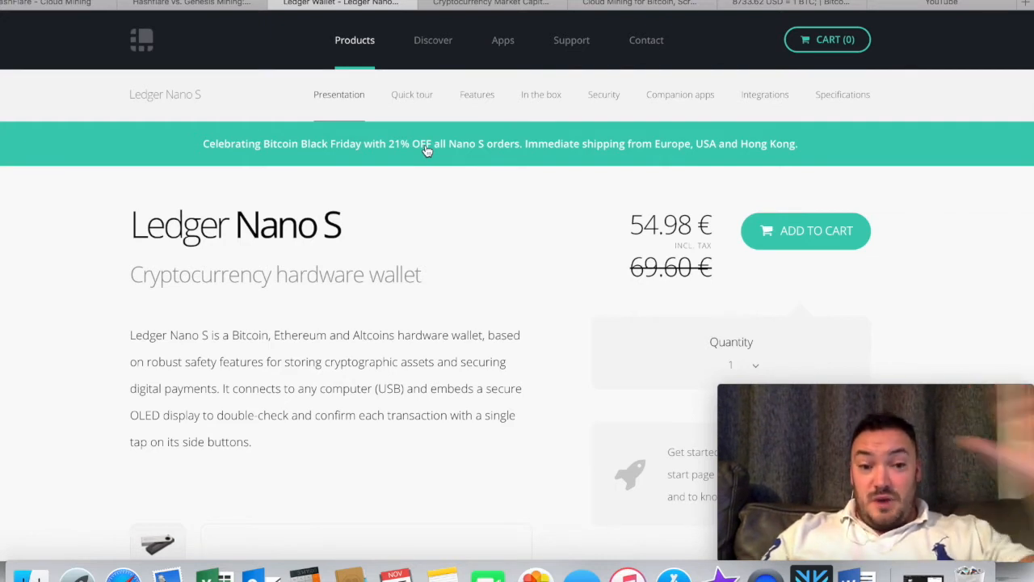
{"action": "mouse_move", "coordinate": [443, 246]}
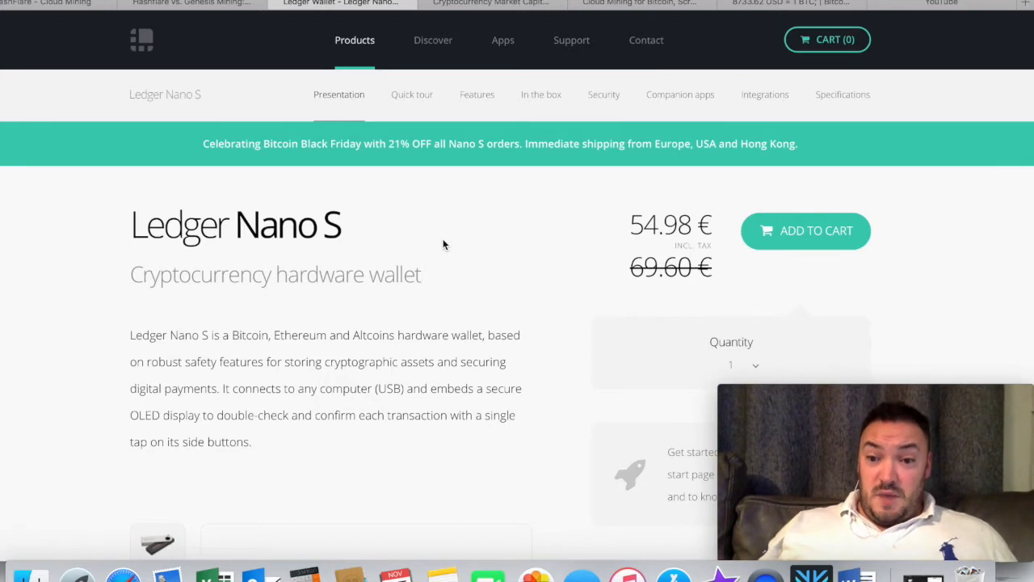
{"action": "mouse_move", "coordinate": [442, 257]}
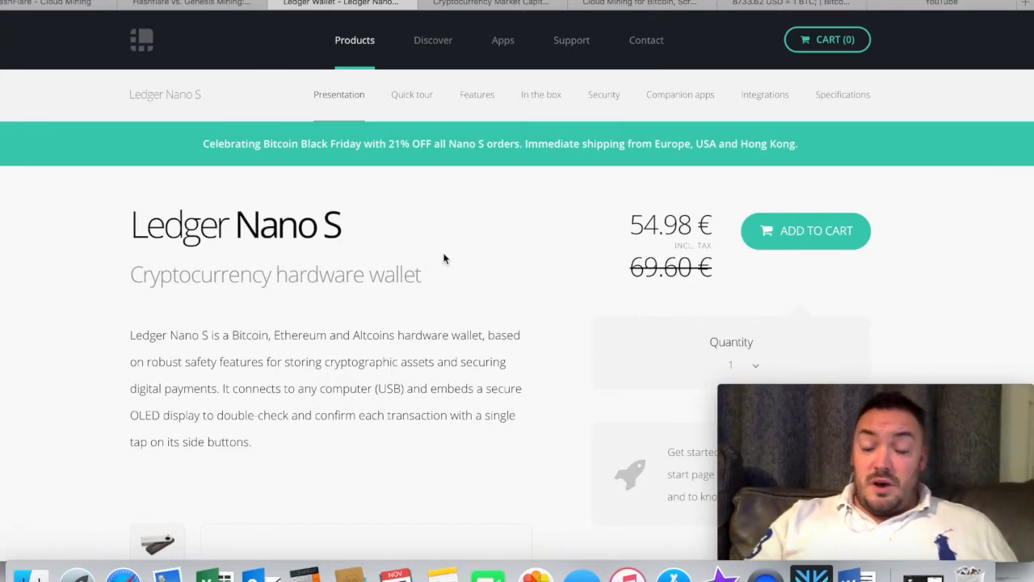
{"action": "mouse_move", "coordinate": [442, 262]}
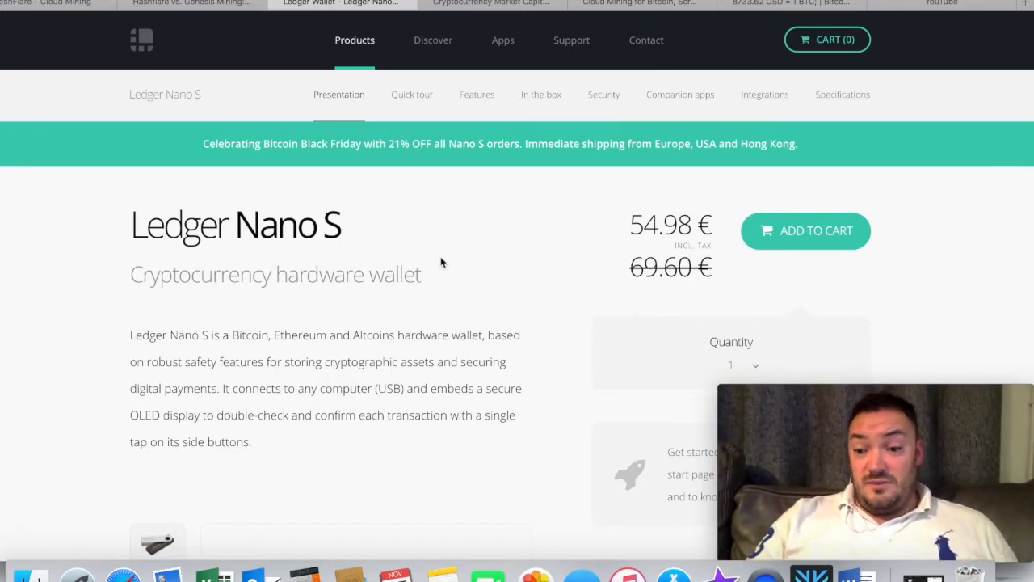
{"action": "mouse_move", "coordinate": [436, 165]}
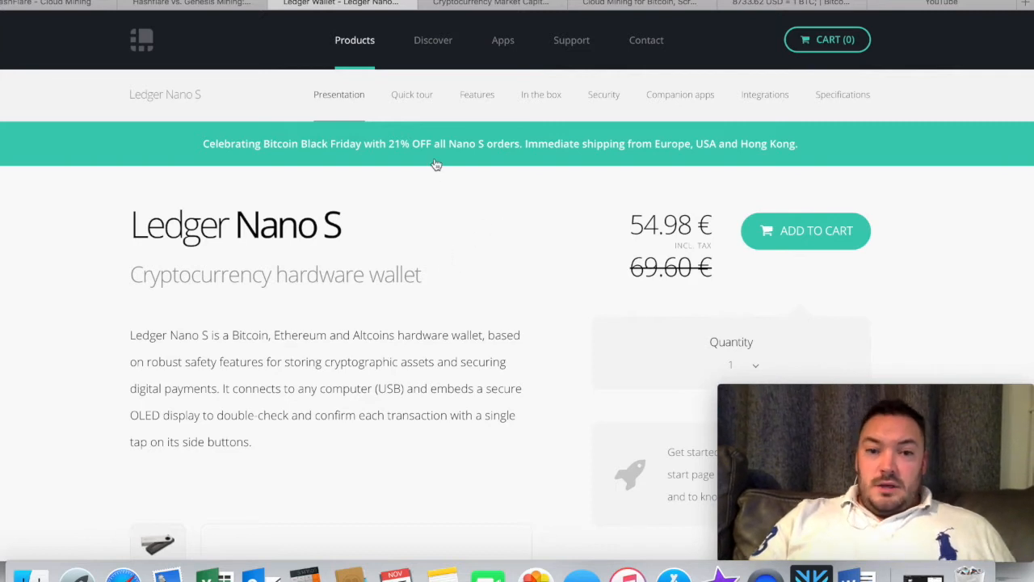
{"action": "mouse_move", "coordinate": [451, 31]}
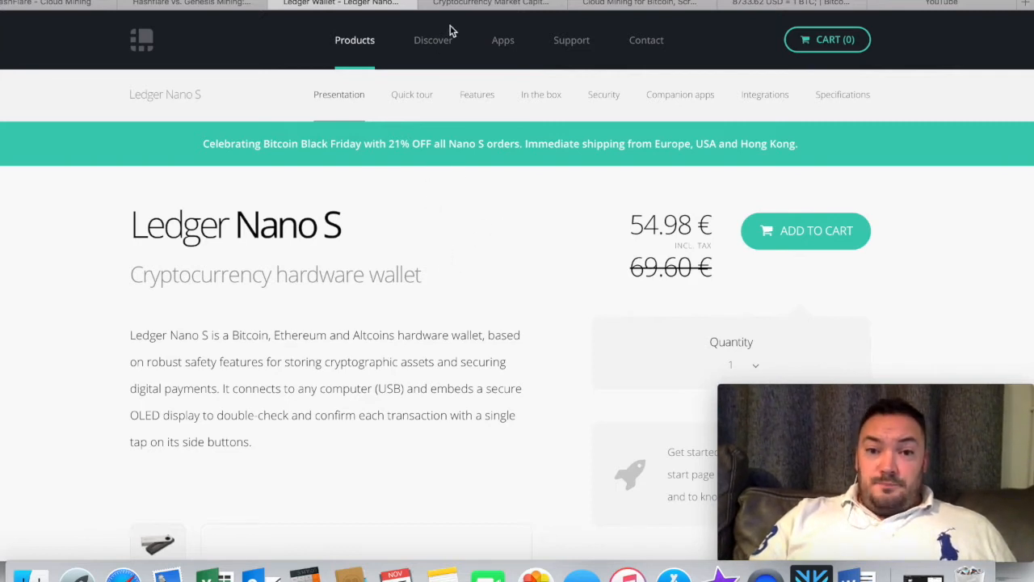
- Switch to the CoinMarketCap ranking led by Bitcoin at $8,718.65 and Ethereum at $471.40
{"action": "left_click", "coordinate": [491, 3]}
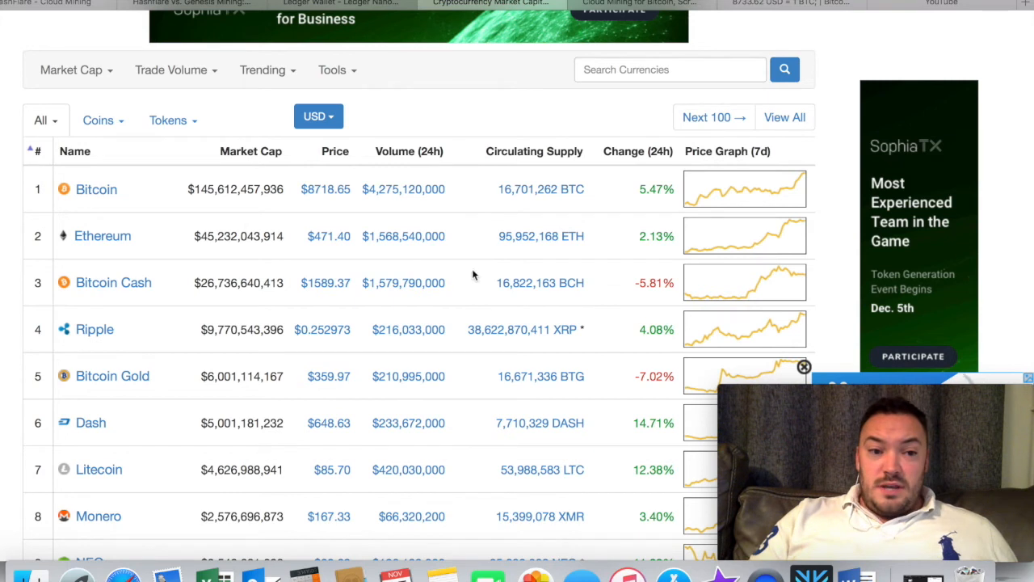
{"action": "mouse_move", "coordinate": [381, 294]}
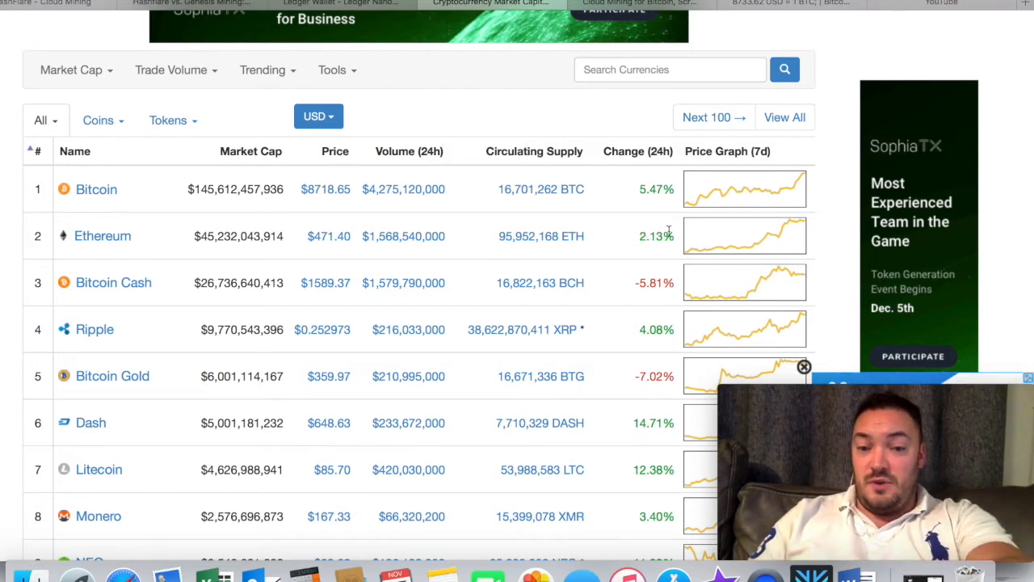
{"action": "mouse_move", "coordinate": [449, 236]}
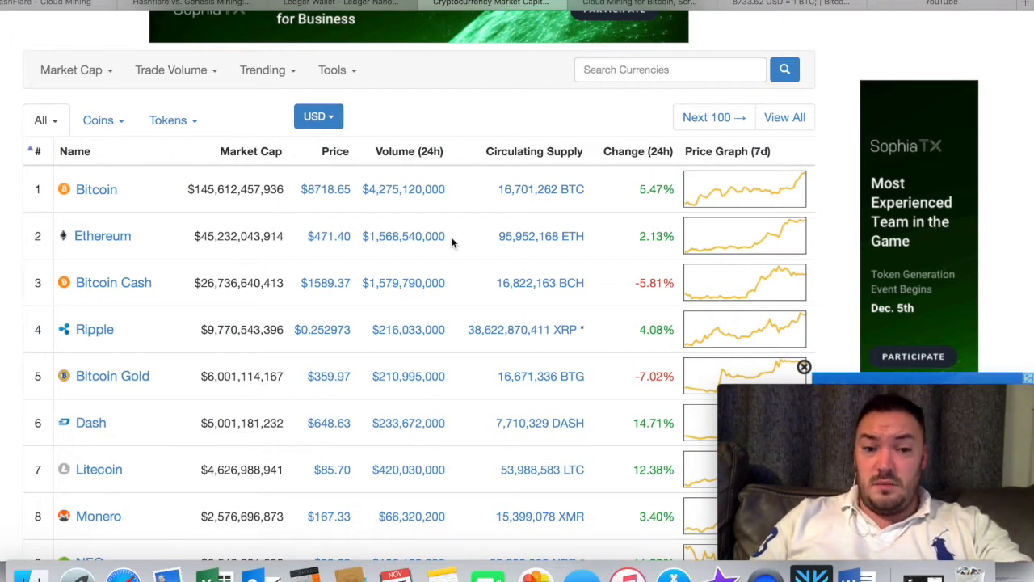
{"action": "mouse_move", "coordinate": [433, 239]}
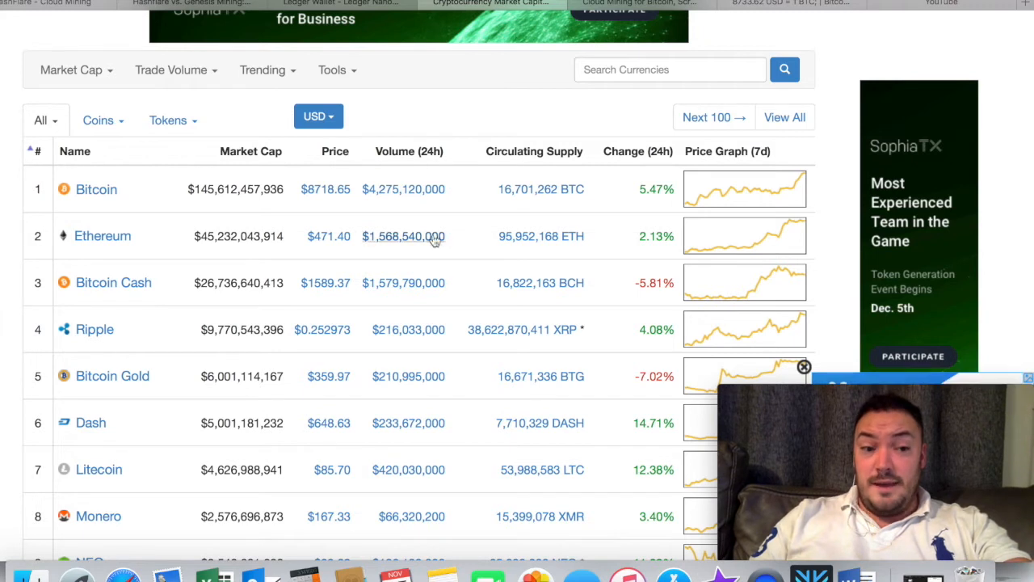
{"action": "mouse_move", "coordinate": [352, 209]}
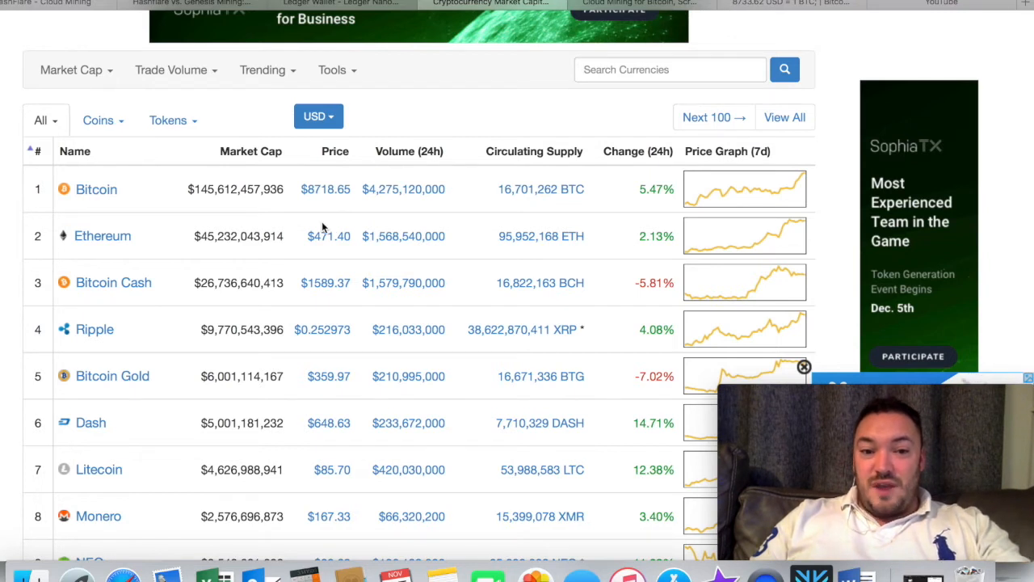
{"action": "mouse_move", "coordinate": [327, 136]}
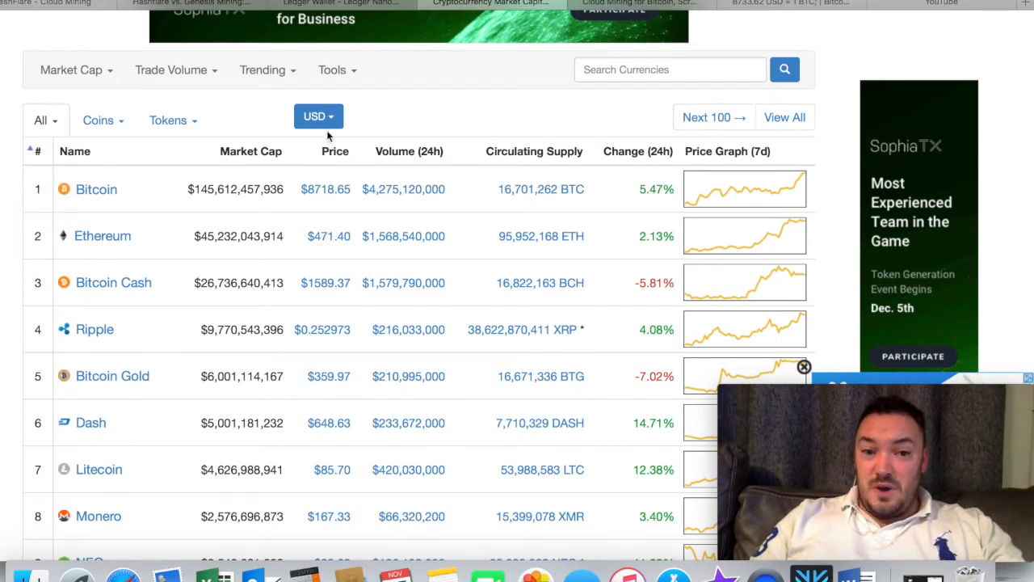
- Change the display currency from USD to GBP, showing Ethereum at £353.40
{"action": "left_click", "coordinate": [318, 116]}
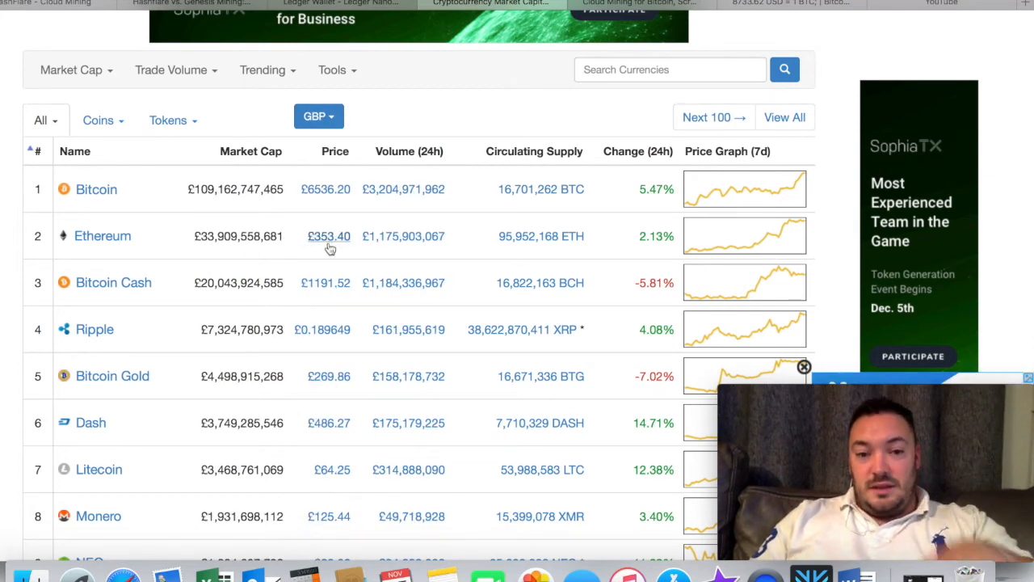
{"action": "mouse_move", "coordinate": [323, 244]}
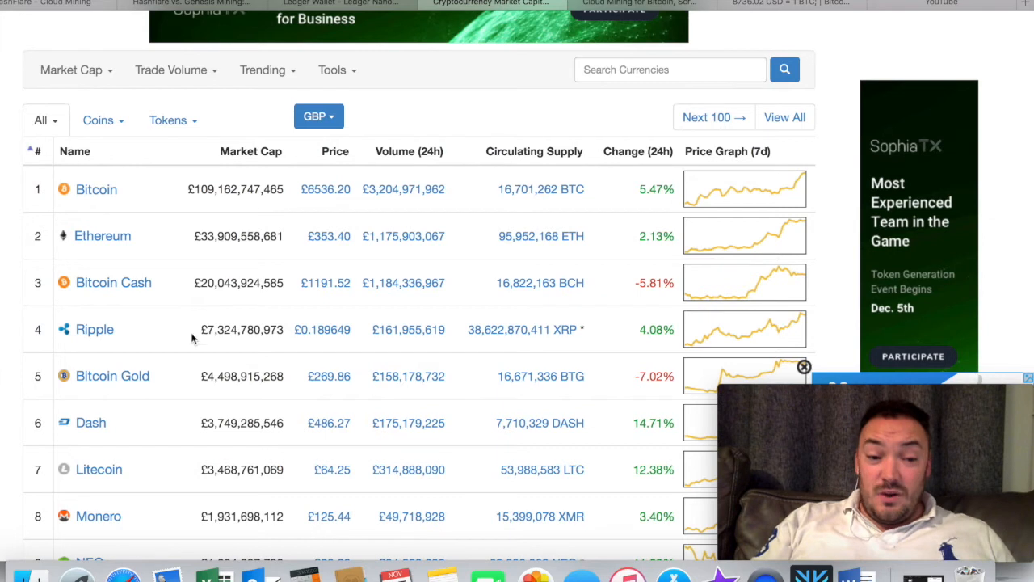
{"action": "mouse_move", "coordinate": [333, 468]}
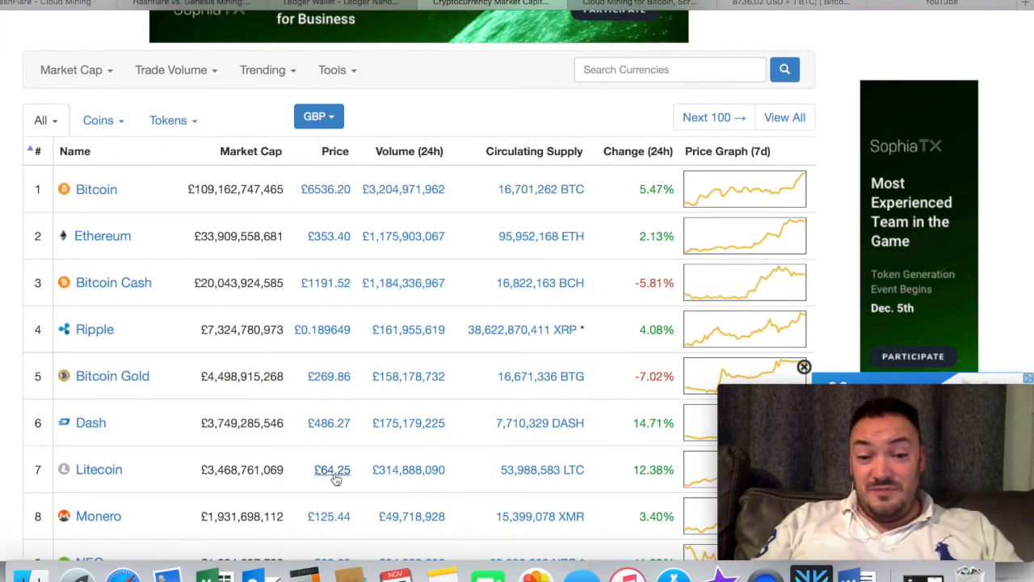
{"action": "mouse_move", "coordinate": [301, 476]}
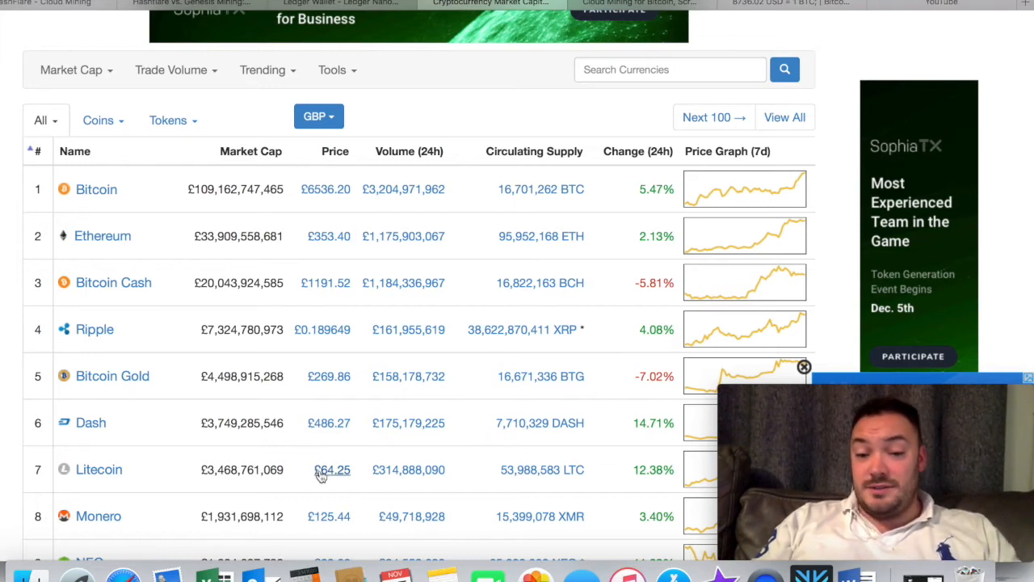
{"action": "mouse_move", "coordinate": [294, 479]}
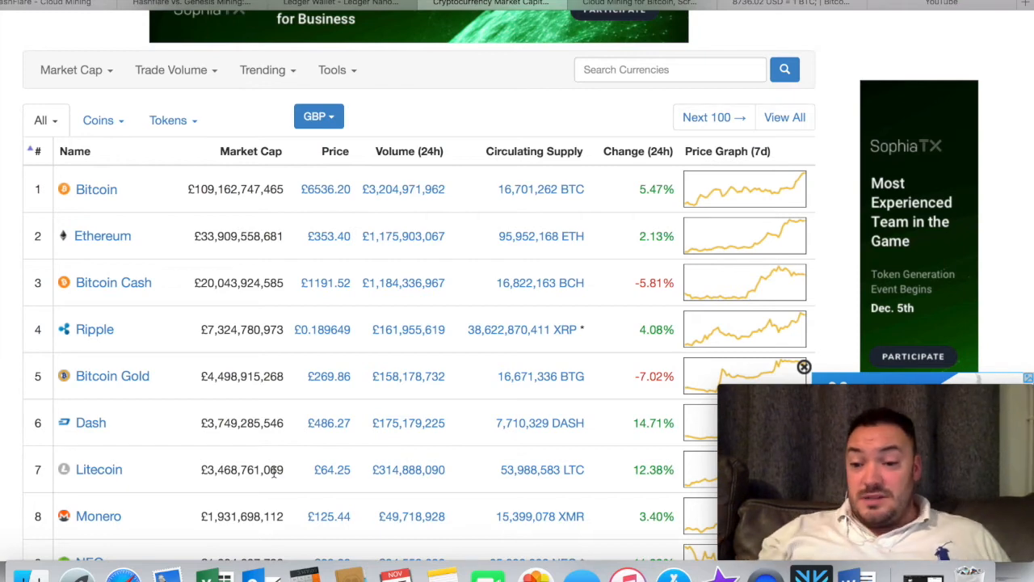
{"action": "mouse_move", "coordinate": [323, 467]}
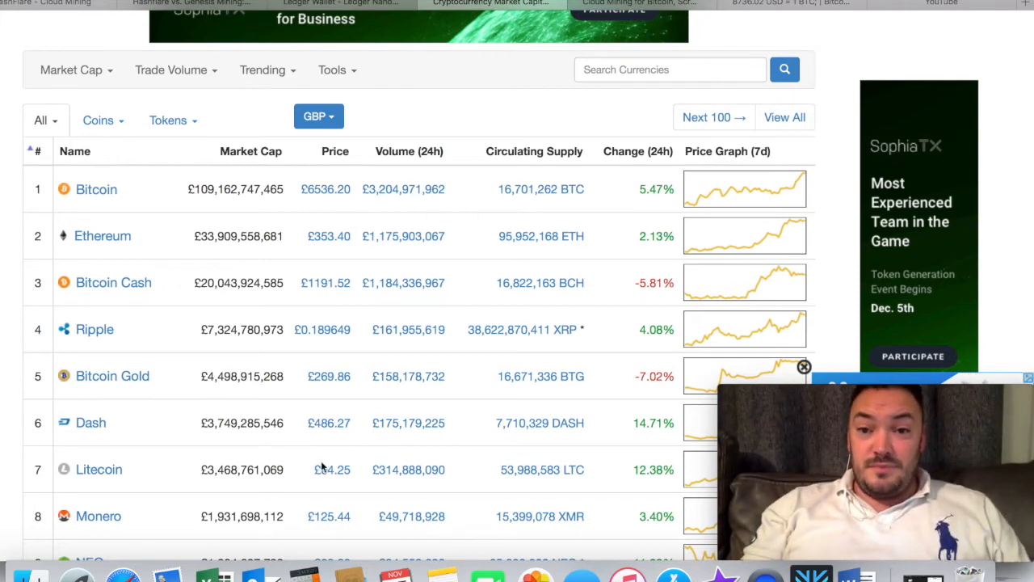
- View the 0.00253550 ETH and 0.00695460 XMR balances and the pending payout history under My Orders
{"action": "left_click", "coordinate": [638, 3]}
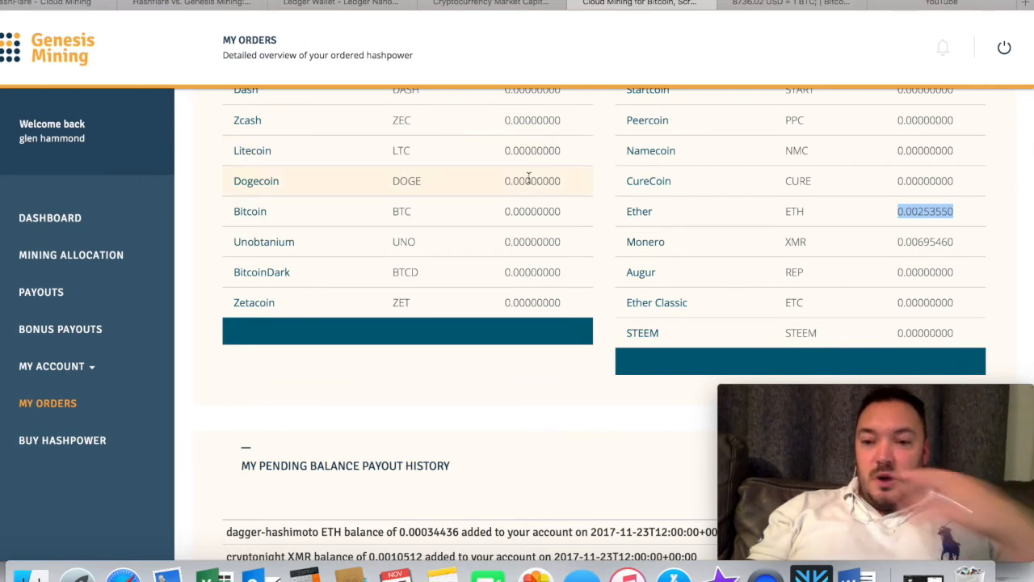
{"action": "mouse_move", "coordinate": [580, 194]}
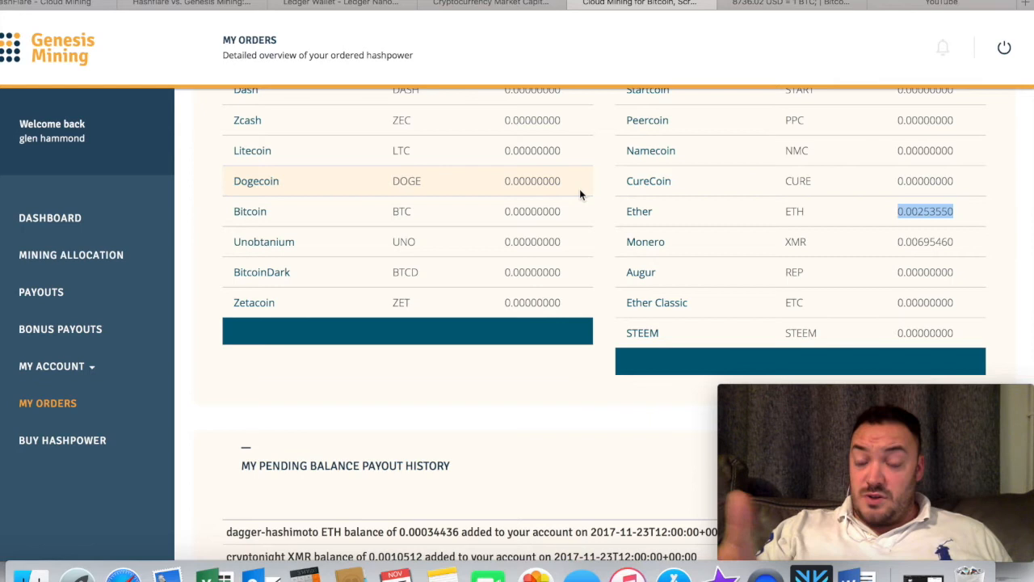
{"action": "mouse_move", "coordinate": [595, 294]}
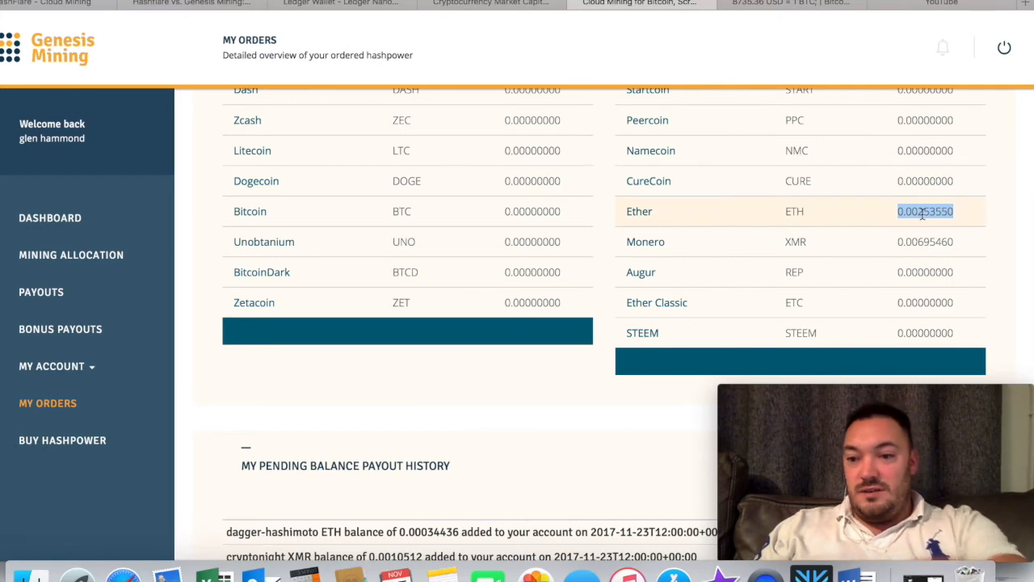
{"action": "scroll", "scroll_direction": "down", "scroll_amount": 3}
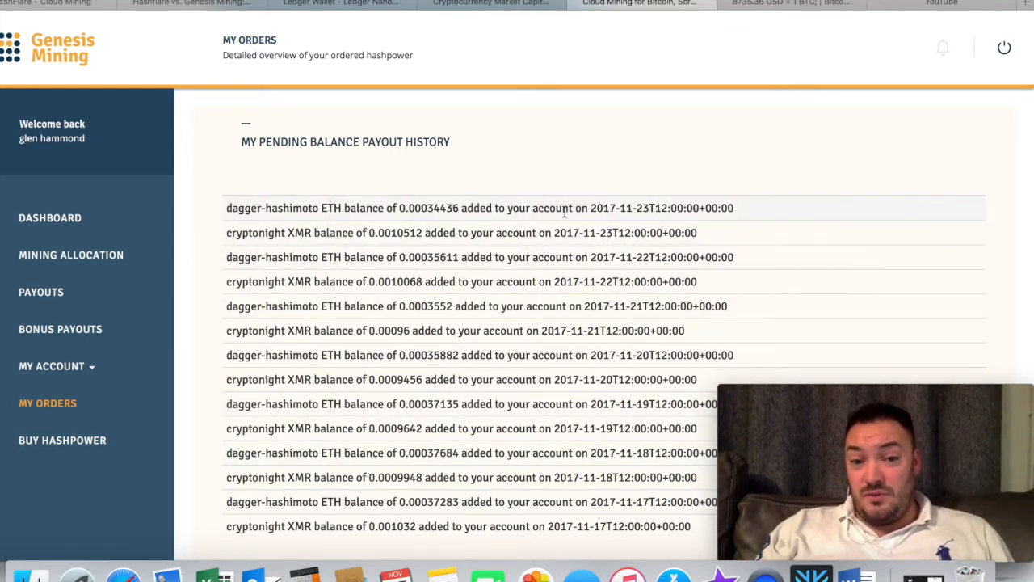
{"action": "scroll", "scroll_direction": "up", "scroll_amount": 3}
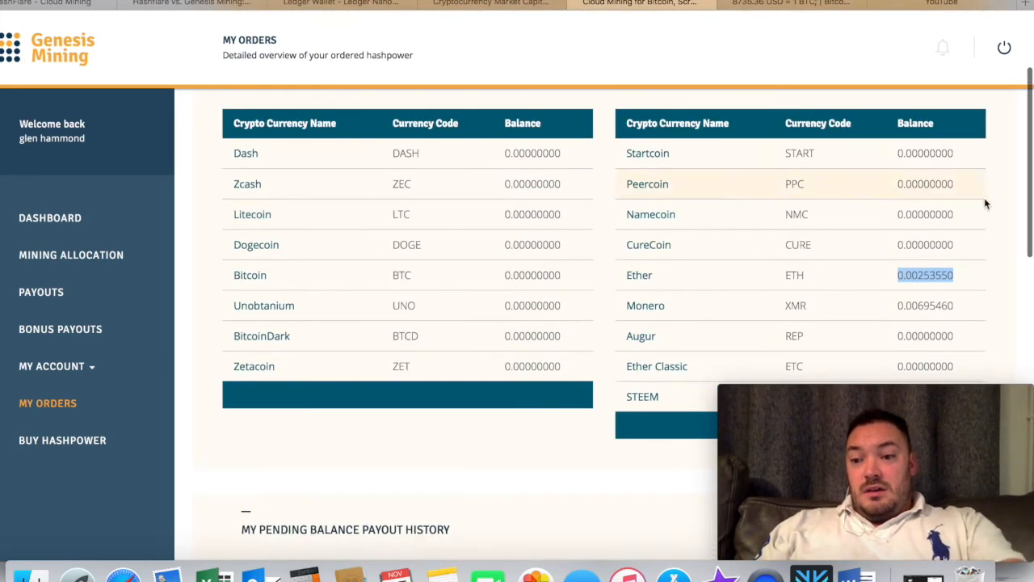
{"action": "mouse_move", "coordinate": [855, 283]}
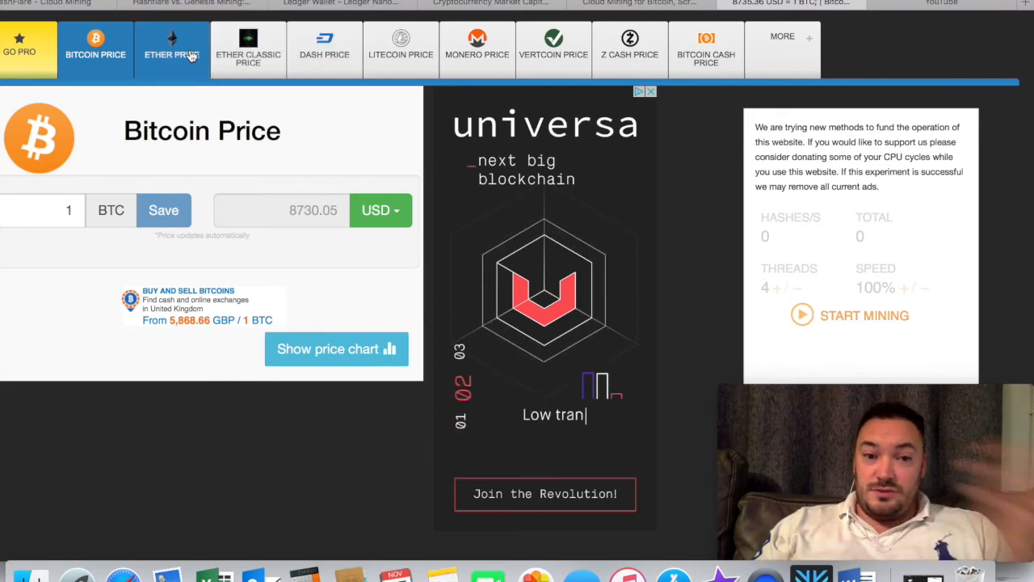
- Convert 0.00253550 Ether to GBP (0.8913), then return to the Genesis Mining orders page
{"action": "left_click", "coordinate": [171, 48]}
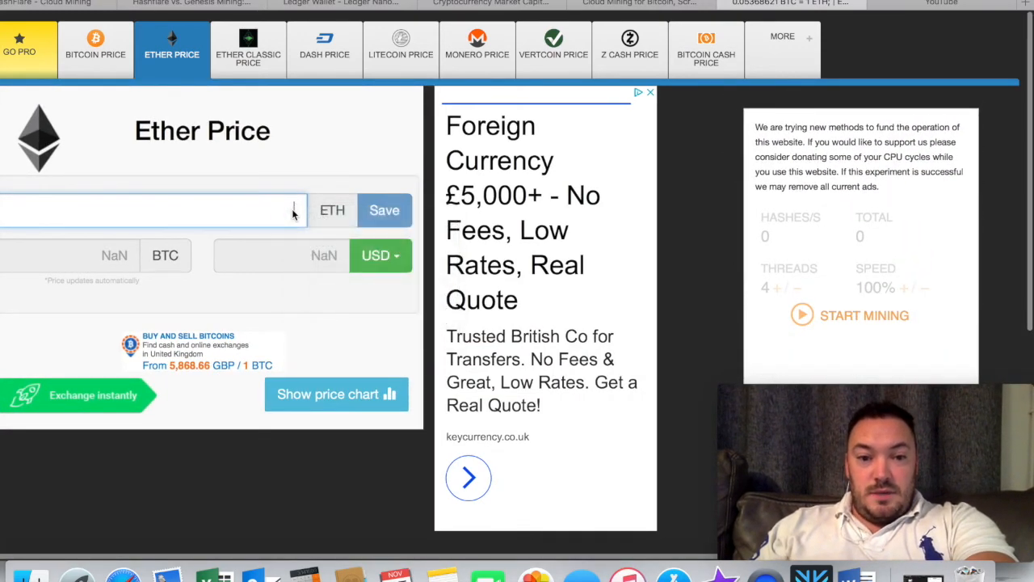
{"action": "type", "text": "0.00253550"}
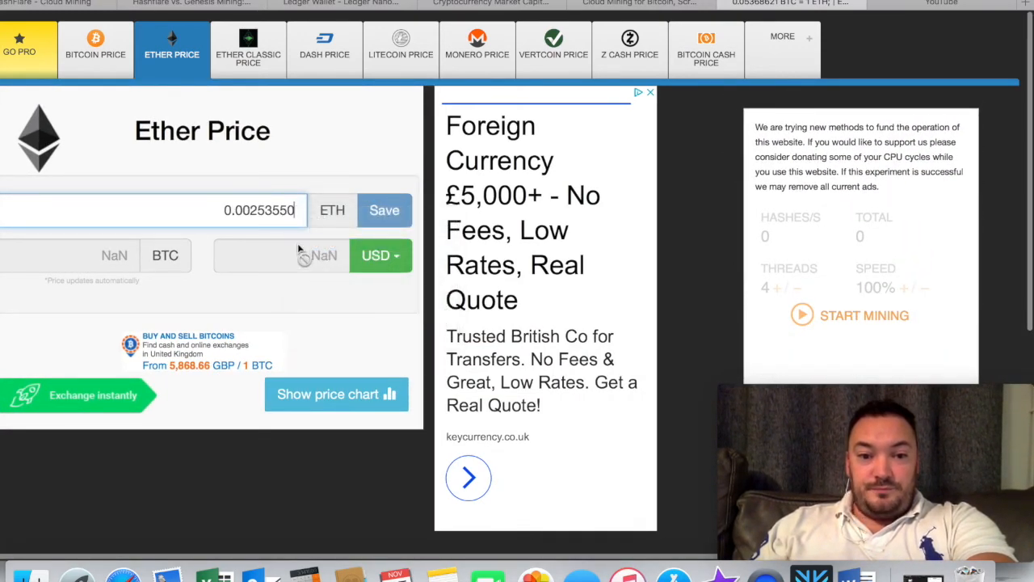
{"action": "left_click", "coordinate": [380, 255]}
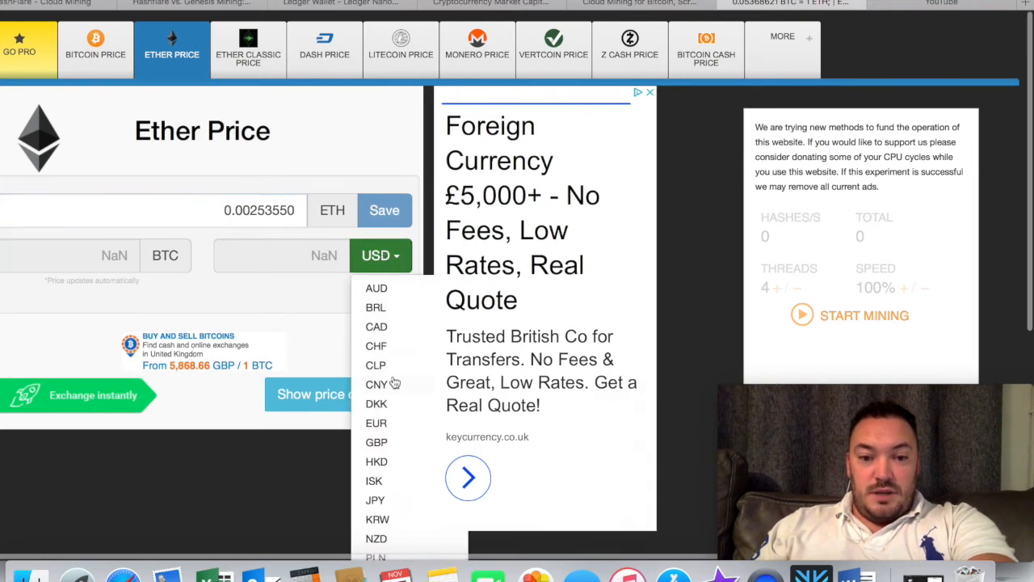
{"action": "left_click", "coordinate": [375, 441]}
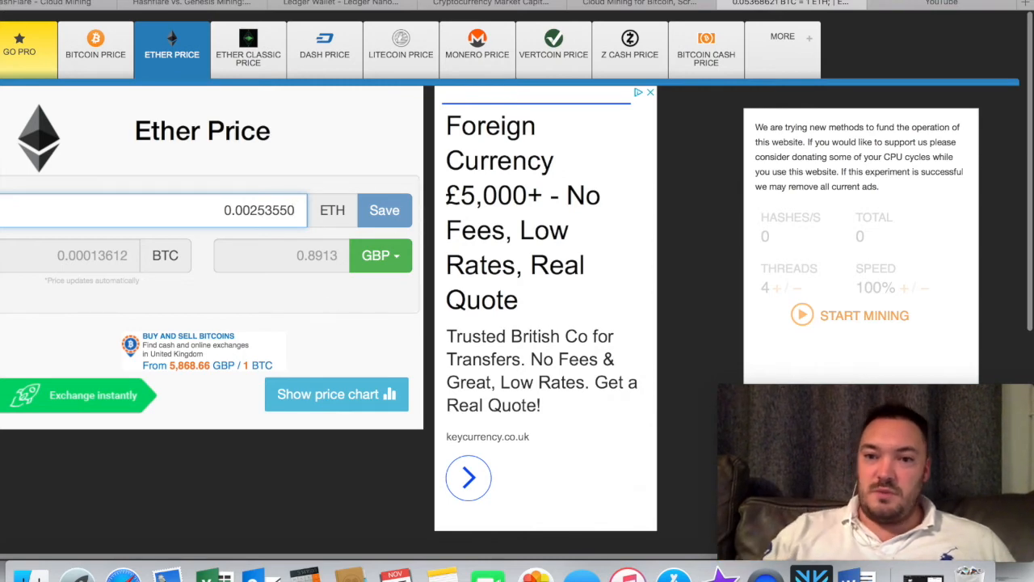
{"action": "left_click", "coordinate": [638, 3]}
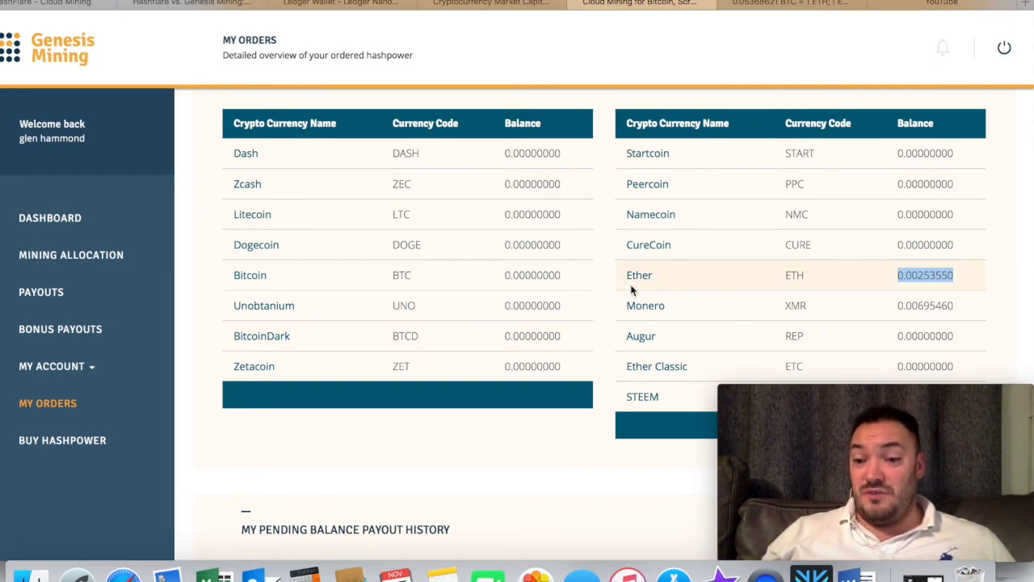
{"action": "scroll", "scroll_direction": "down", "scroll_amount": 3}
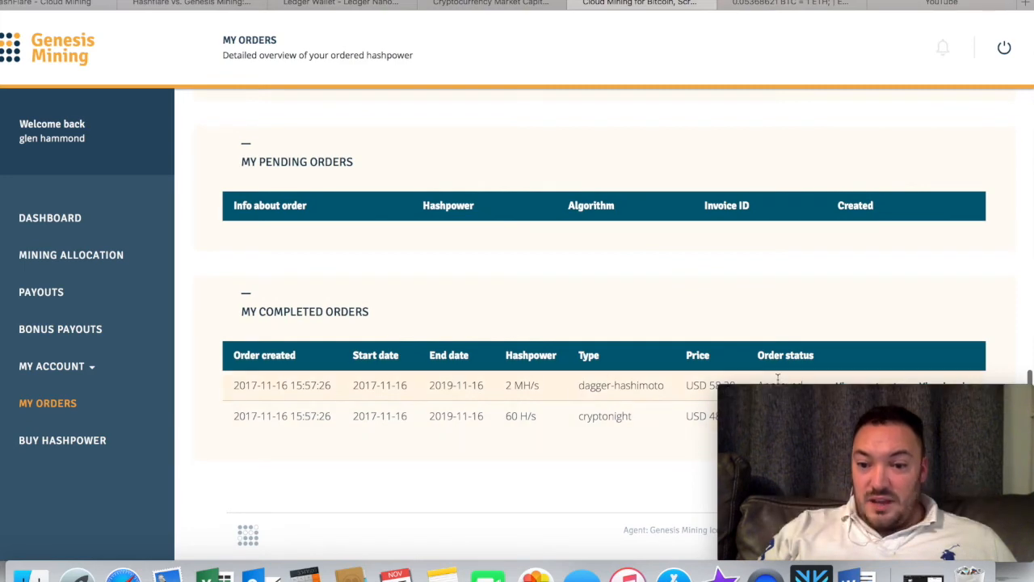
{"action": "scroll", "scroll_direction": "up", "scroll_amount": 3}
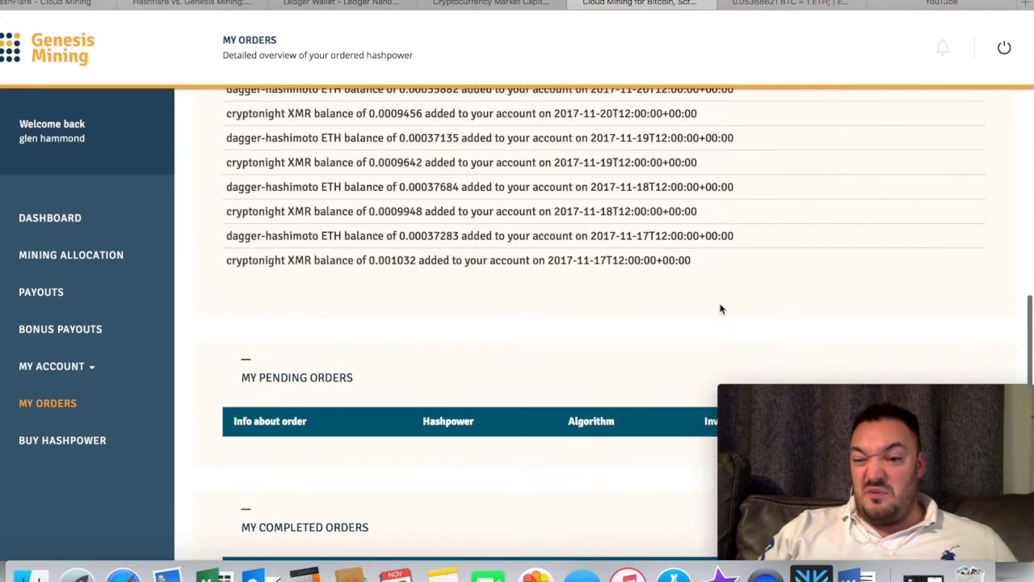
{"action": "scroll", "scroll_direction": "up", "scroll_amount": 3}
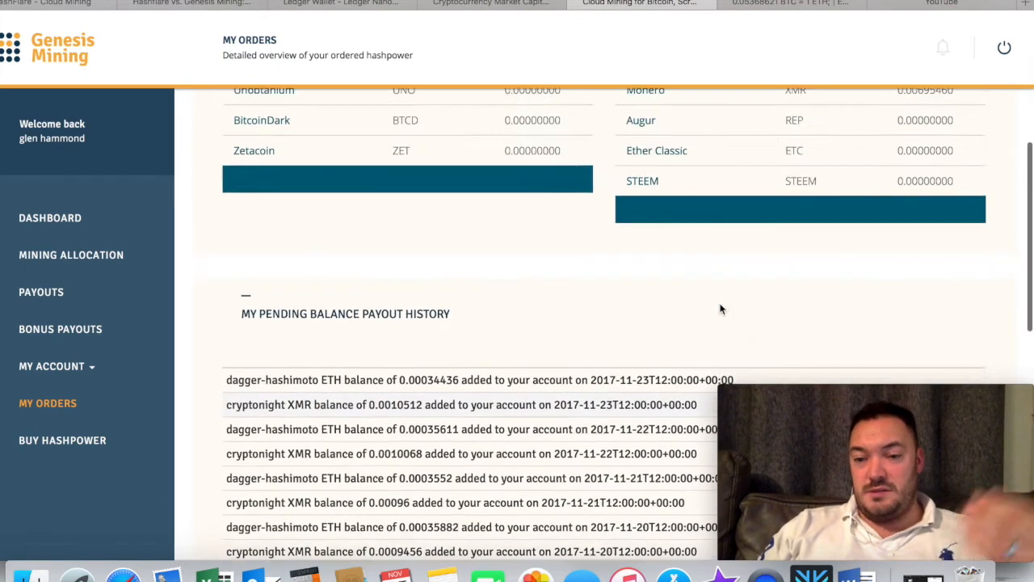
{"action": "scroll", "scroll_direction": "up", "scroll_amount": 3}
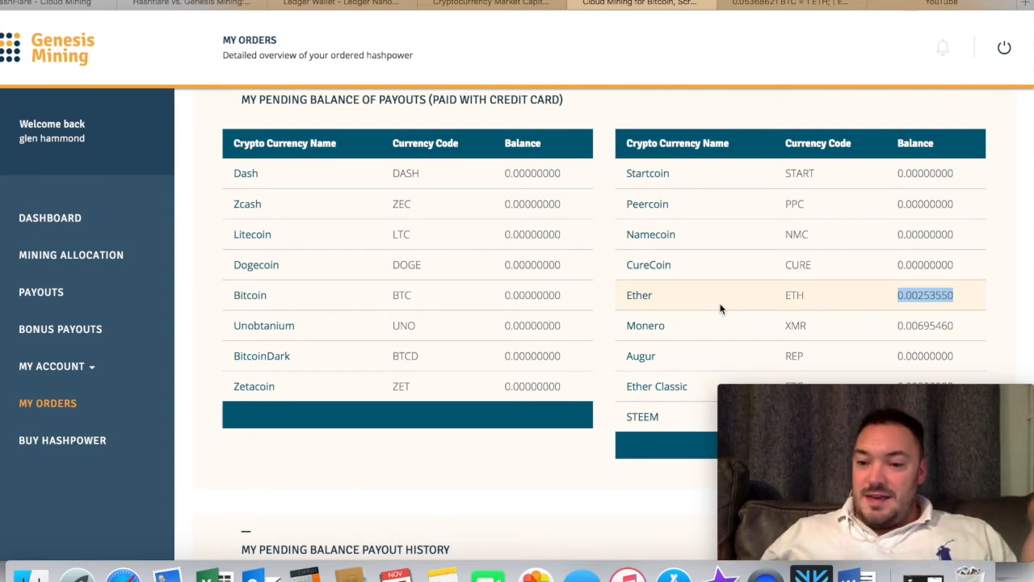
{"action": "scroll", "scroll_direction": "down", "scroll_amount": 3}
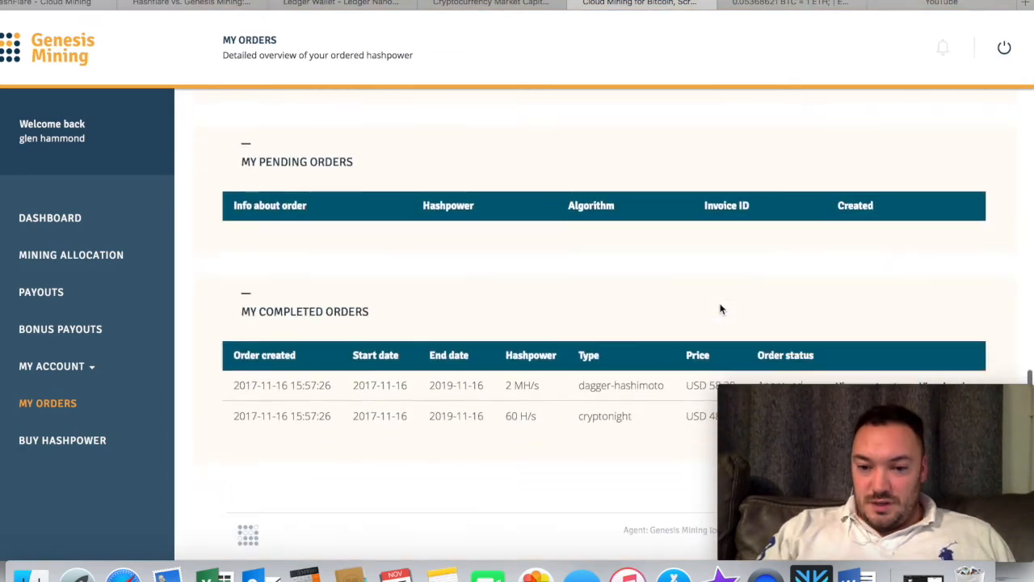
{"action": "mouse_move", "coordinate": [702, 323]}
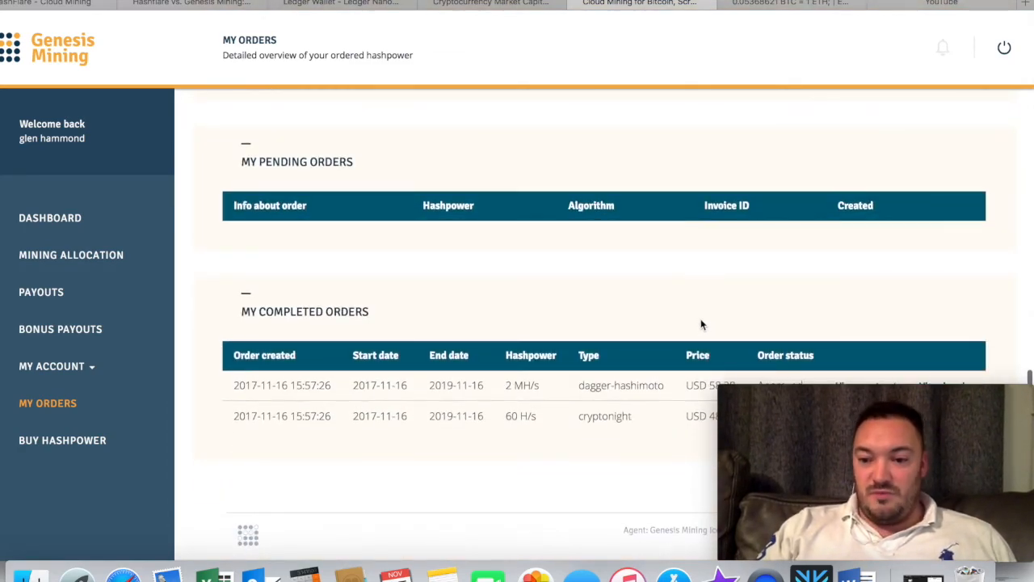
{"action": "scroll", "scroll_direction": "down", "scroll_amount": 3}
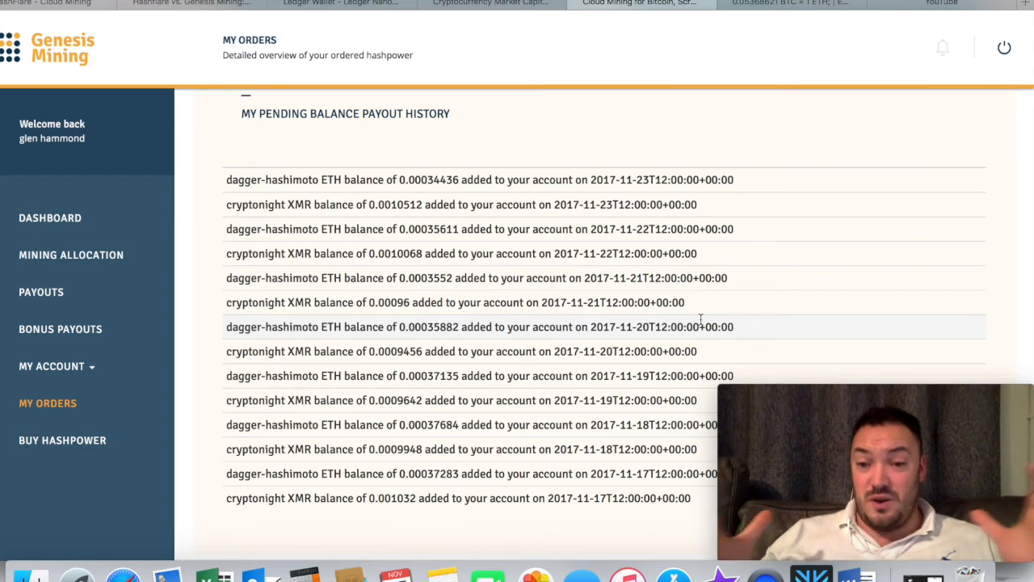
{"action": "mouse_move", "coordinate": [768, 287]}
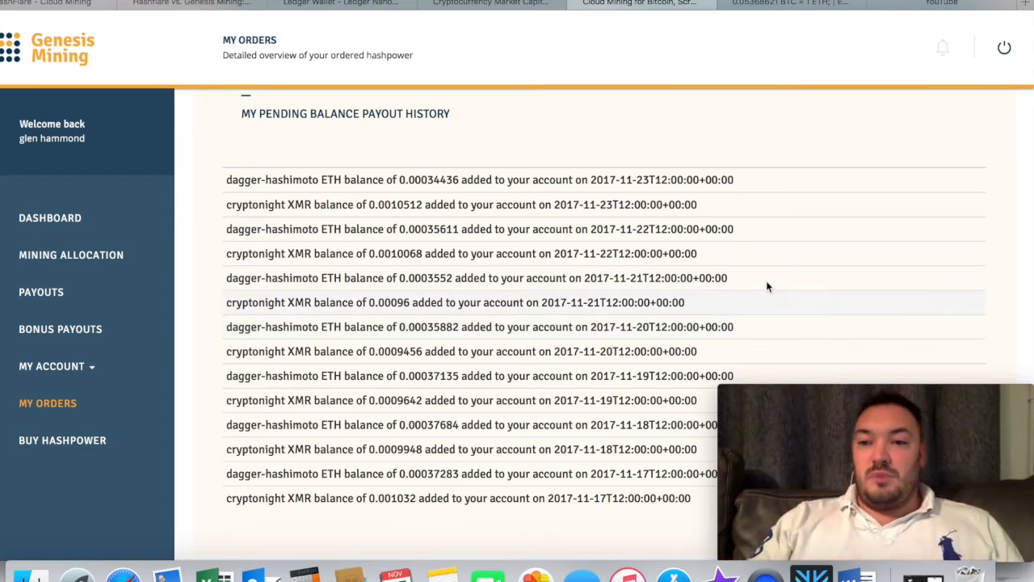
{"action": "mouse_move", "coordinate": [711, 170]}
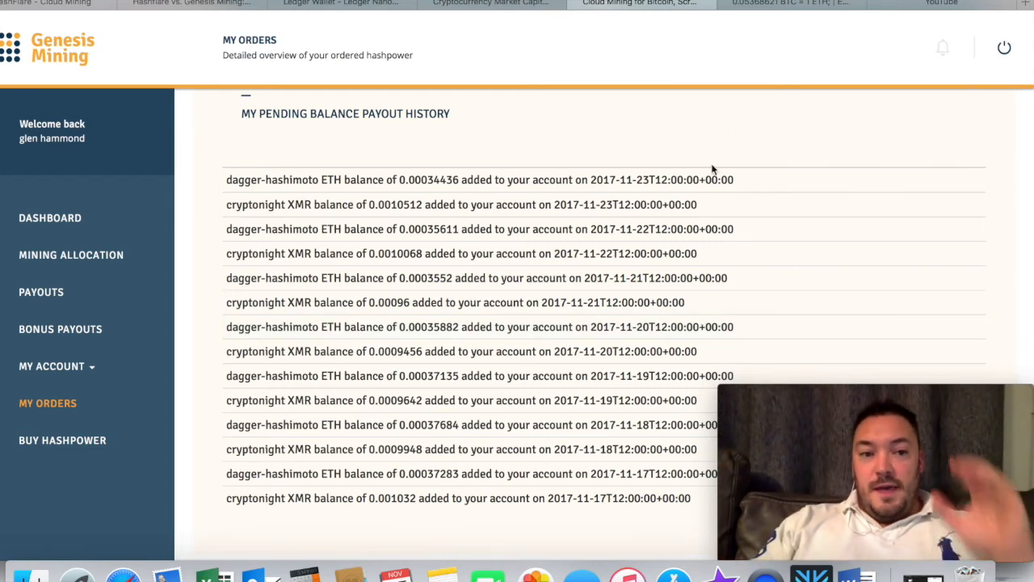
{"action": "scroll", "scroll_direction": "up", "scroll_amount": 3}
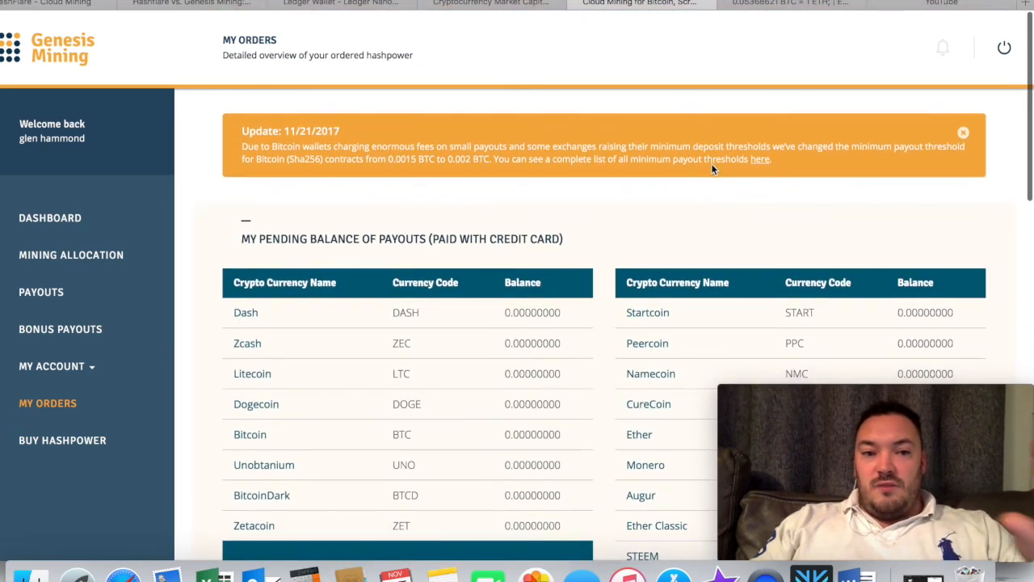
{"action": "mouse_move", "coordinate": [692, 186]}
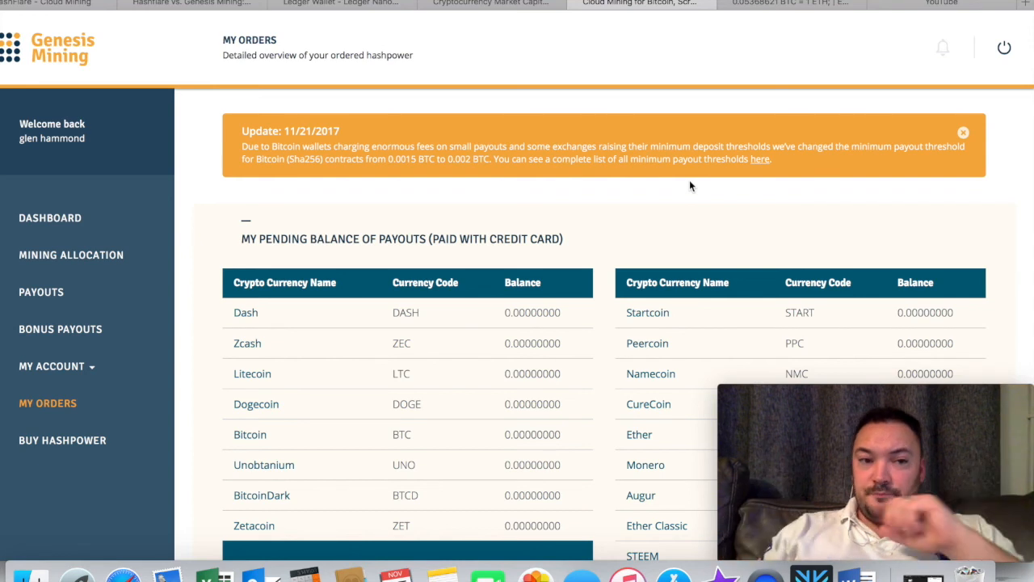
{"action": "mouse_move", "coordinate": [516, 90]}
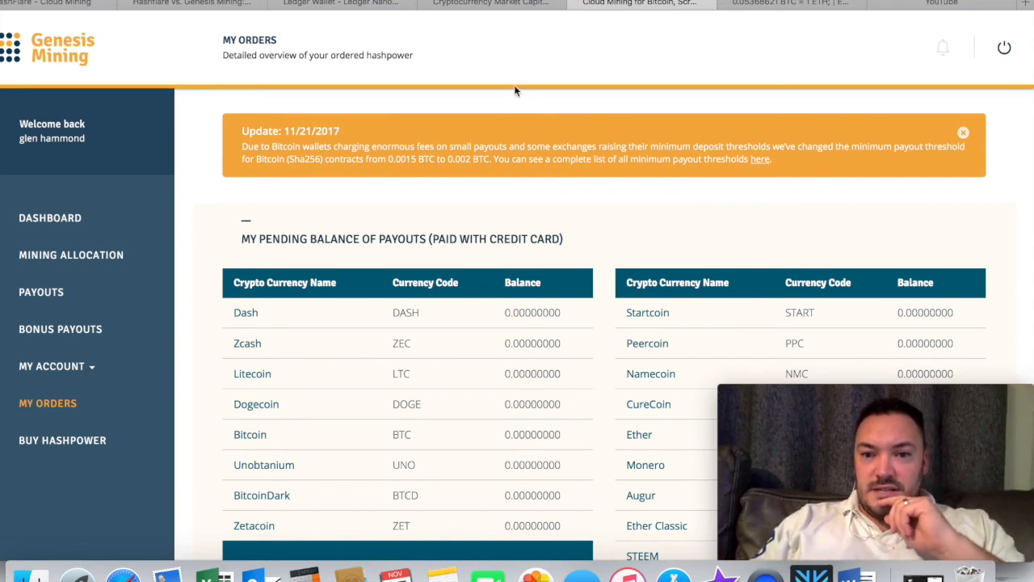
{"action": "mouse_move", "coordinate": [505, 74]}
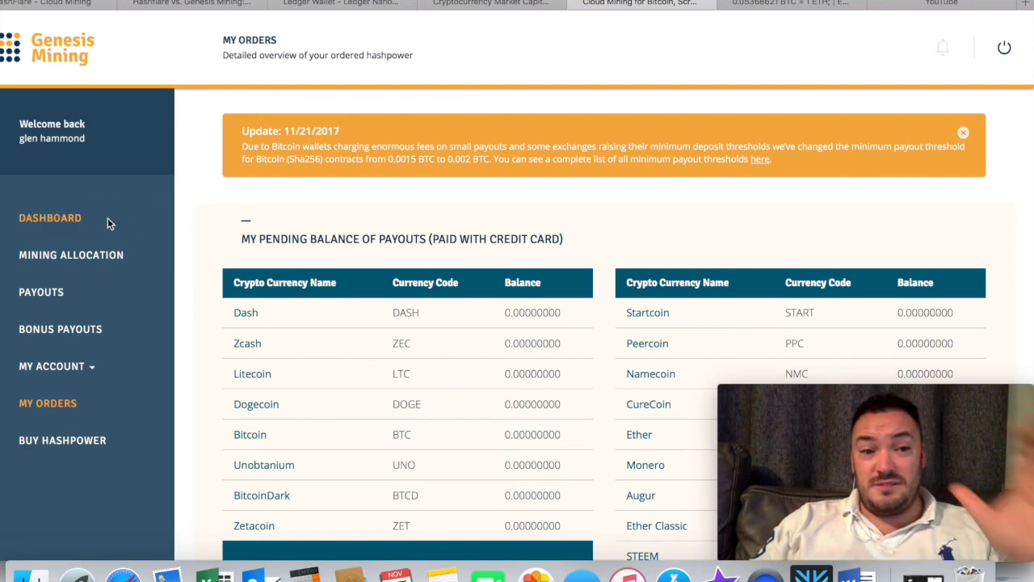
- Show the dashboard hashrates, with 2.0000 MH/s for Ether and zero for Bitcoin and Litecoin
{"action": "left_click", "coordinate": [48, 217]}
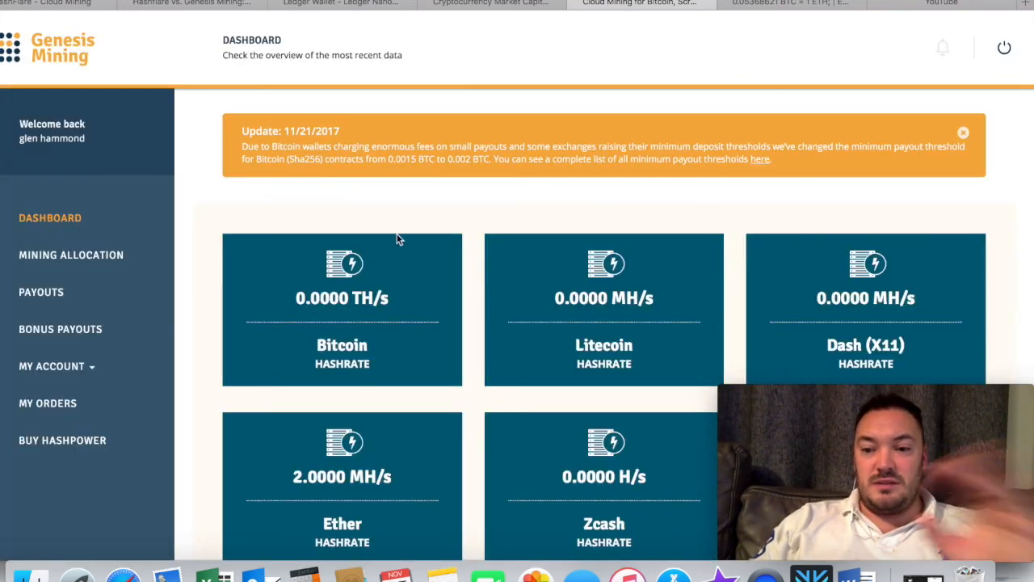
{"action": "mouse_move", "coordinate": [614, 142]}
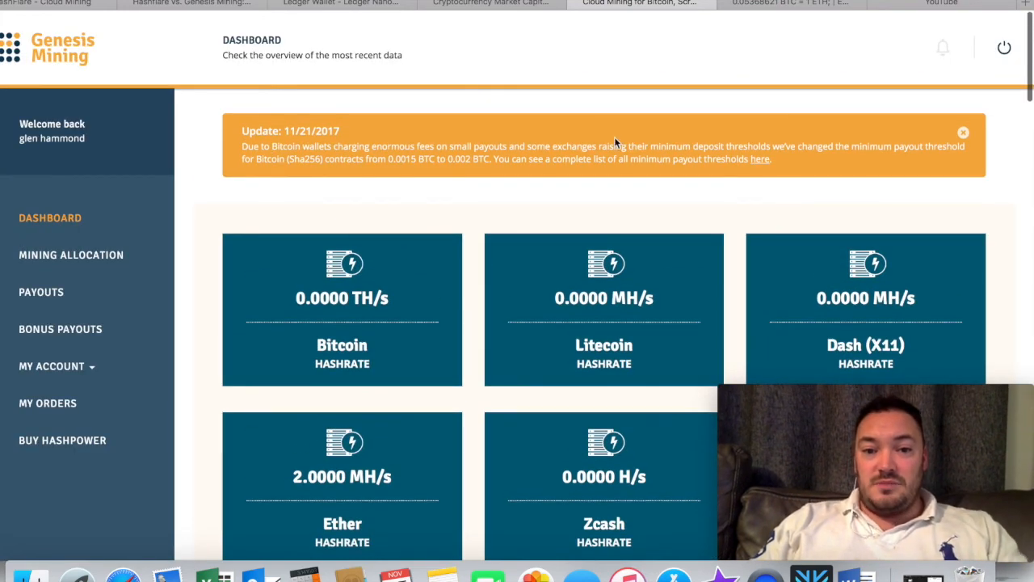
{"action": "mouse_move", "coordinate": [779, 8]}
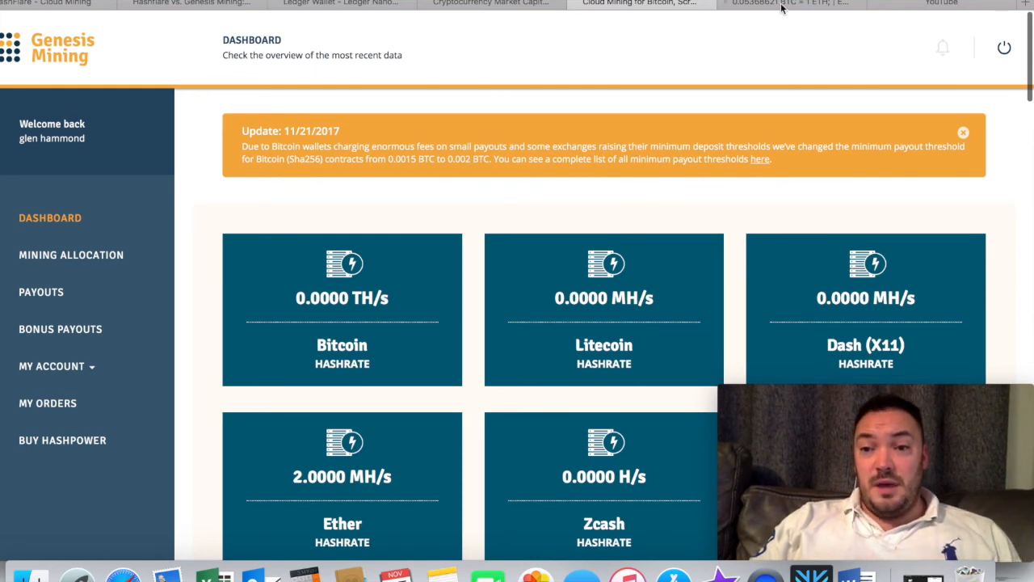
{"action": "mouse_move", "coordinate": [968, 9]}
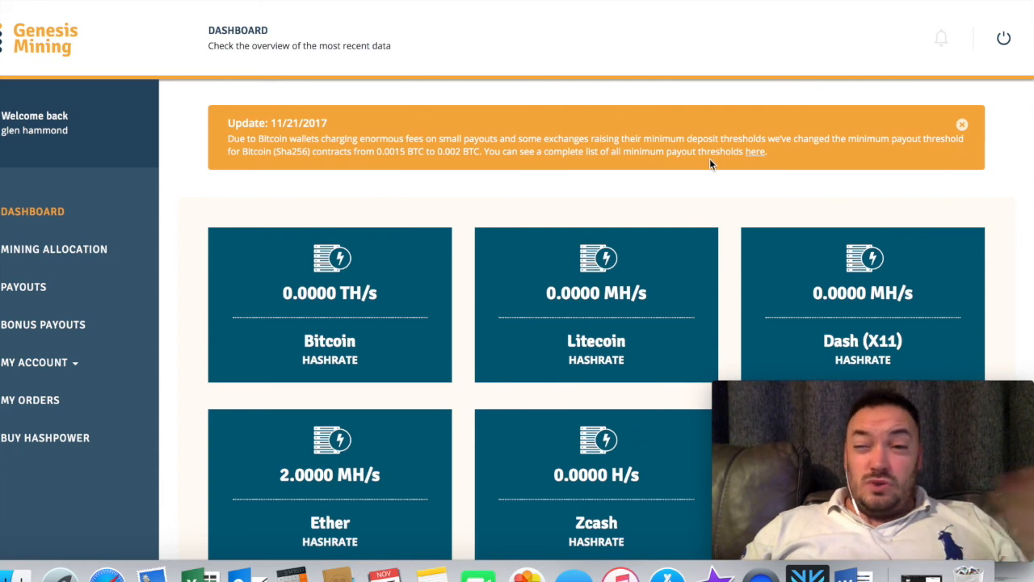
{"action": "mouse_move", "coordinate": [788, 8]}
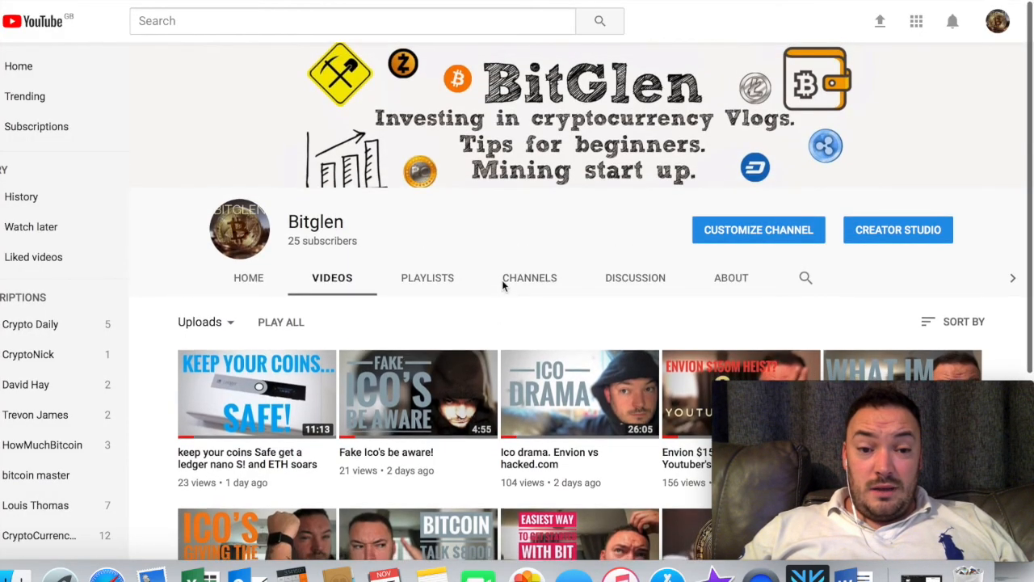
- Scroll through the Bitglen uploads such as 'keep your coins Safe' and 'Fake Ico's be aware!'
{"action": "scroll", "scroll_direction": "down", "scroll_amount": 3}
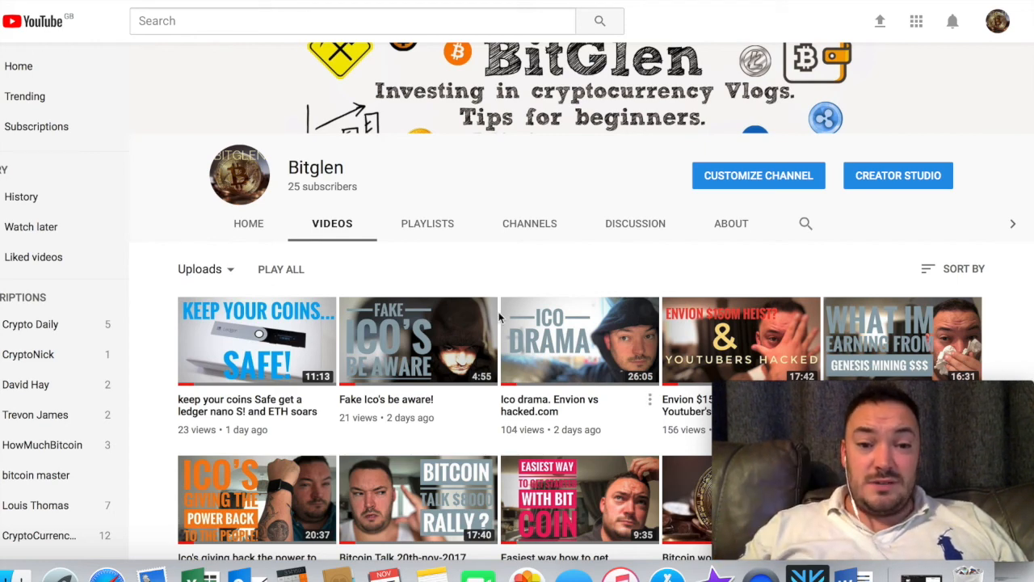
{"action": "mouse_move", "coordinate": [510, 258]}
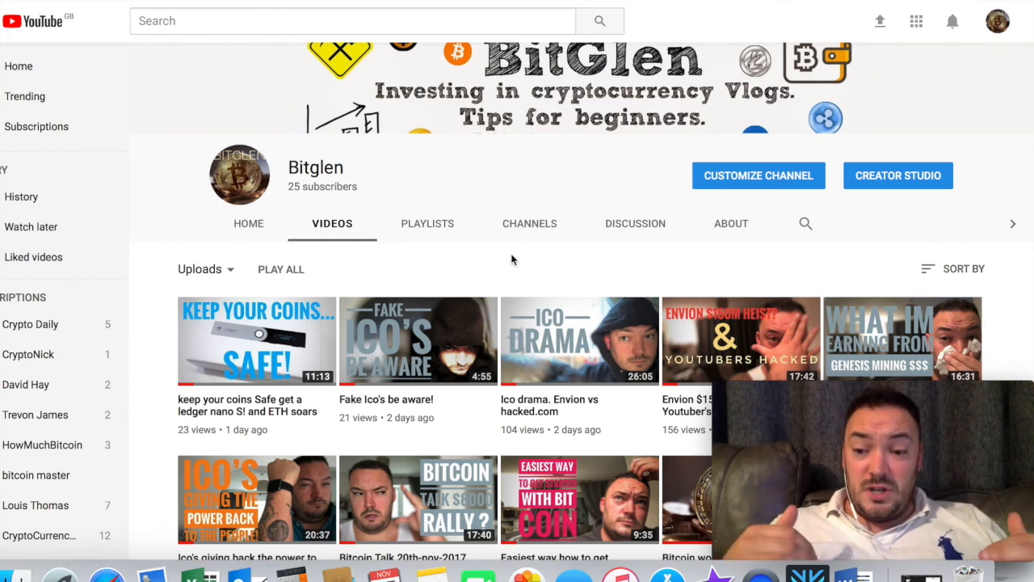
{"action": "mouse_move", "coordinate": [507, 315]}
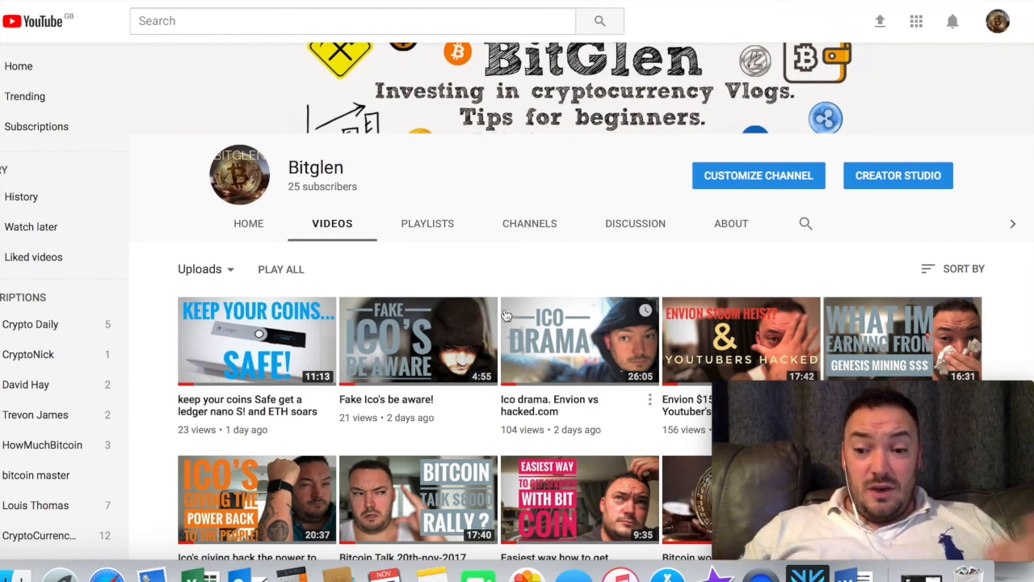
{"action": "scroll", "scroll_direction": "down", "scroll_amount": 3}
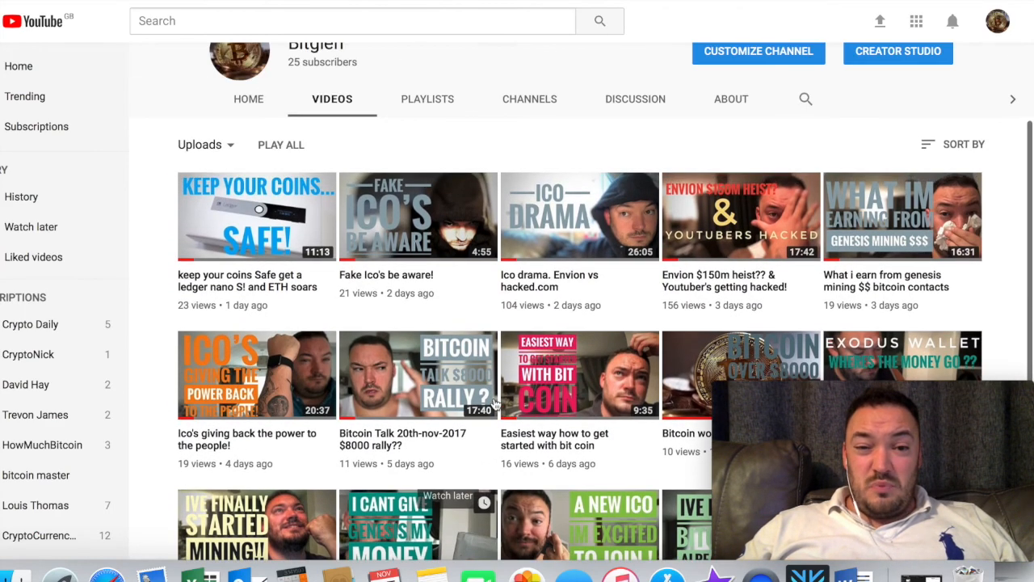
{"action": "scroll", "scroll_direction": "down", "scroll_amount": 3}
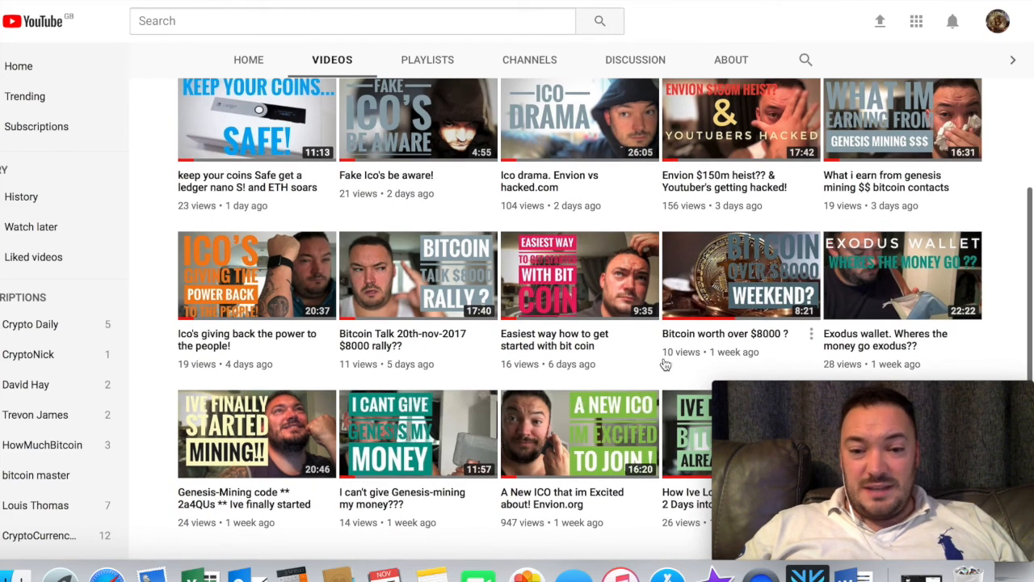
{"action": "scroll", "scroll_direction": "up", "scroll_amount": 3}
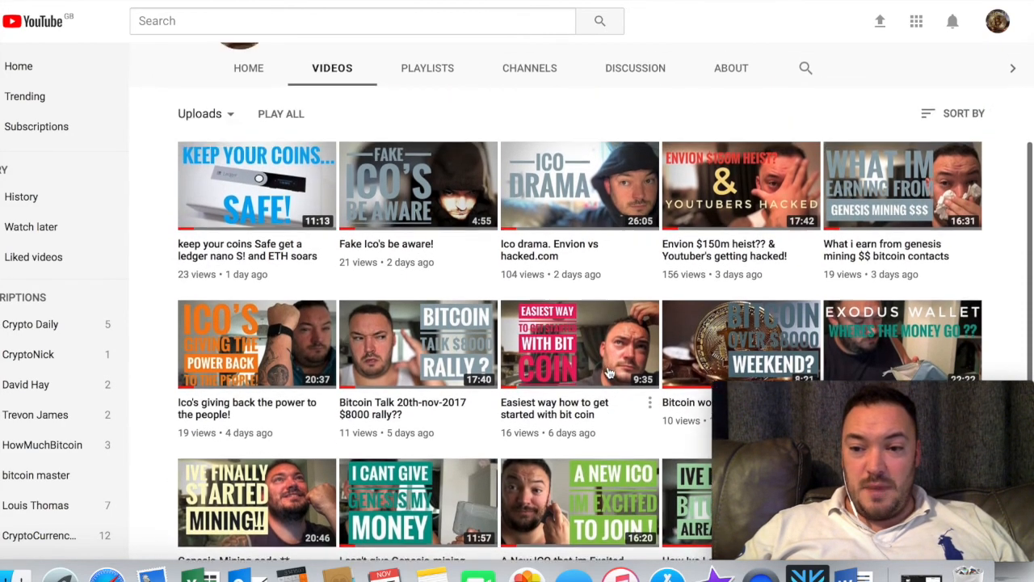
{"action": "scroll", "scroll_direction": "up", "scroll_amount": 3}
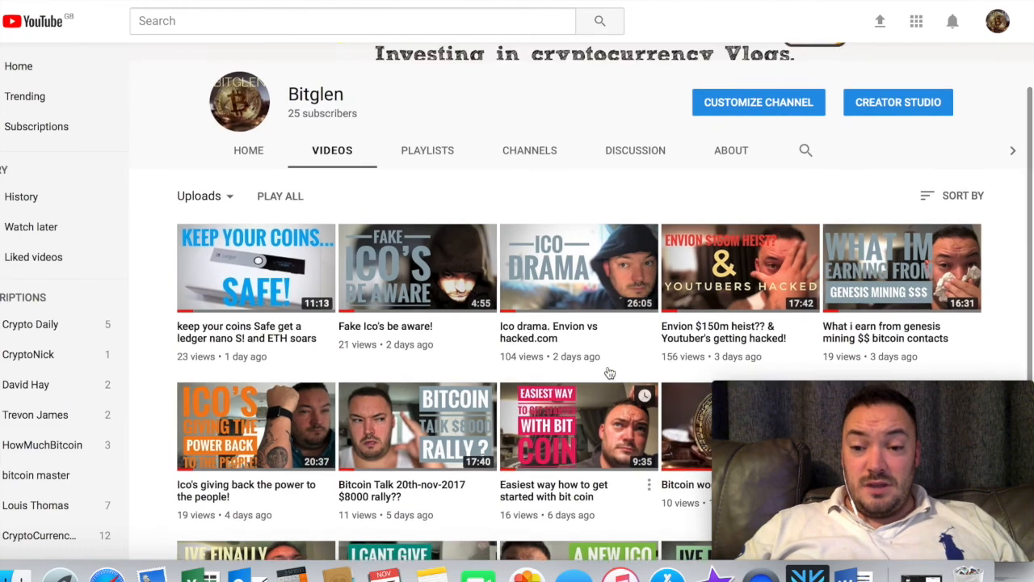
{"action": "scroll", "scroll_direction": "up", "scroll_amount": 3}
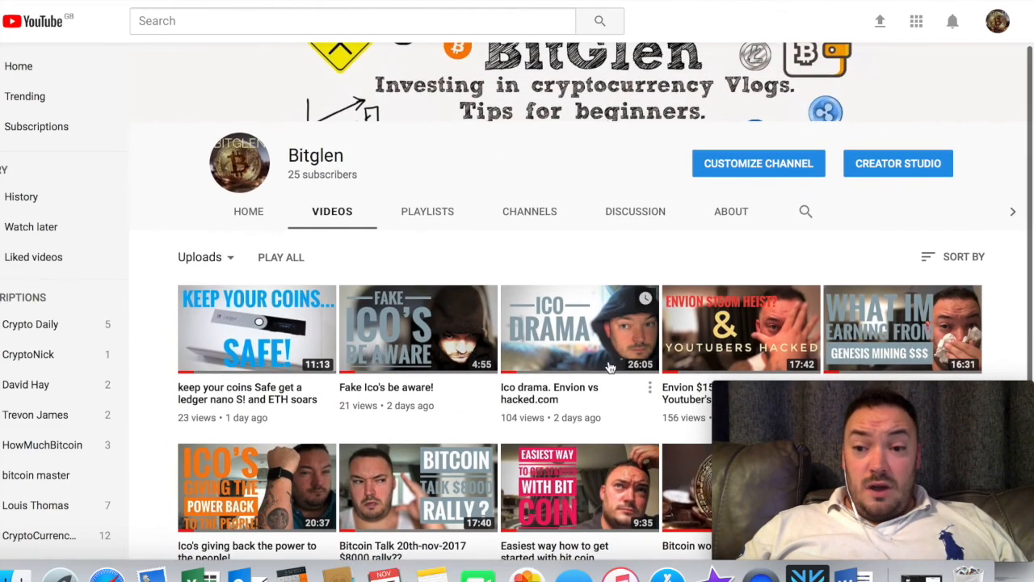
{"action": "scroll", "scroll_direction": "down", "scroll_amount": 3}
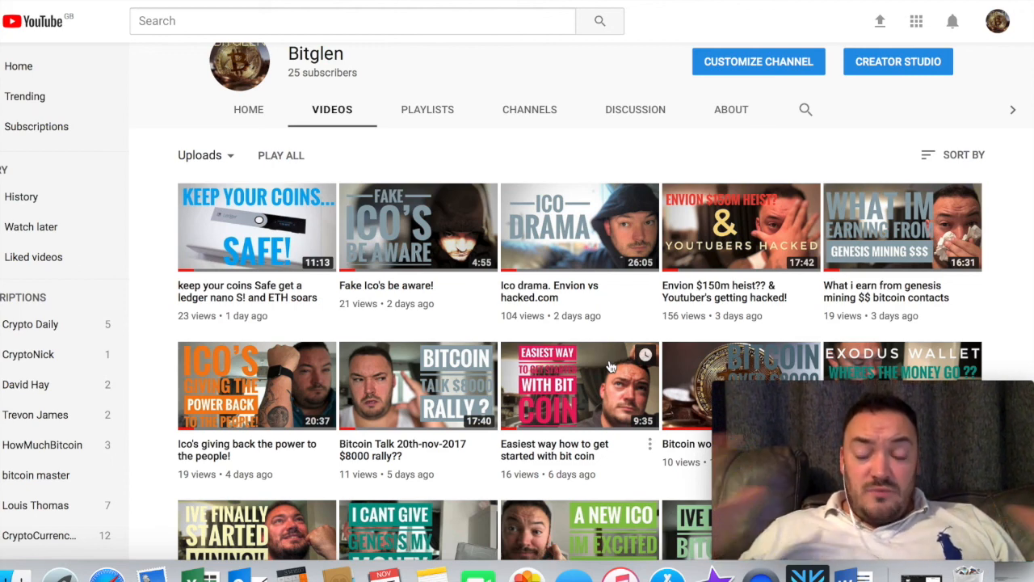
{"action": "mouse_move", "coordinate": [149, 74]}
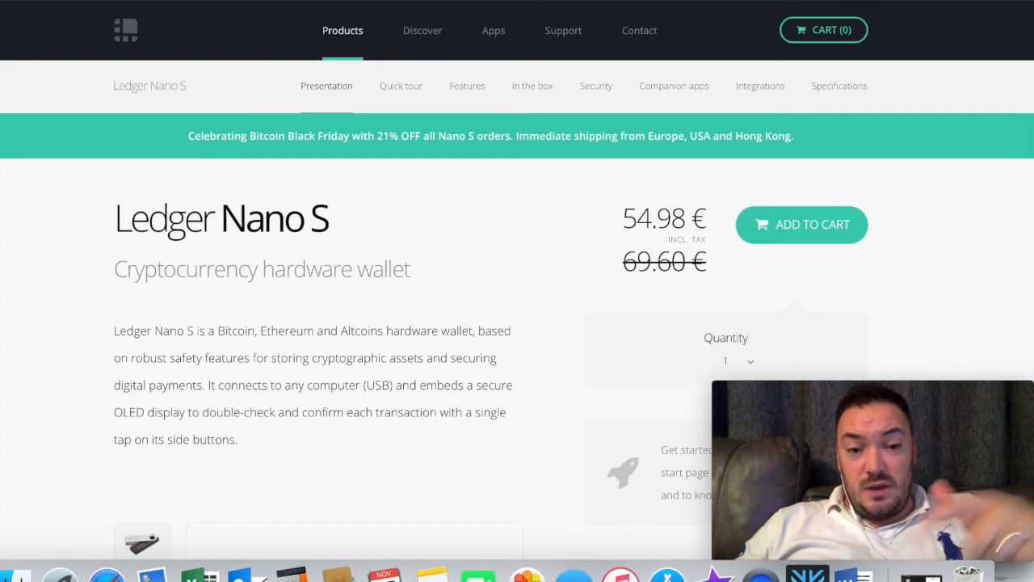
{"action": "mouse_move", "coordinate": [301, 148]}
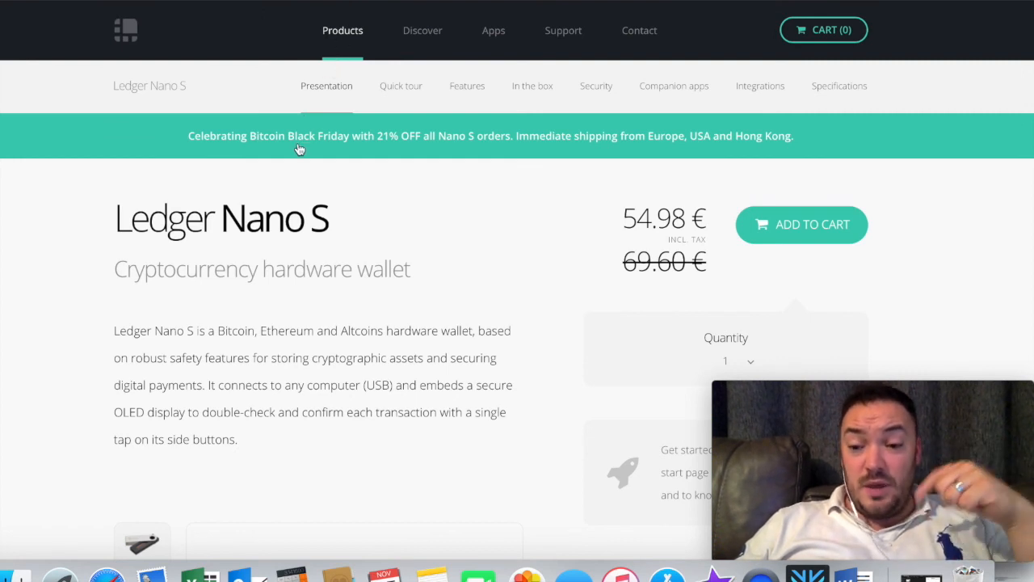